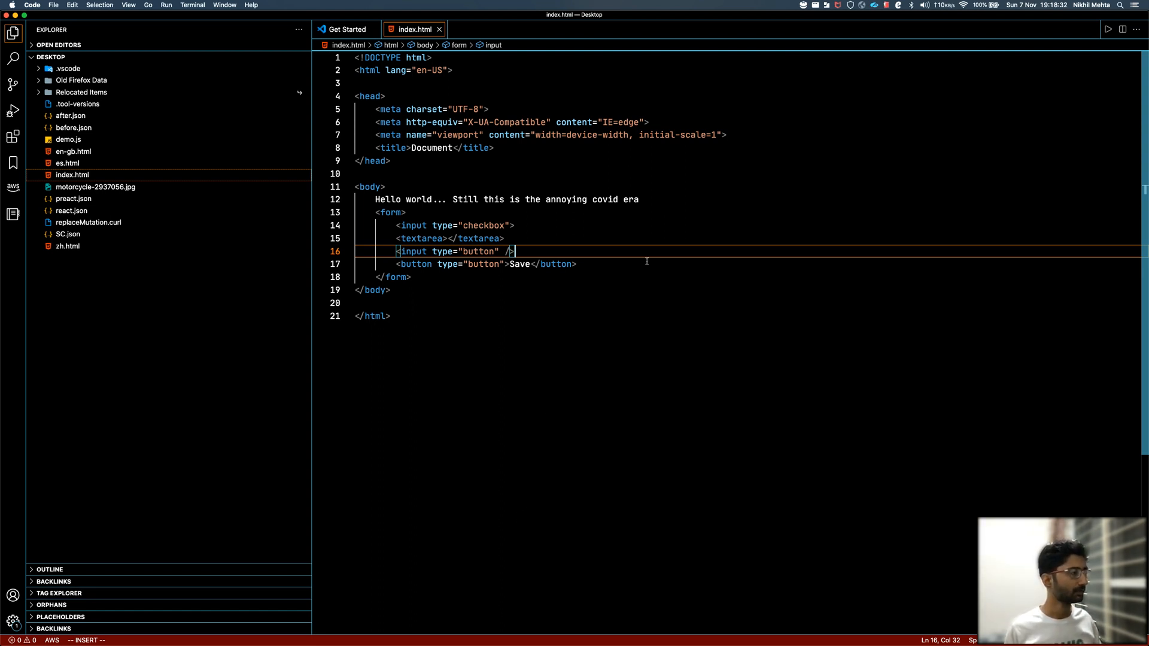
{"action": "mouse_move", "coordinate": [596, 263]}
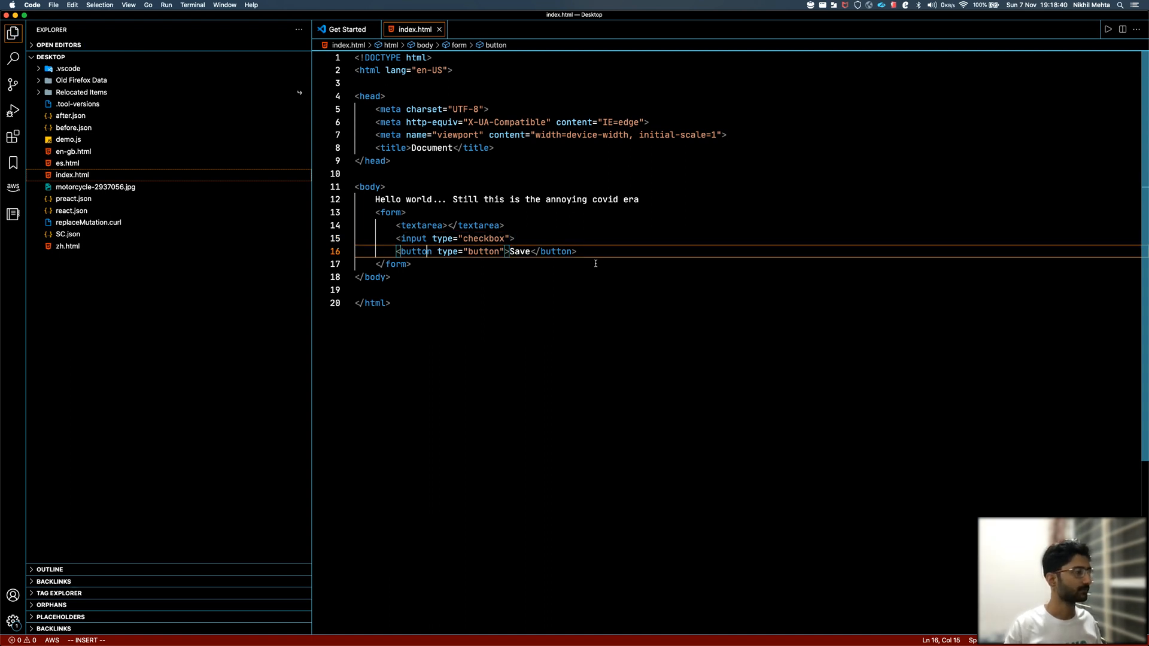
Add a script block with handleFormSubmit() that logs "in function"
{"action": "key", "text": "enter"}
{"action": "type", "text": "<script>"}
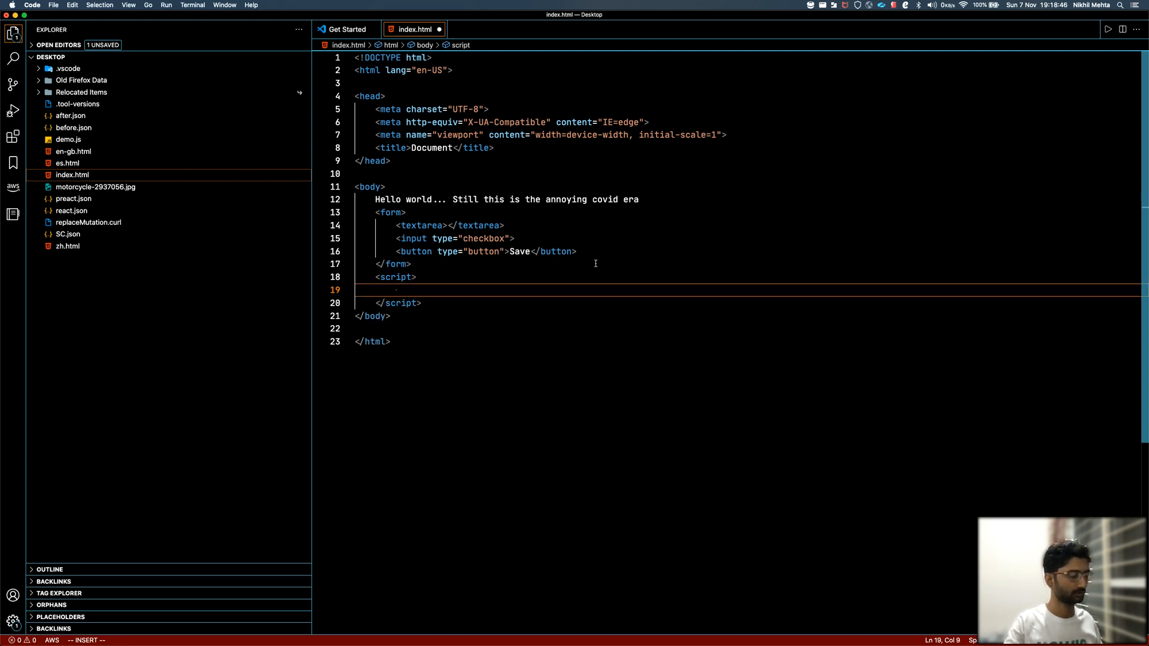
{"action": "type", "text": "function"}
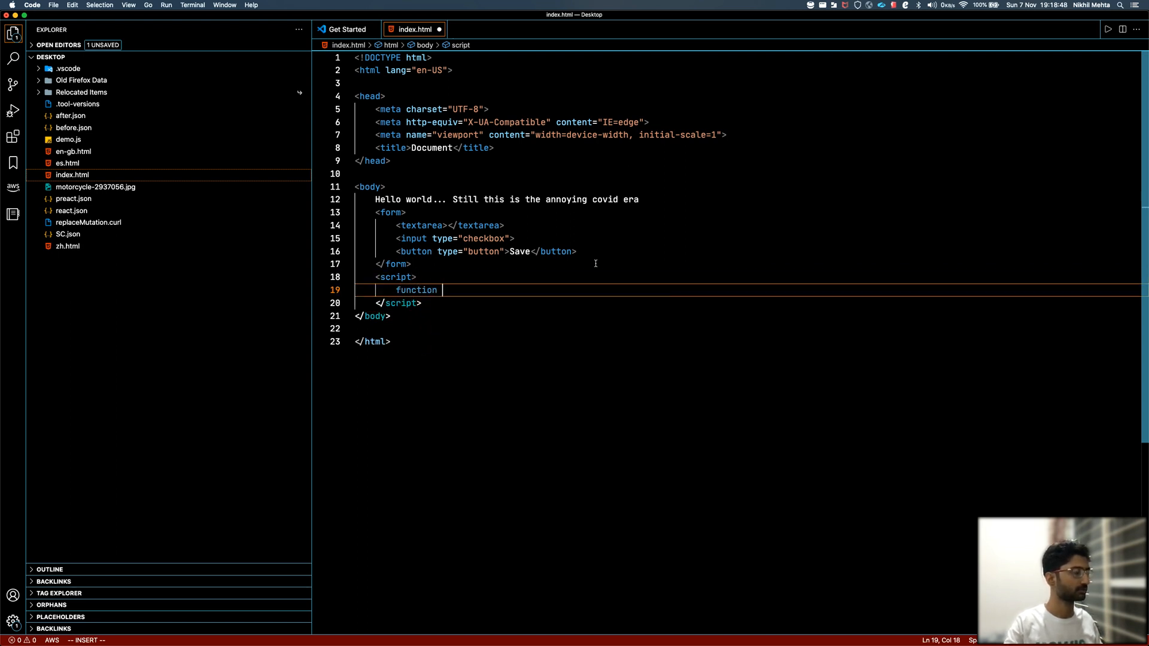
{"action": "type", "text": "handleForm"}
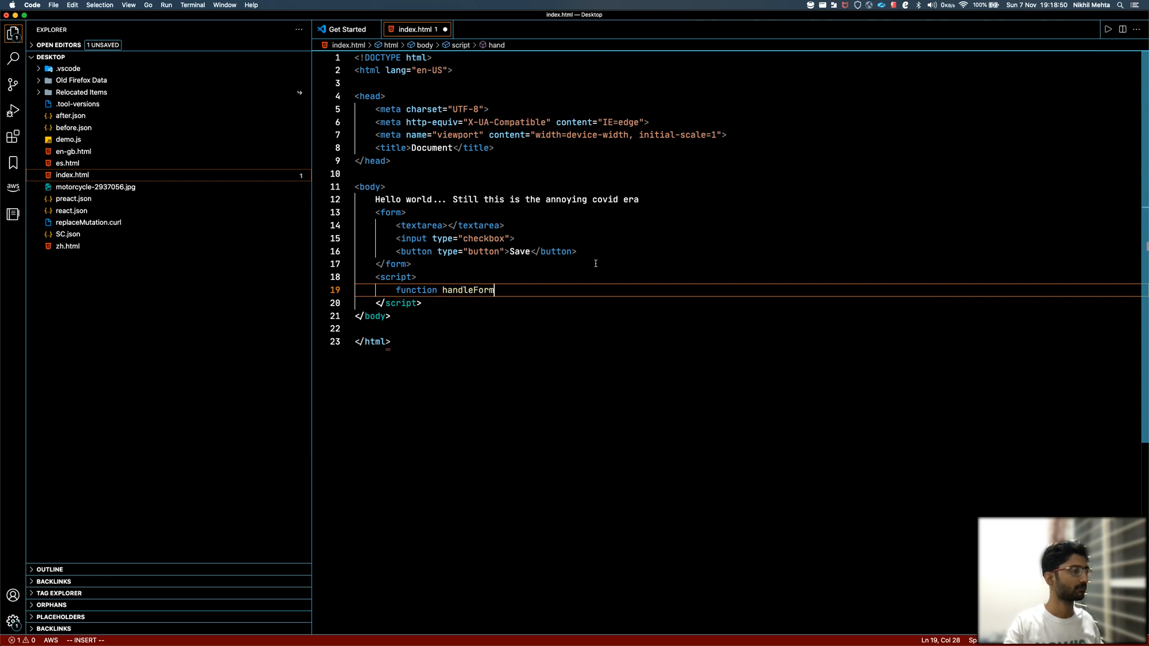
{"action": "type", "text": "Submit()"}
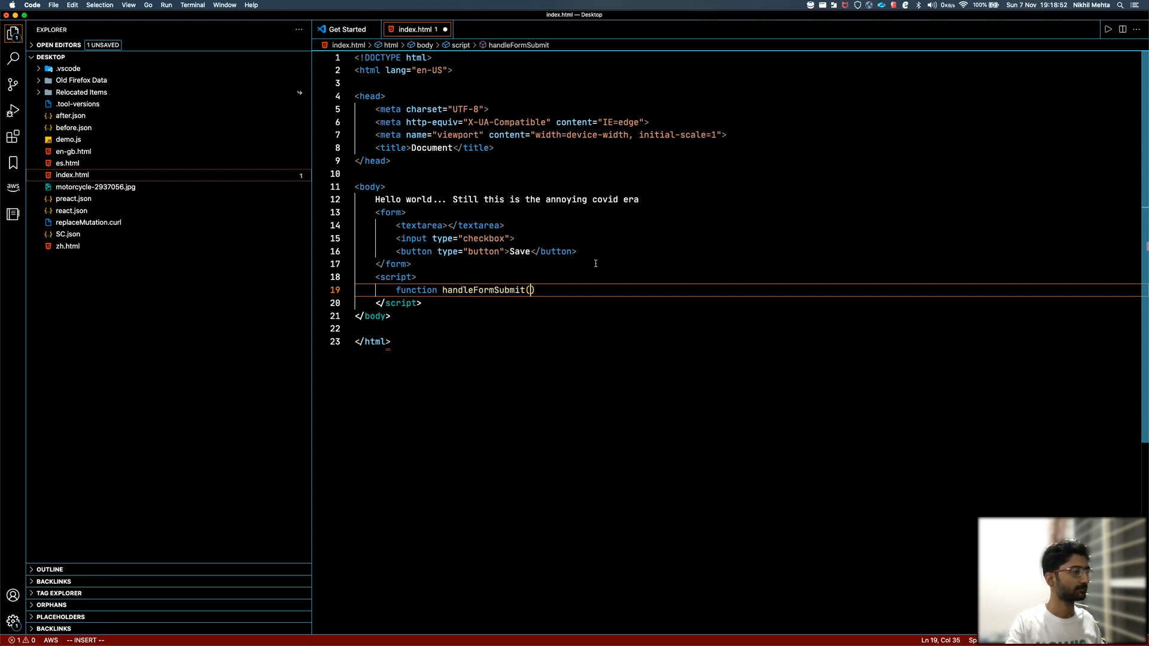
{"action": "type", "text": "{"}
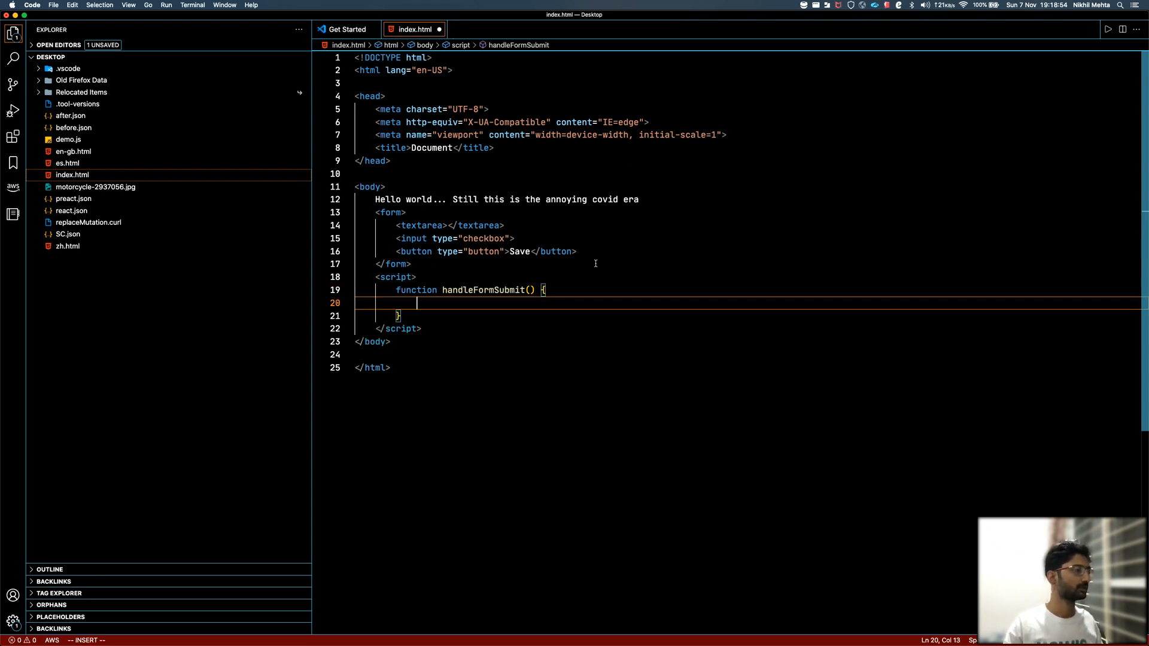
{"action": "type", "text": "console.log(\"o"}
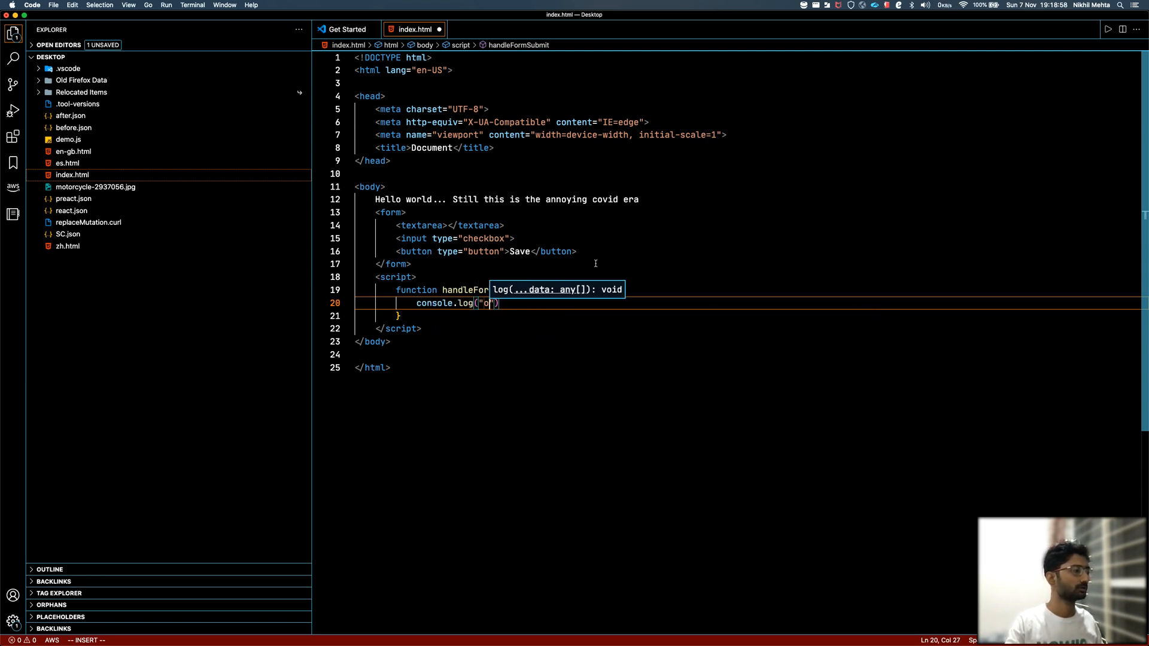
{"action": "type", "text": "in fucton"}
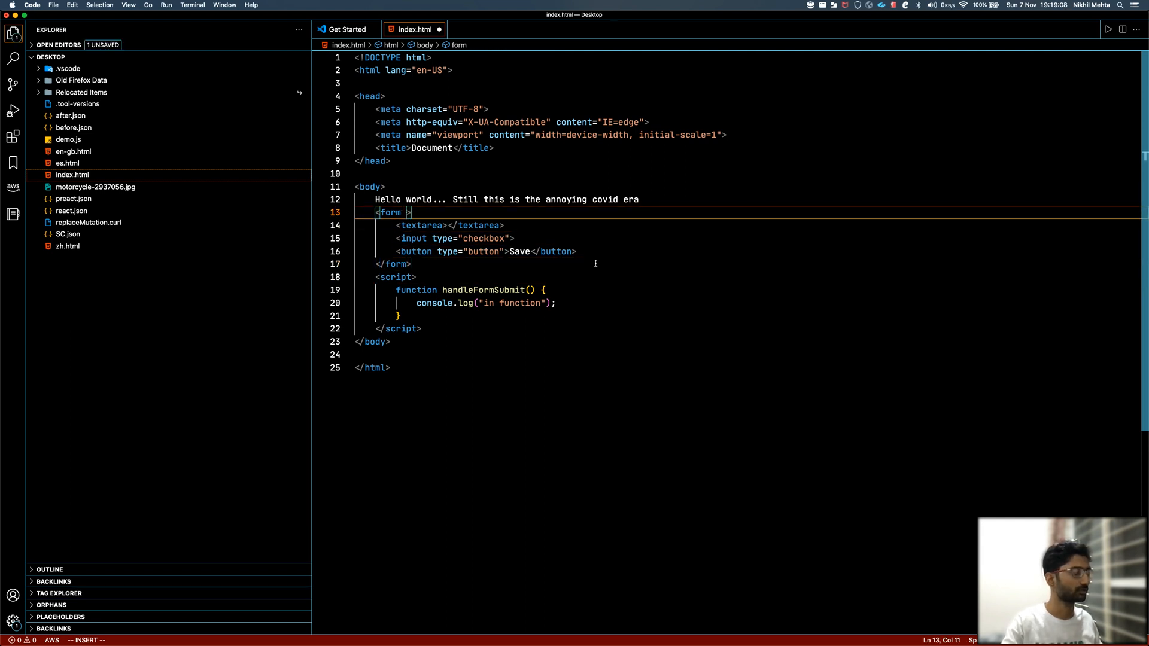
Wire the form's onsubmit to handleFormSubmit() and save index.html
{"action": "type", "text": "onsubmit=\""}
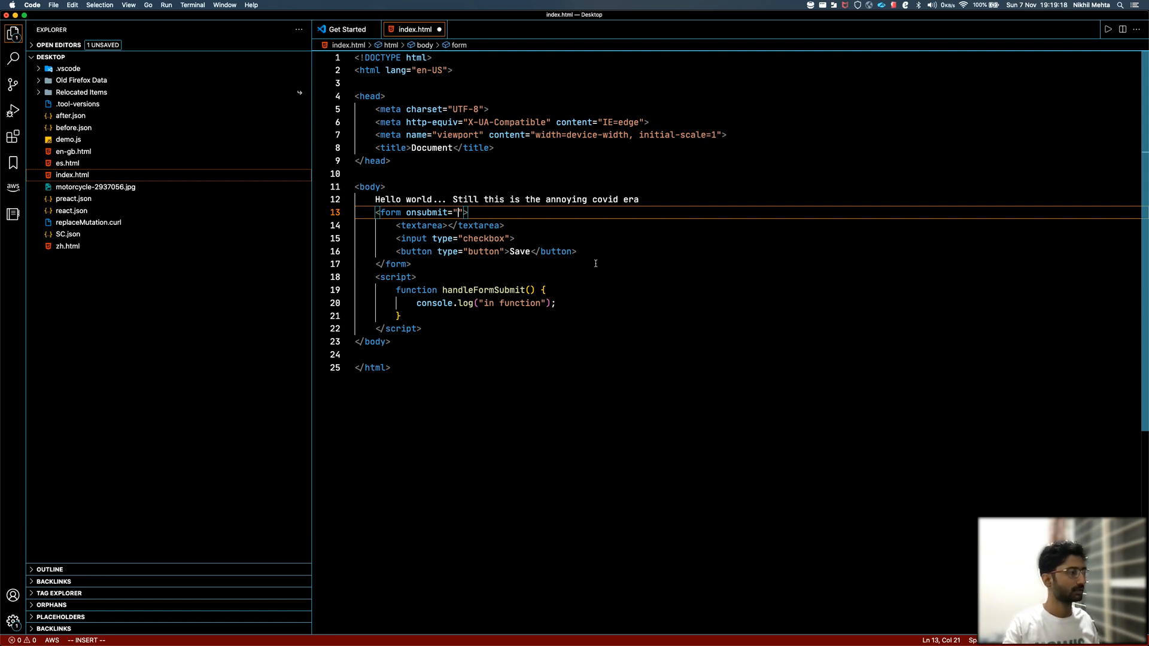
{"action": "type", "text": "handleFormSubmit("}
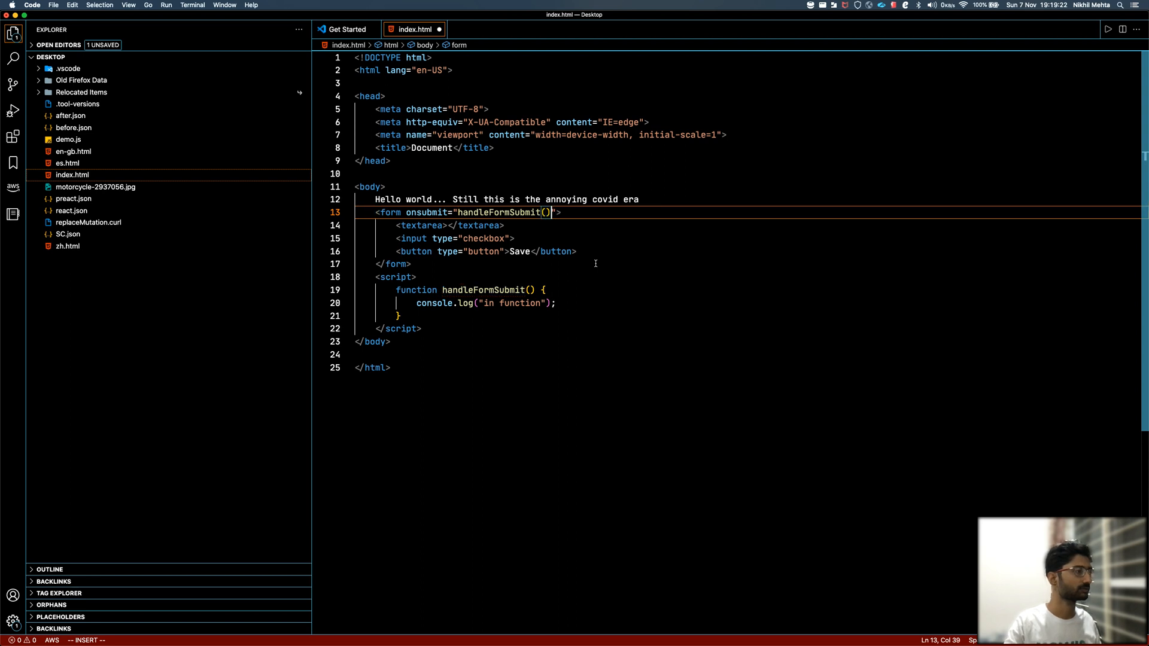
{"action": "key", "text": "cmd+s"}
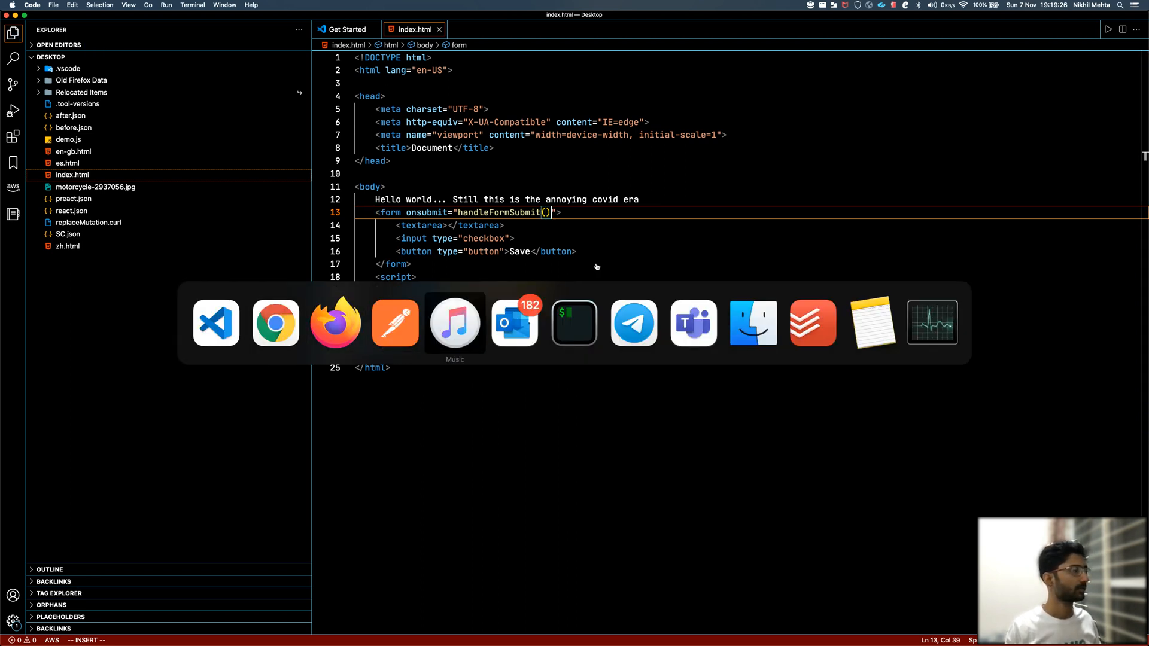
Check the form page in Chrome with an empty console, then return to the editor
{"action": "left_click", "coordinate": [574, 321]}
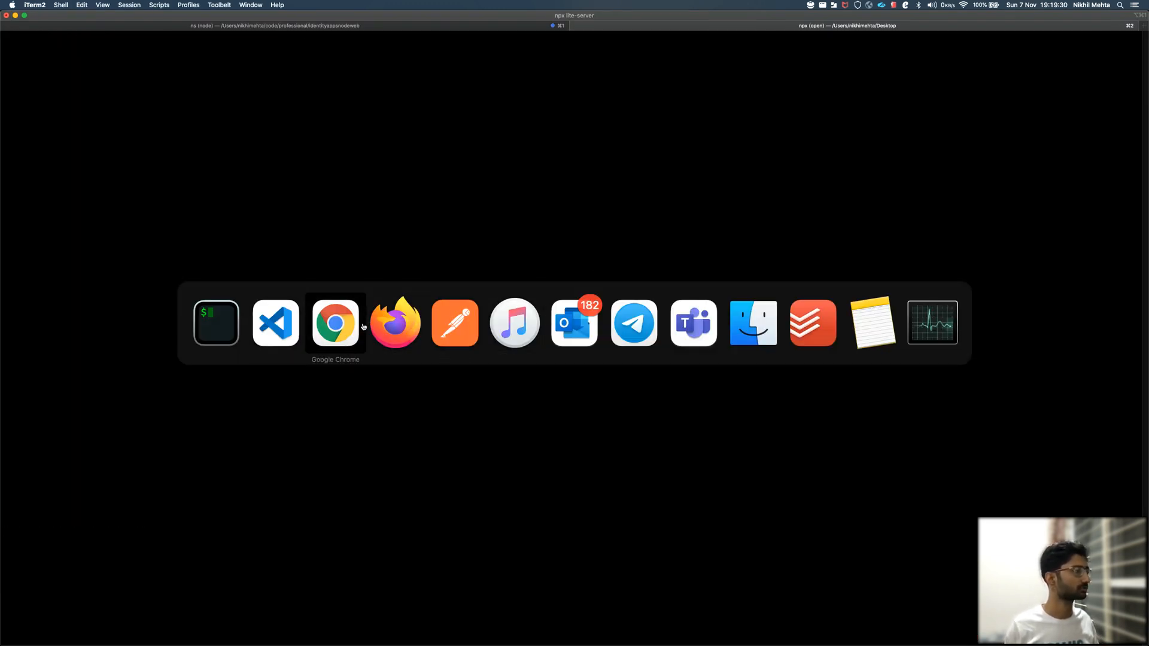
{"action": "left_click", "coordinate": [336, 322]}
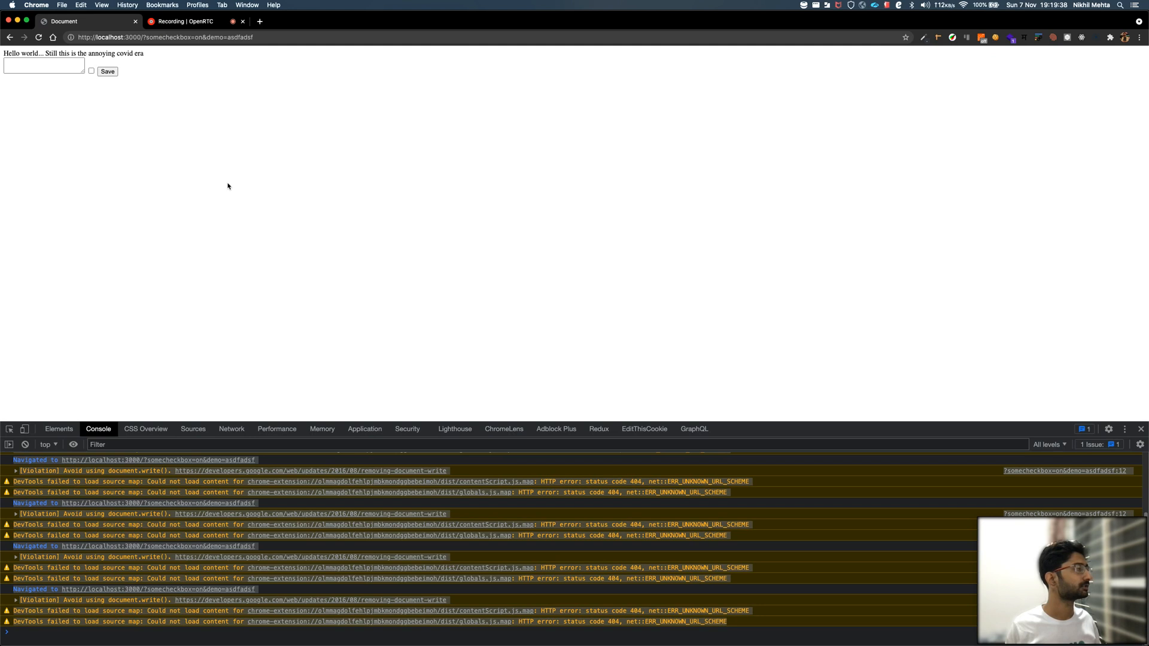
{"action": "mouse_move", "coordinate": [218, 107]}
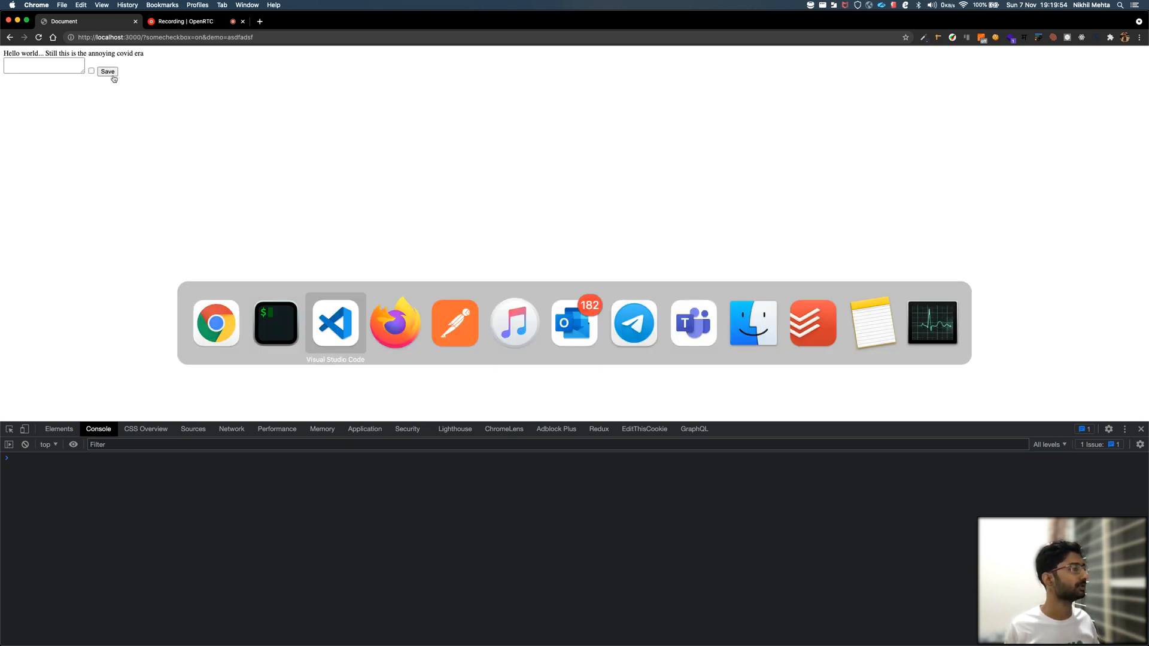
{"action": "left_click", "coordinate": [335, 322]}
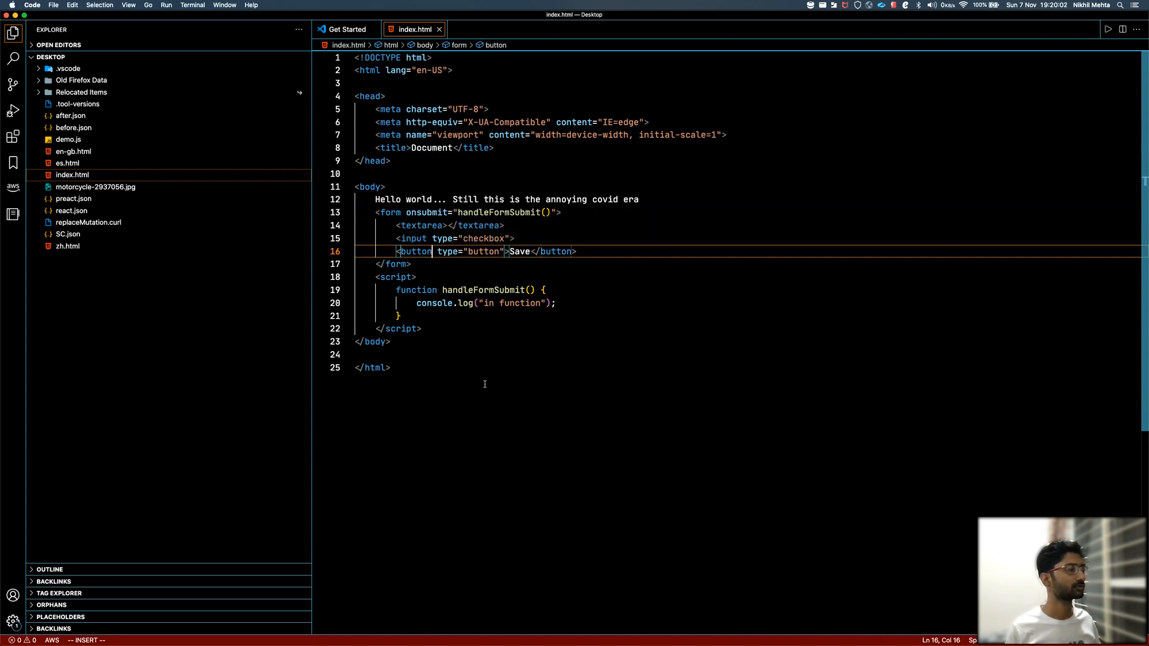
Replace the Save button's type="button" value so the button submits the form
{"action": "double_click", "coordinate": [483, 251]}
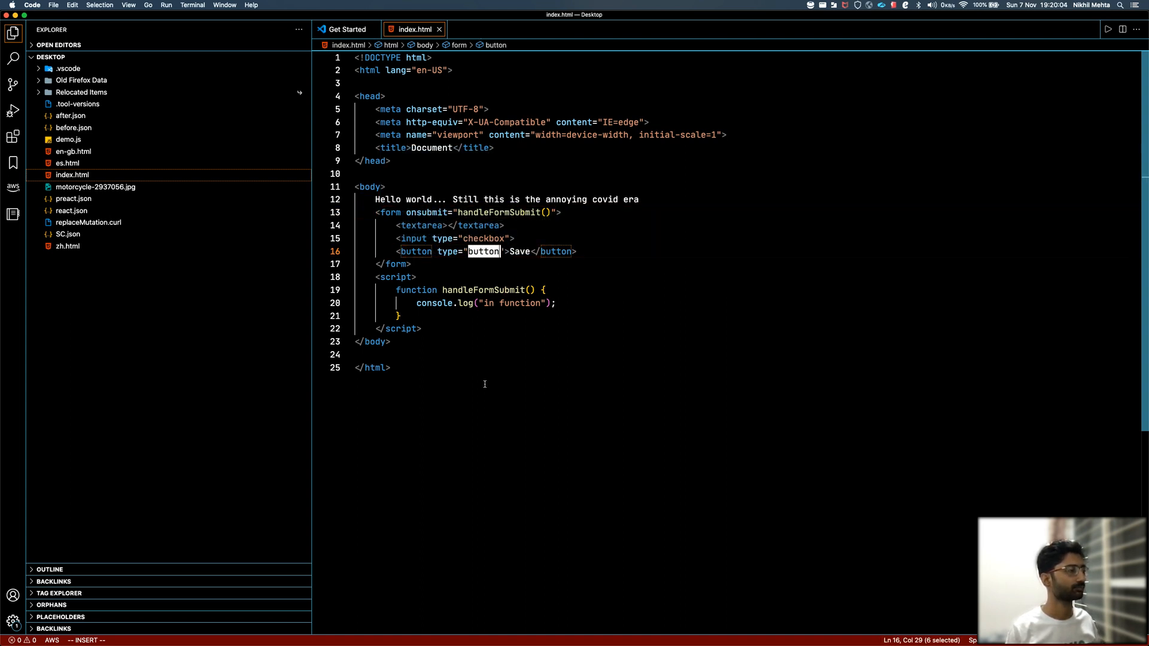
{"action": "type", "text": "submit"}
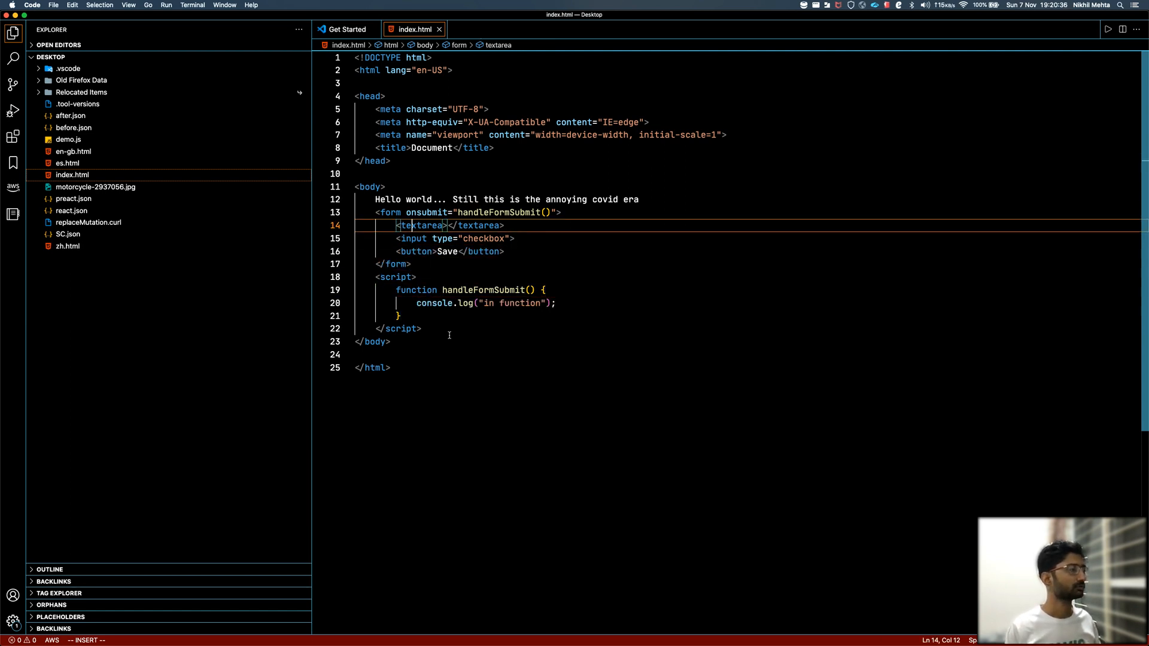
Pass event into handleFormSubmit and log the event with console.log(event)
{"action": "type", "text": "event"}
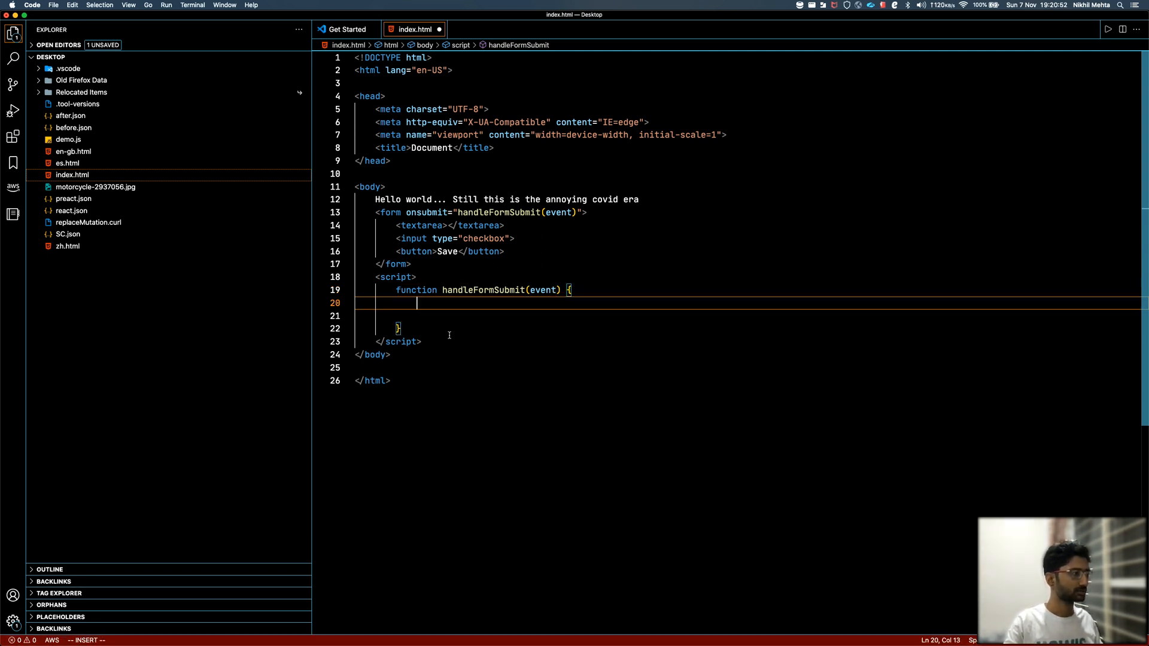
{"action": "key", "text": "Backspace"}
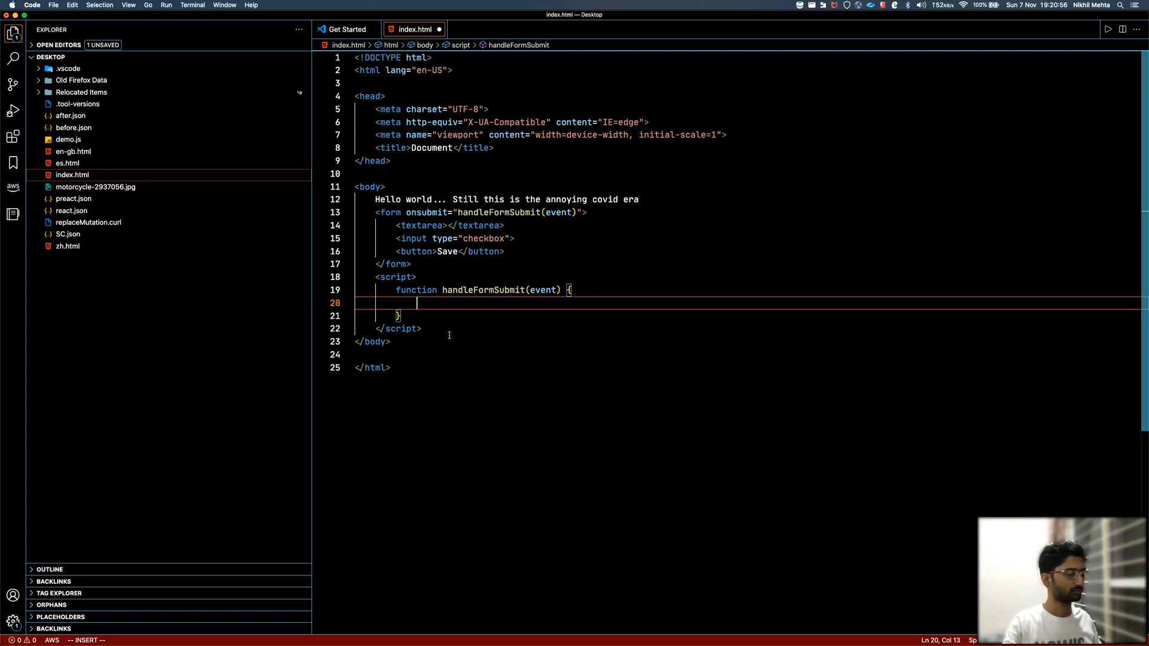
{"action": "type", "text": "console.lo"}
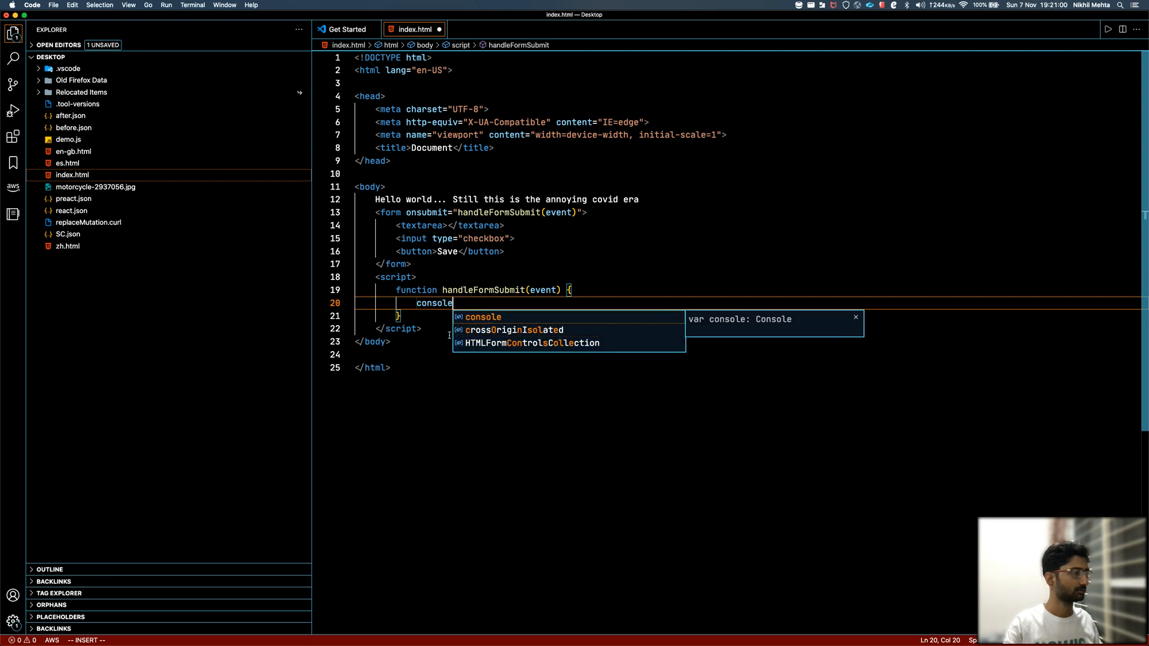
{"action": "type", "text": ".log(ev"}
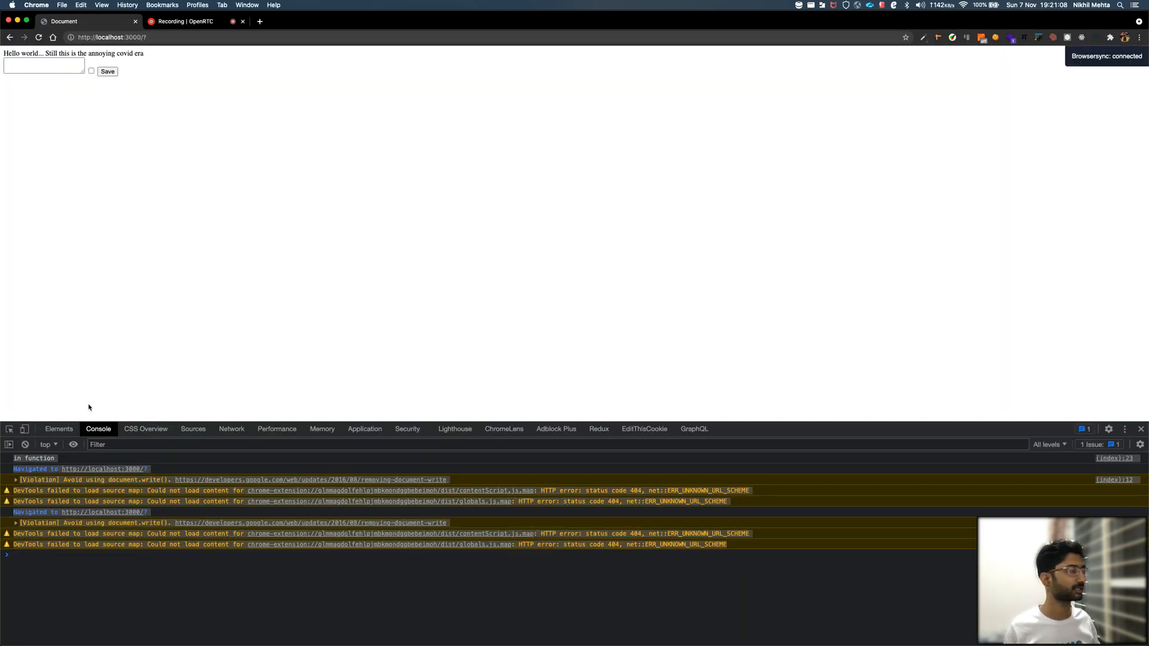
Clear the DevTools console and submit the form with the Save button
{"action": "left_click", "coordinate": [25, 445]}
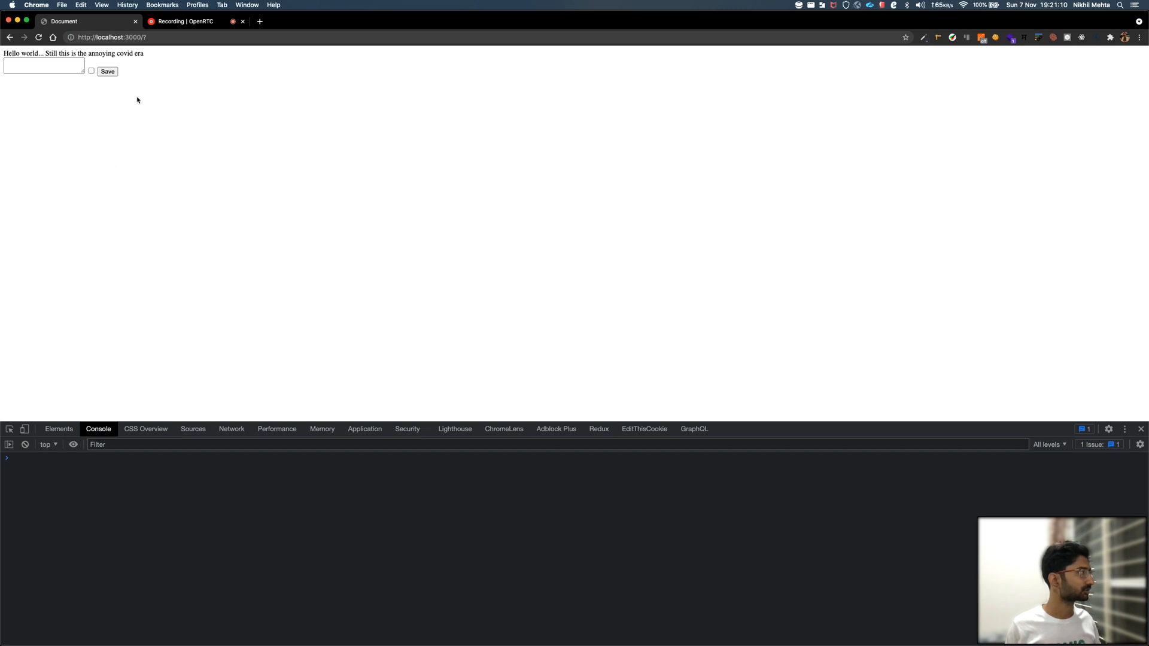
{"action": "left_click", "coordinate": [106, 70]}
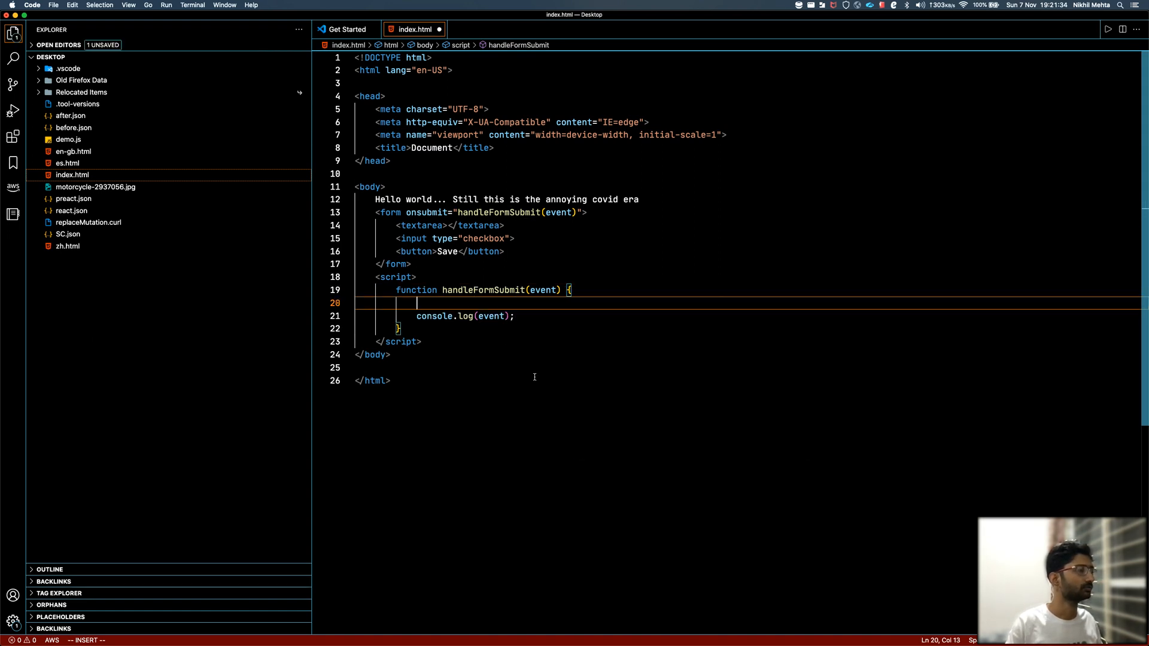
Call event.preventDefault(); at the start of handleFormSubmit and save
{"action": "type", "text": "event.pre"}
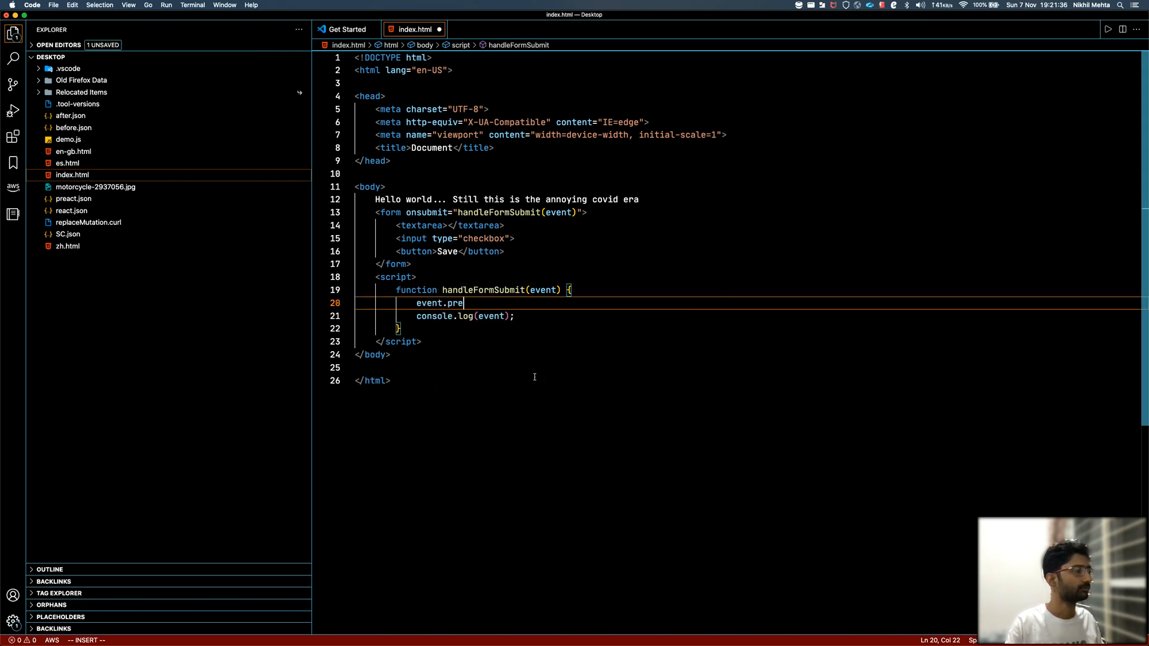
{"action": "type", "text": "vent"}
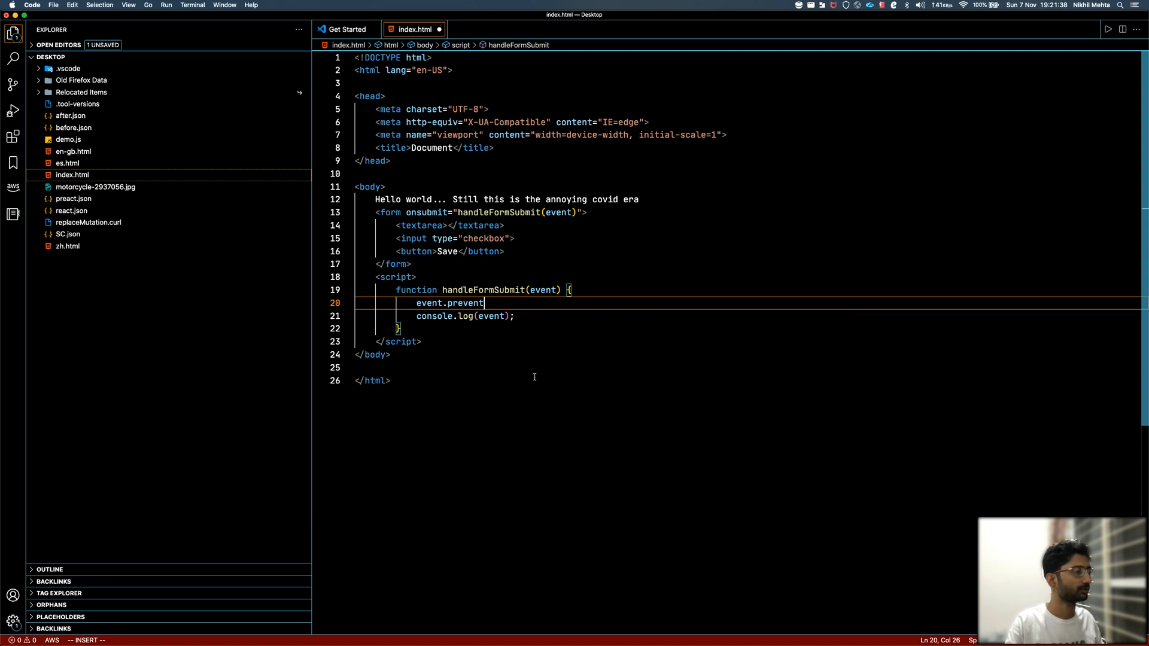
{"action": "type", "text": "Detai"}
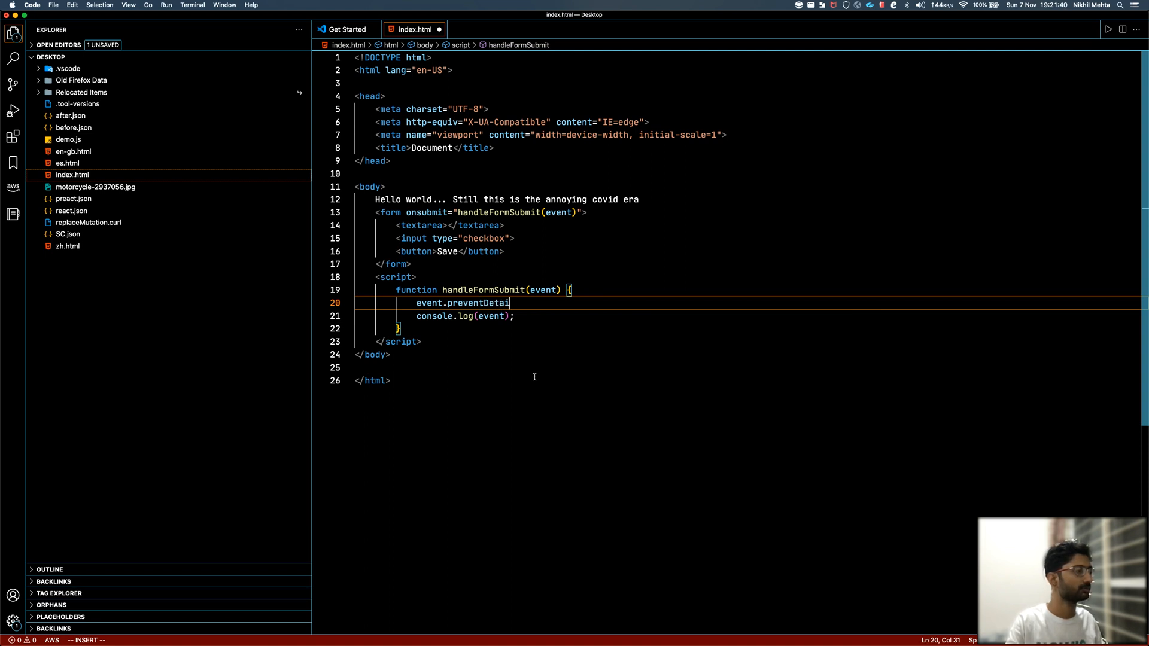
{"action": "type", "text": "lt"}
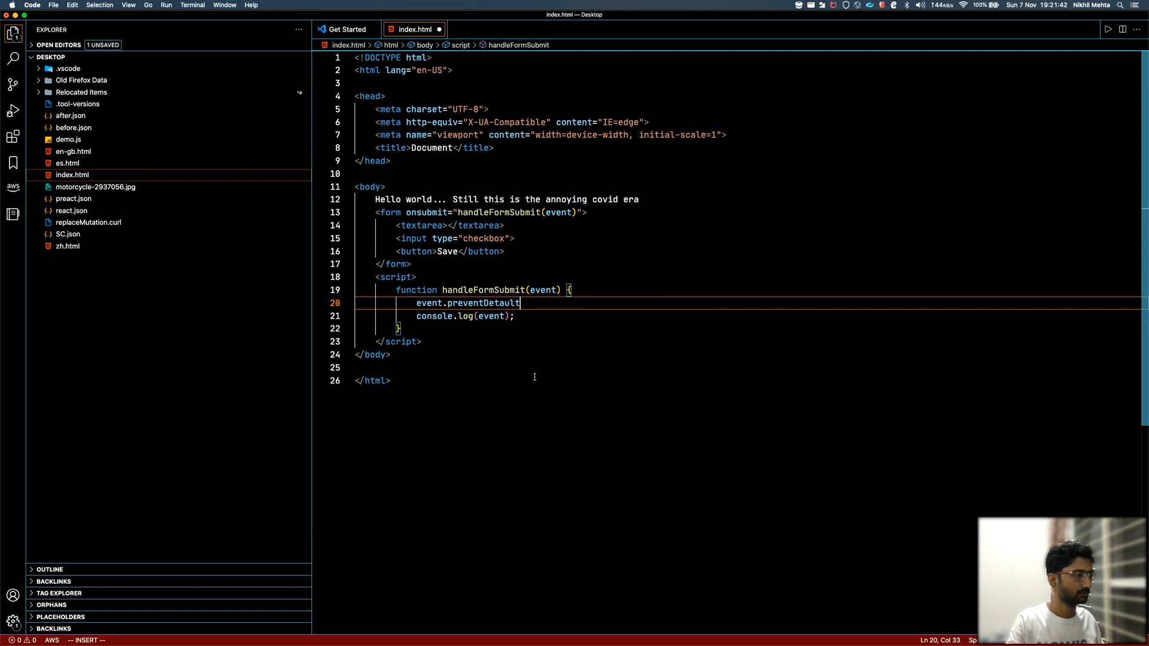
{"action": "type", "text": "();"}
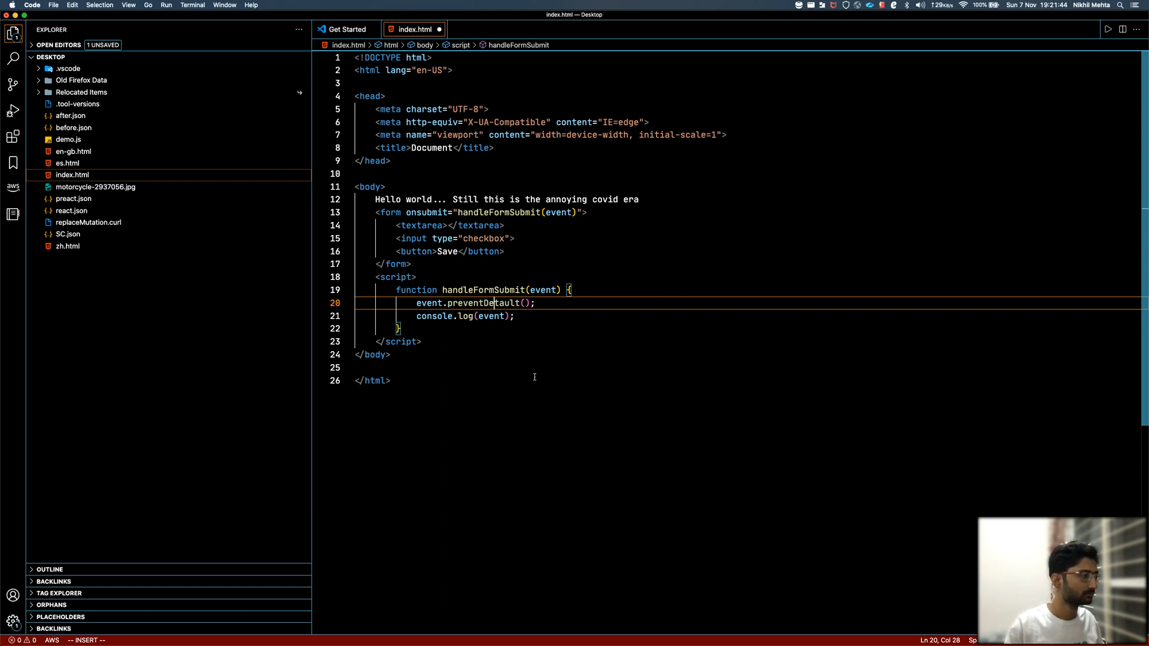
{"action": "key", "text": "right"}
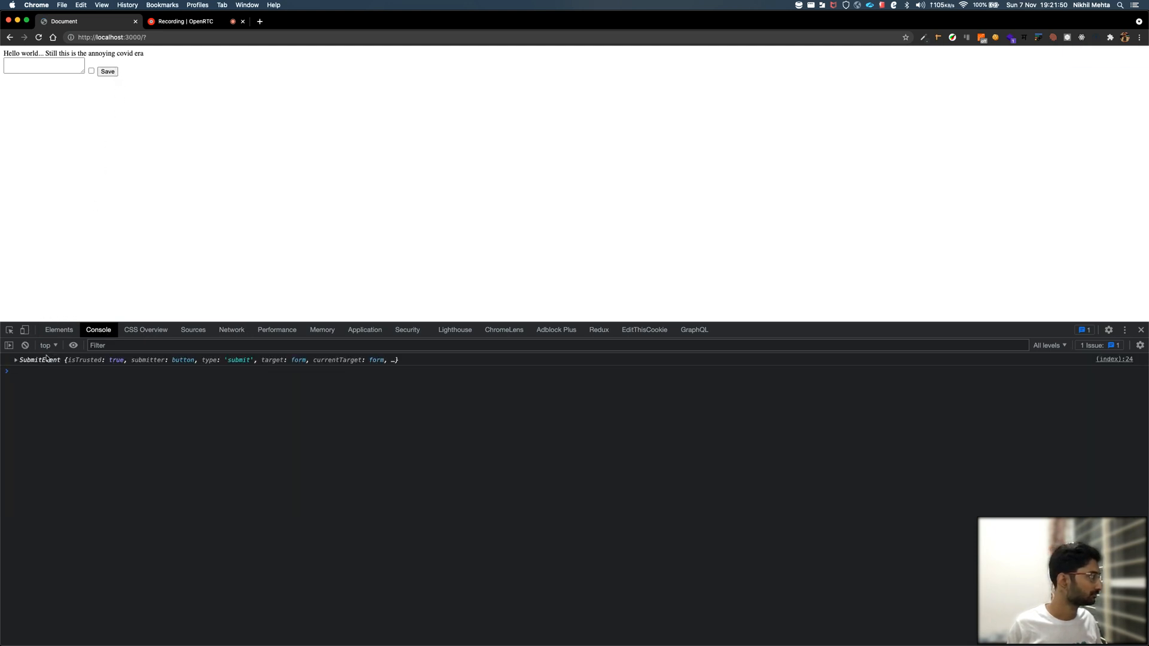
Expand the logged SubmitEvent and its target form, then submit the form again
{"action": "left_click", "coordinate": [14, 360]}
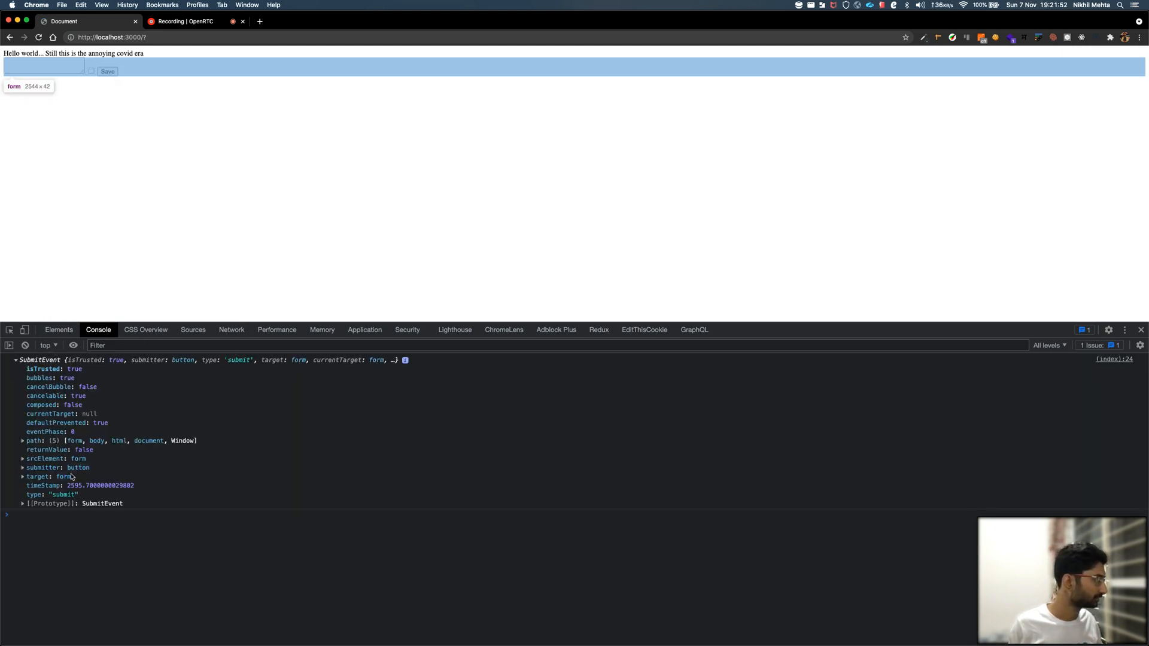
{"action": "left_click", "coordinate": [23, 477]}
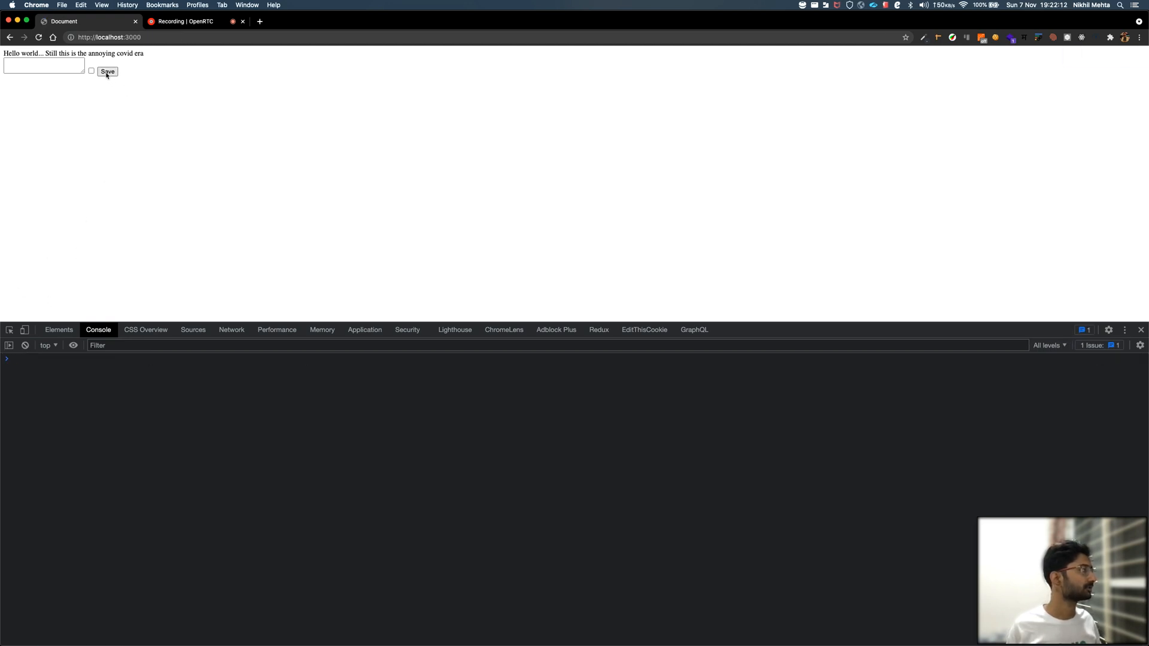
{"action": "left_click", "coordinate": [106, 70]}
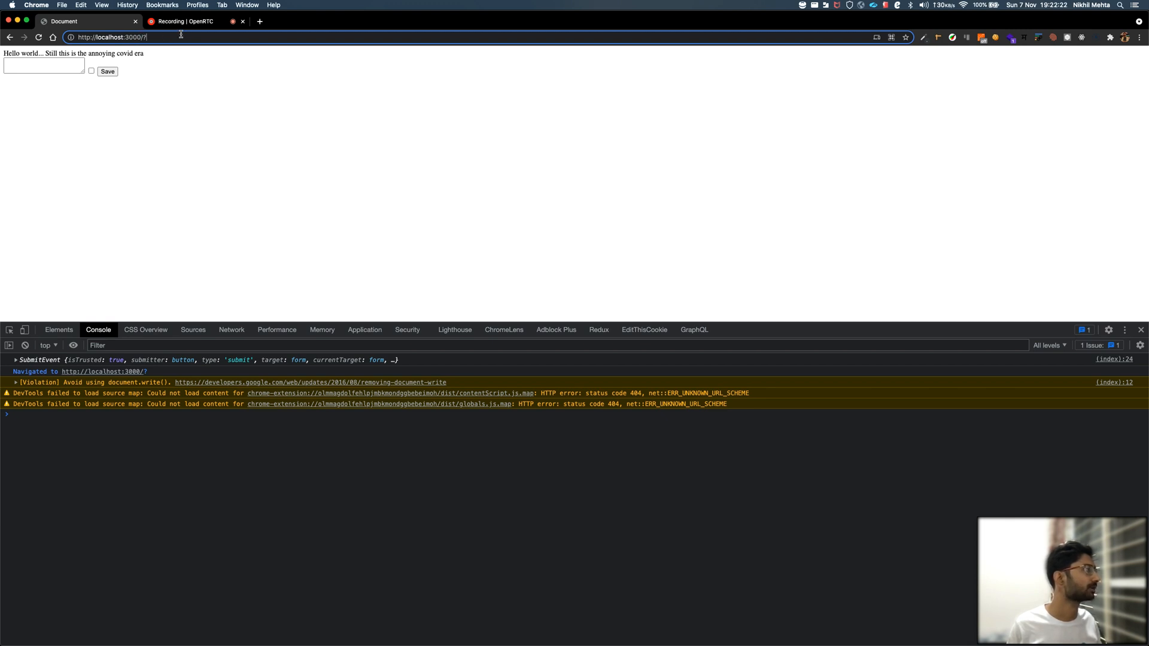
{"action": "mouse_move", "coordinate": [308, 37]}
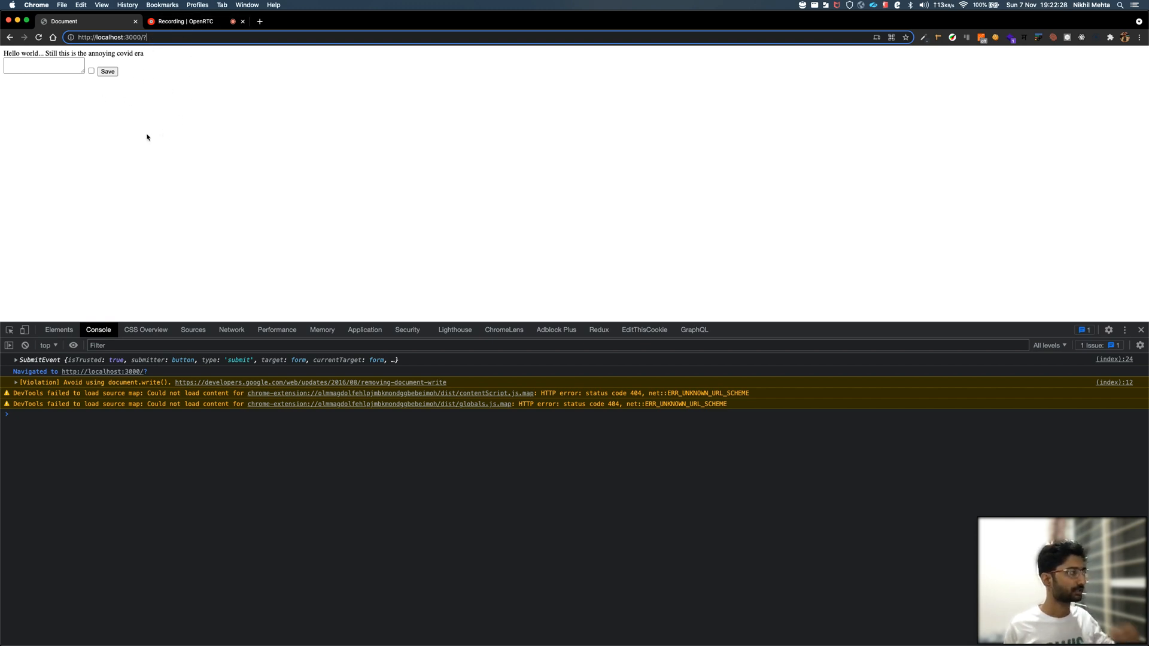
{"action": "mouse_move", "coordinate": [229, 128]}
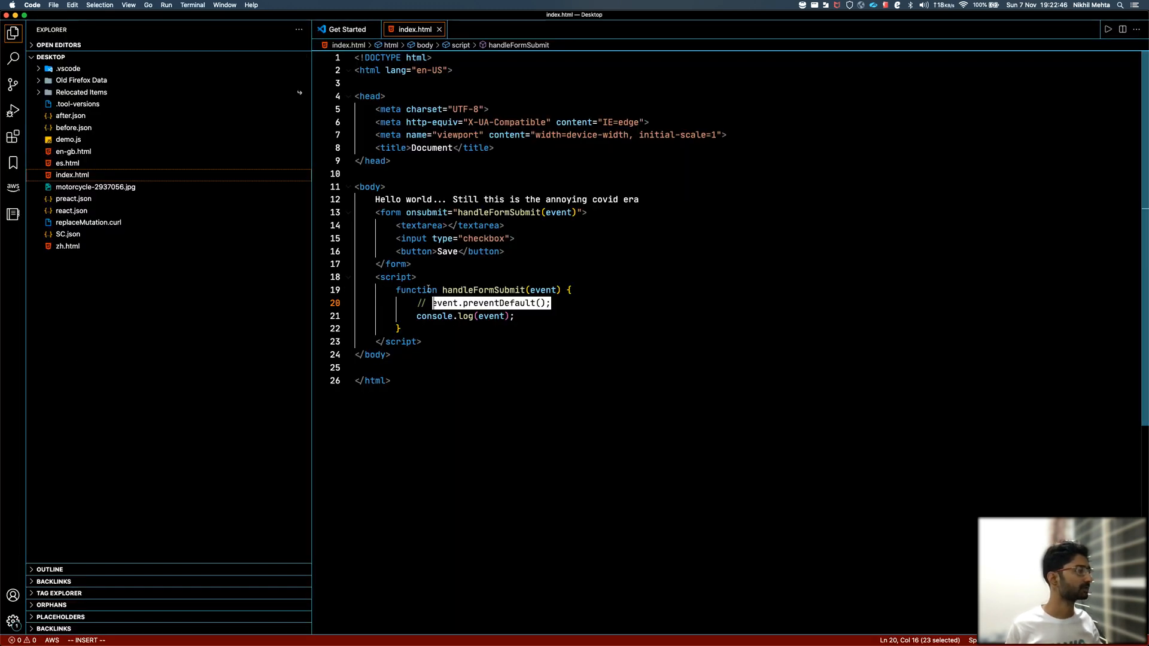
Reinstate event.preventDefault(), submit the form and expand the logged SubmitEvent
{"action": "key", "text": "Backspace"}
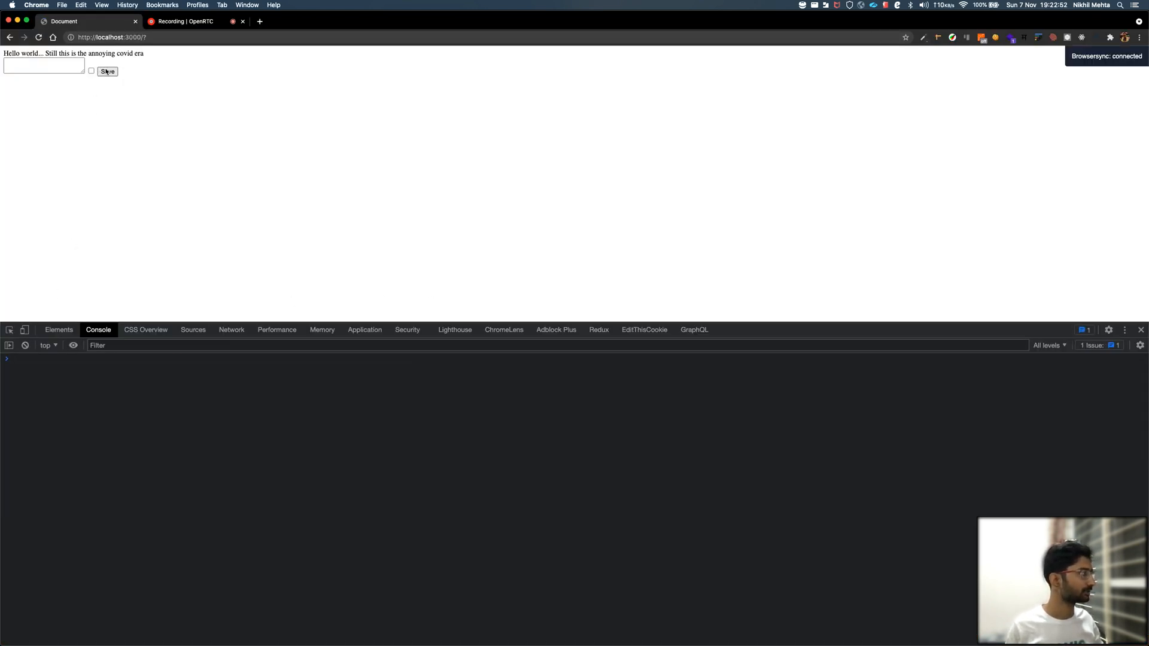
{"action": "left_click", "coordinate": [107, 71]}
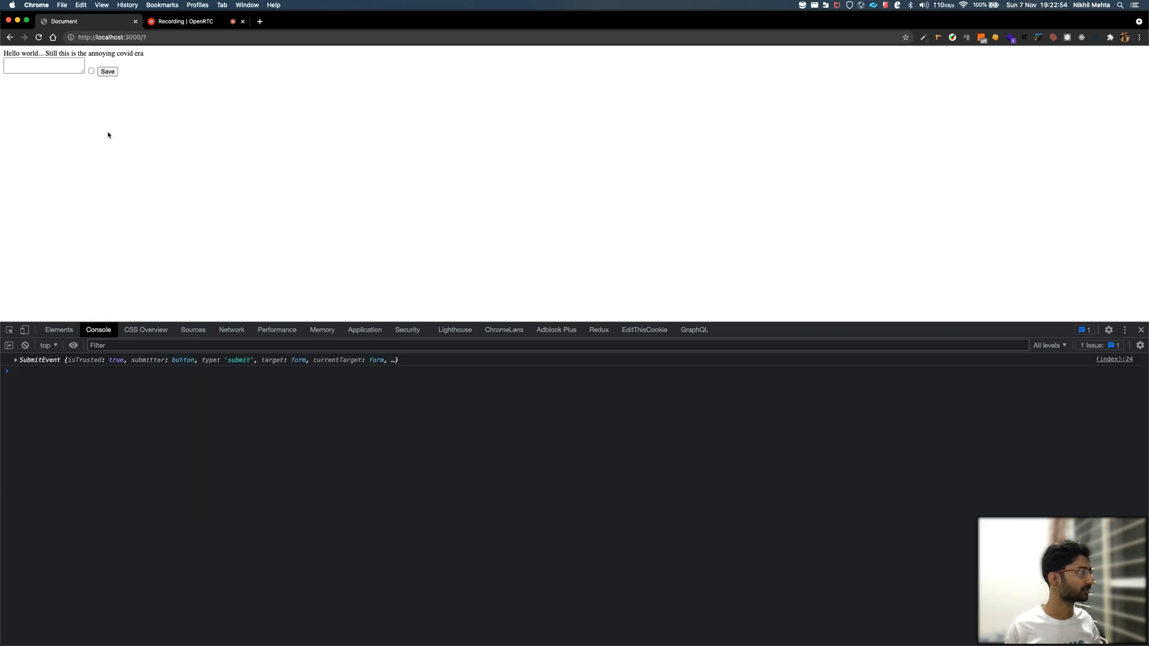
{"action": "left_click", "coordinate": [16, 361]}
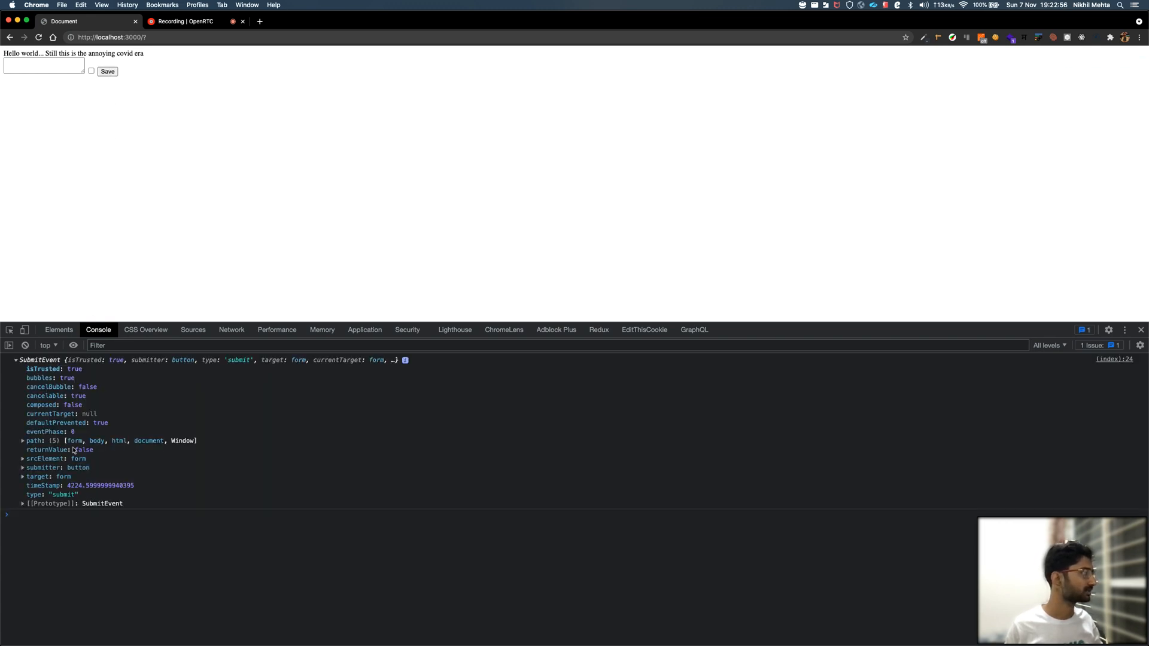
{"action": "mouse_move", "coordinate": [156, 415]}
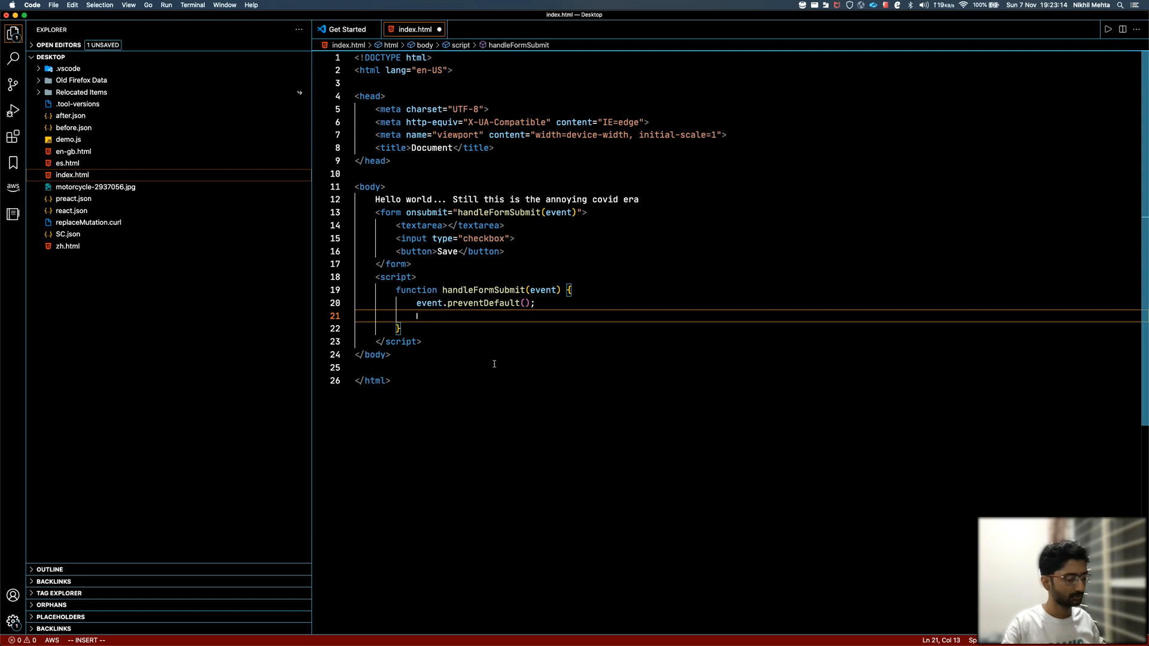
Declare const formData = new FormData(event.target) in the handler, then focus the form's text area
{"action": "type", "text": "cos"}
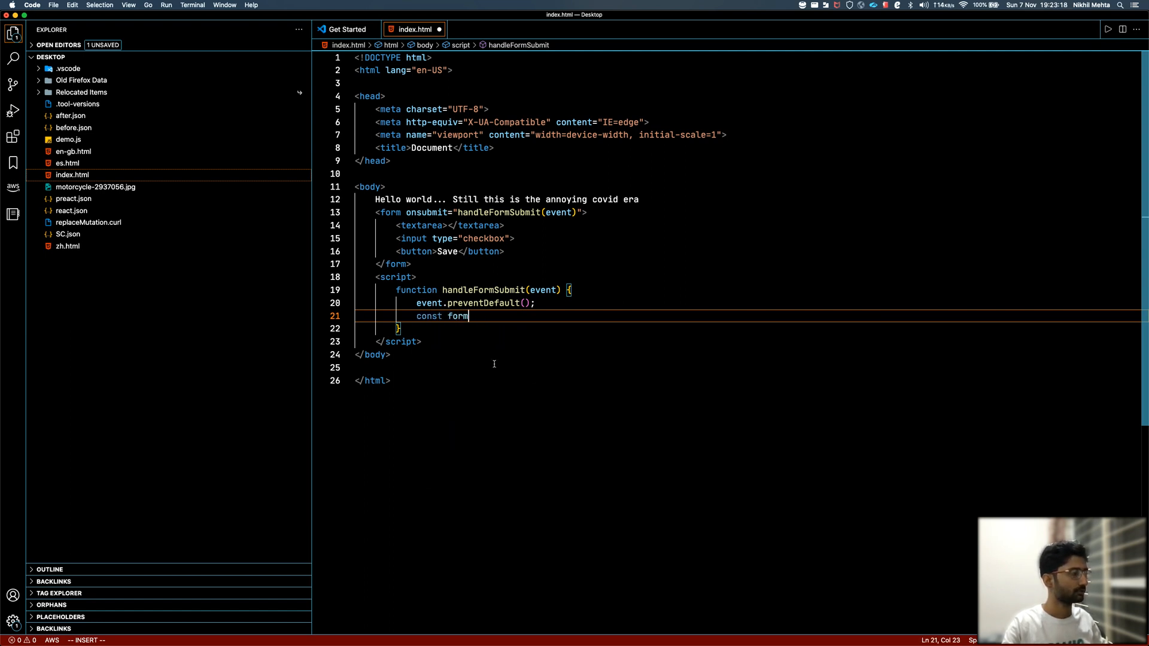
{"action": "type", "text": "Data = new"}
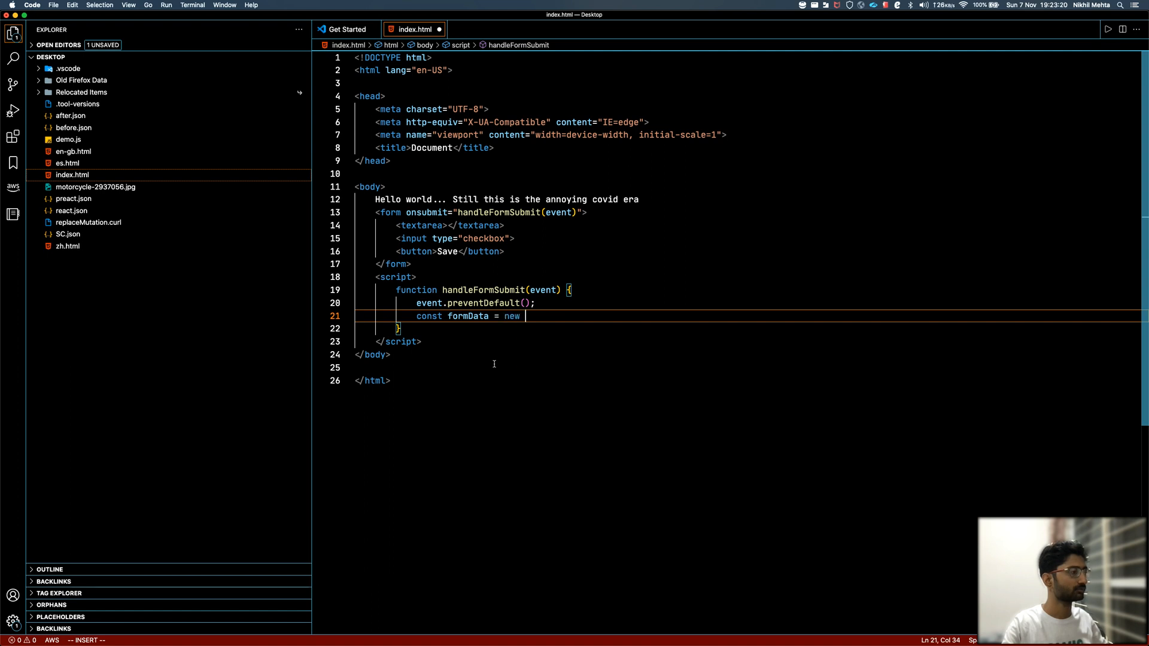
{"action": "type", "text": "Fr"}
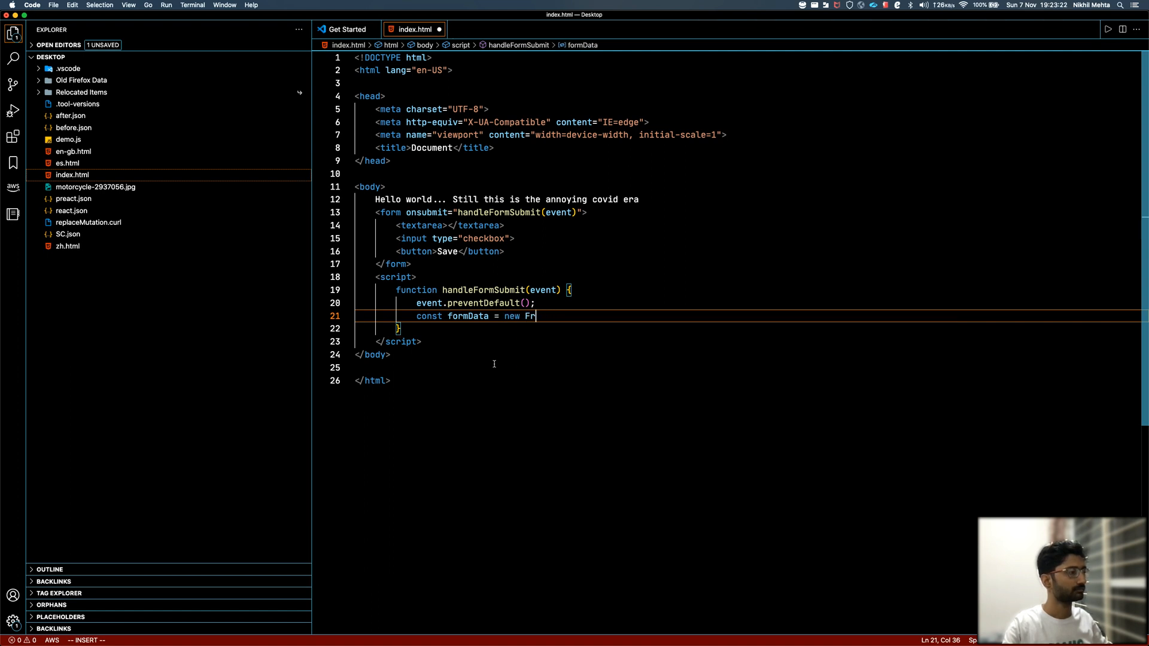
{"action": "type", "text": "ormDate"}
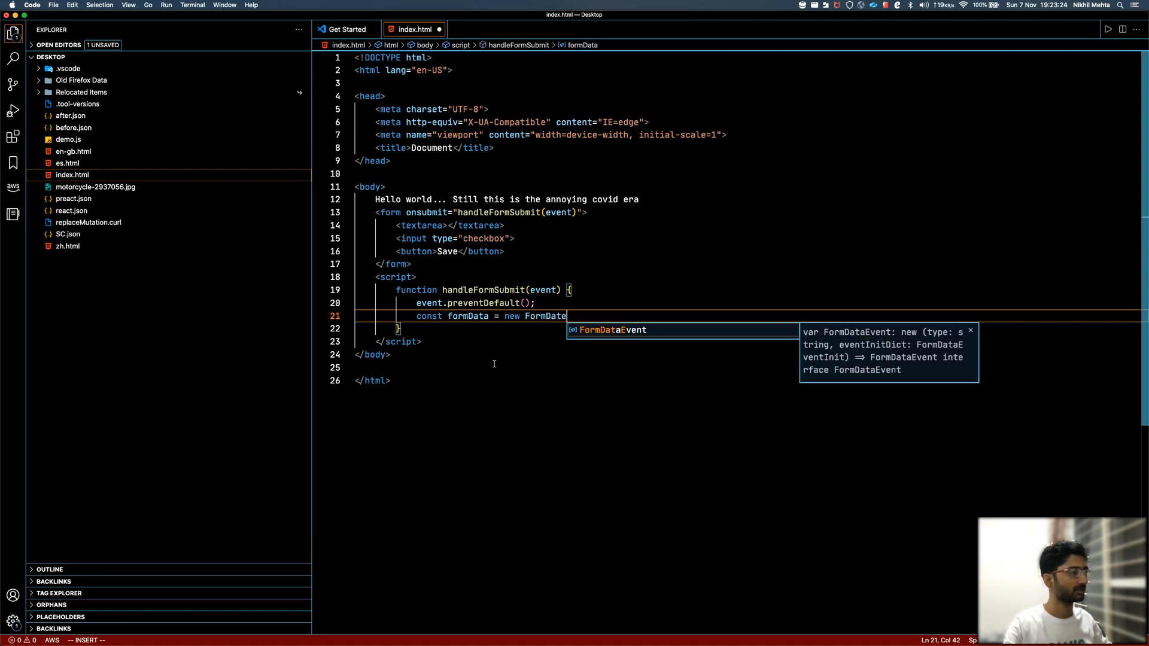
{"action": "type", "text": "("}
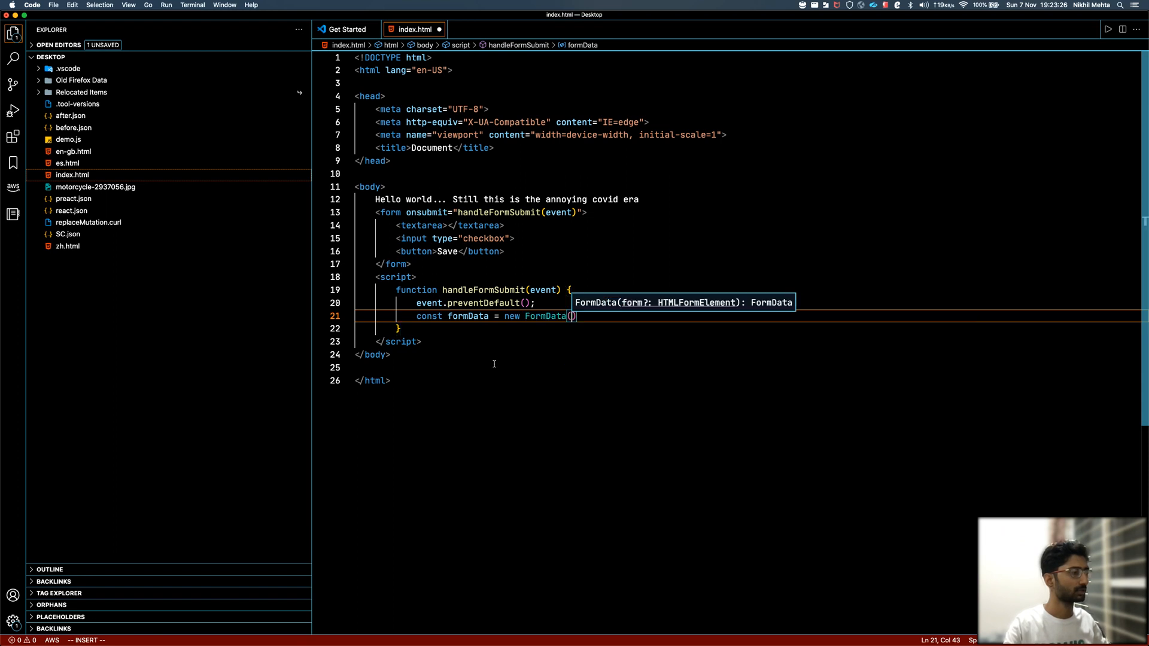
{"action": "type", "text": "e"}
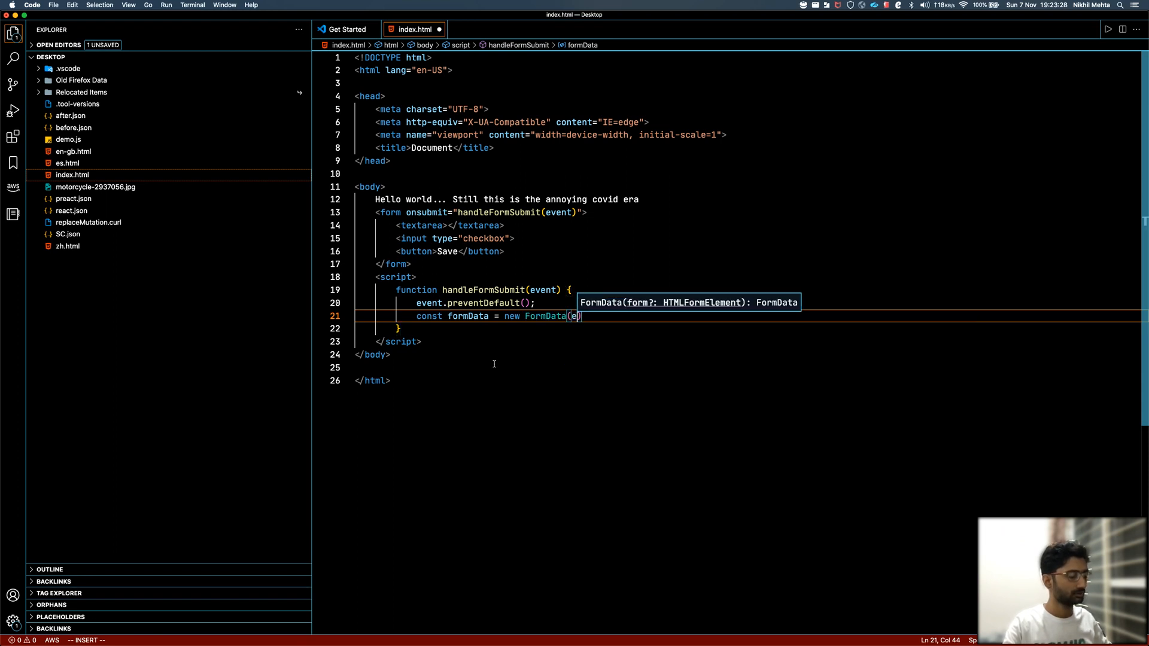
{"action": "type", "text": "vent.target"}
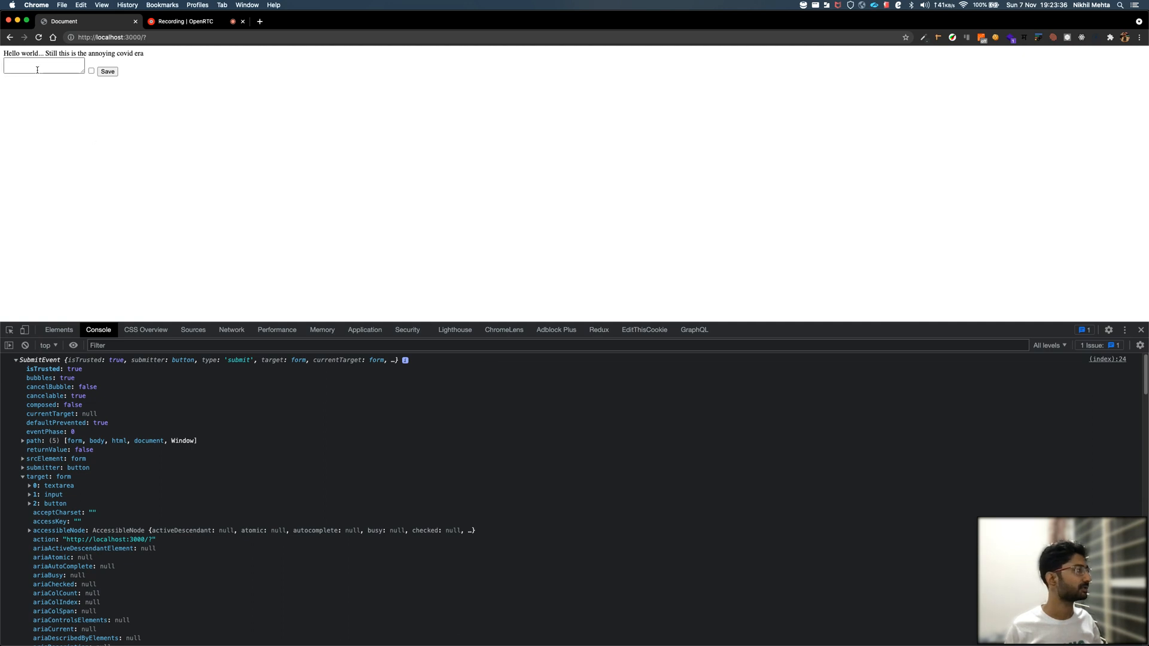
{"action": "left_click", "coordinate": [43, 65]}
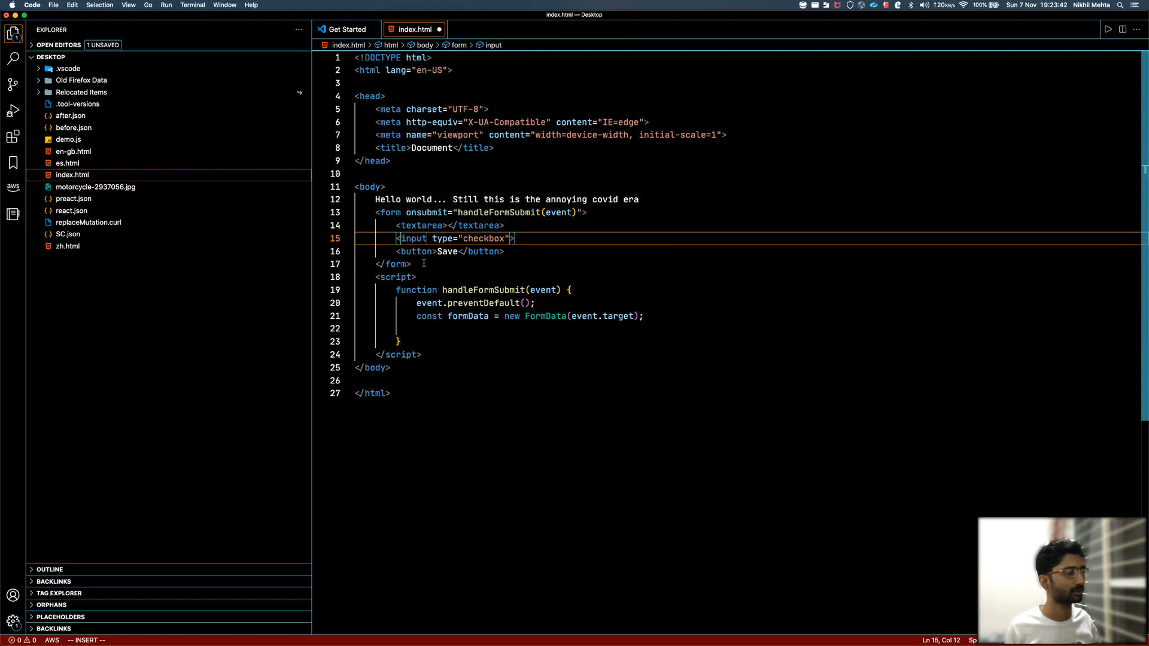
Start a for (let [value, key] of formData) loop over the FormData entries
{"action": "double_click", "coordinate": [421, 225]}
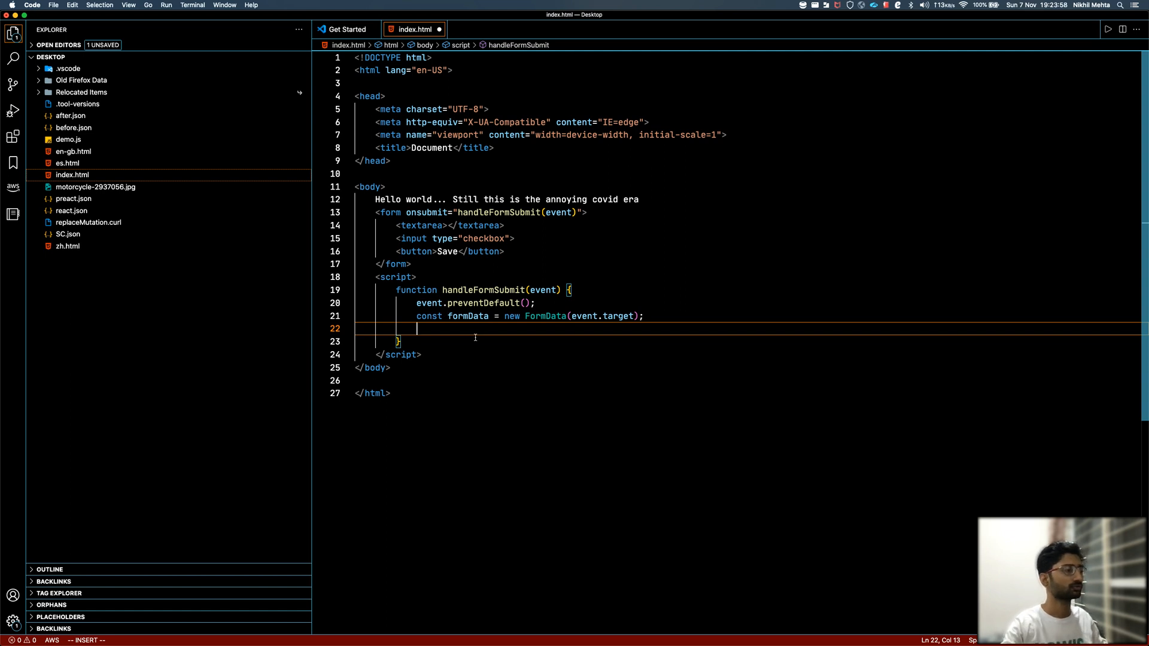
{"action": "type", "text": "fo"}
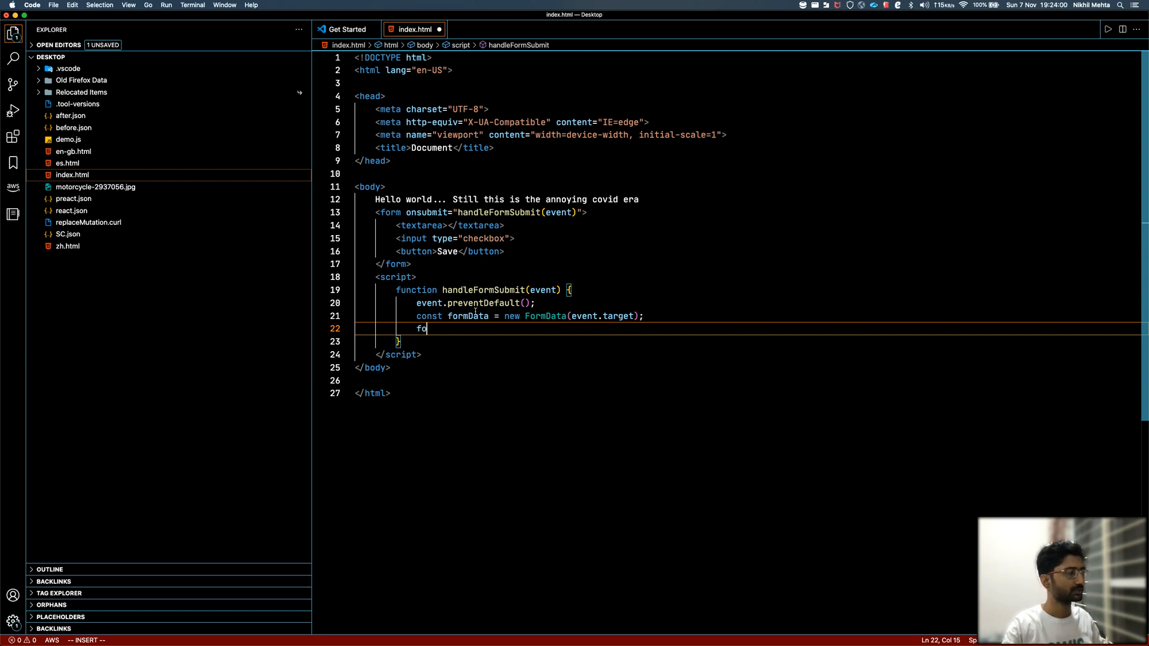
{"action": "type", "text": "r()"}
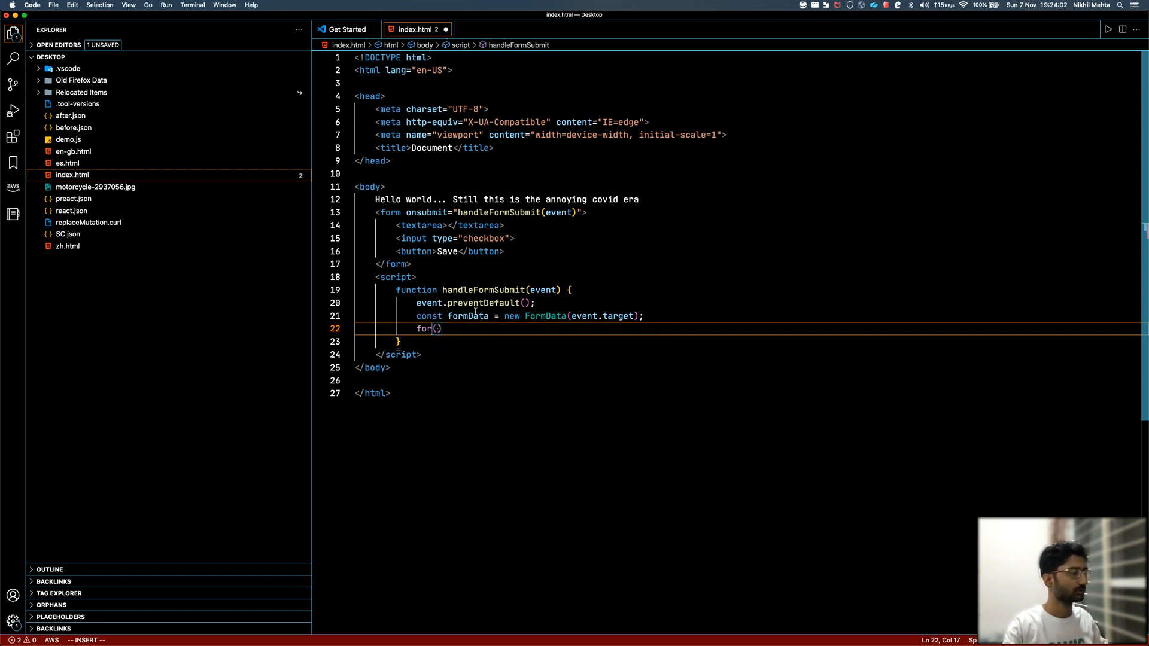
{"action": "type", "text": "let []"}
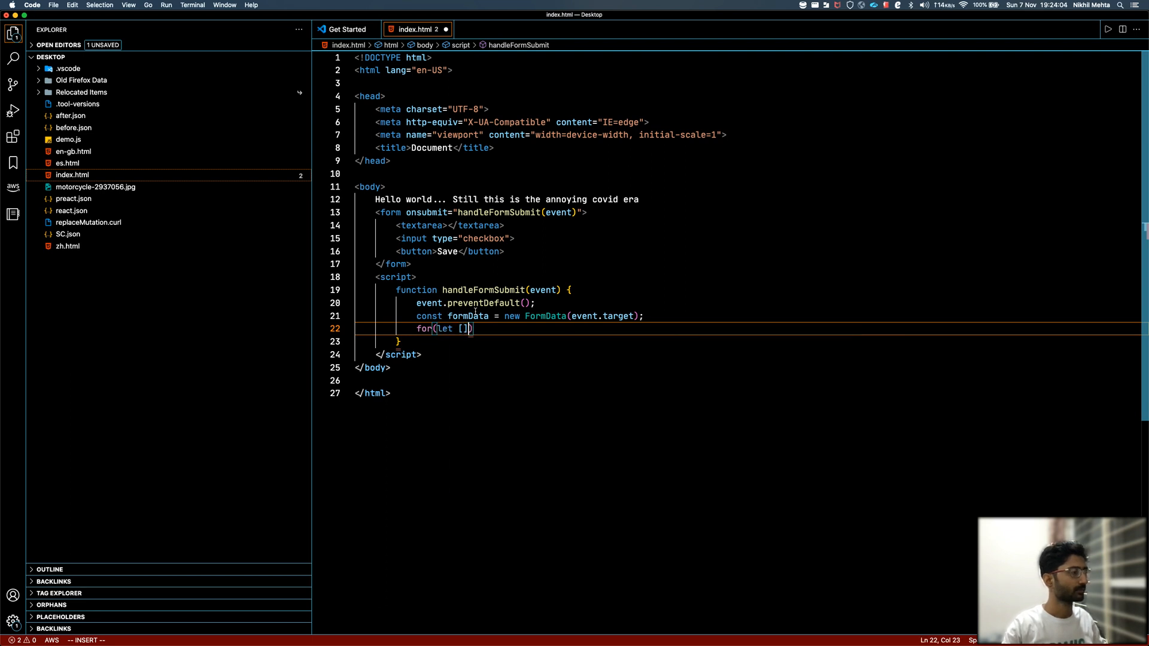
{"action": "type", "text": "value"}
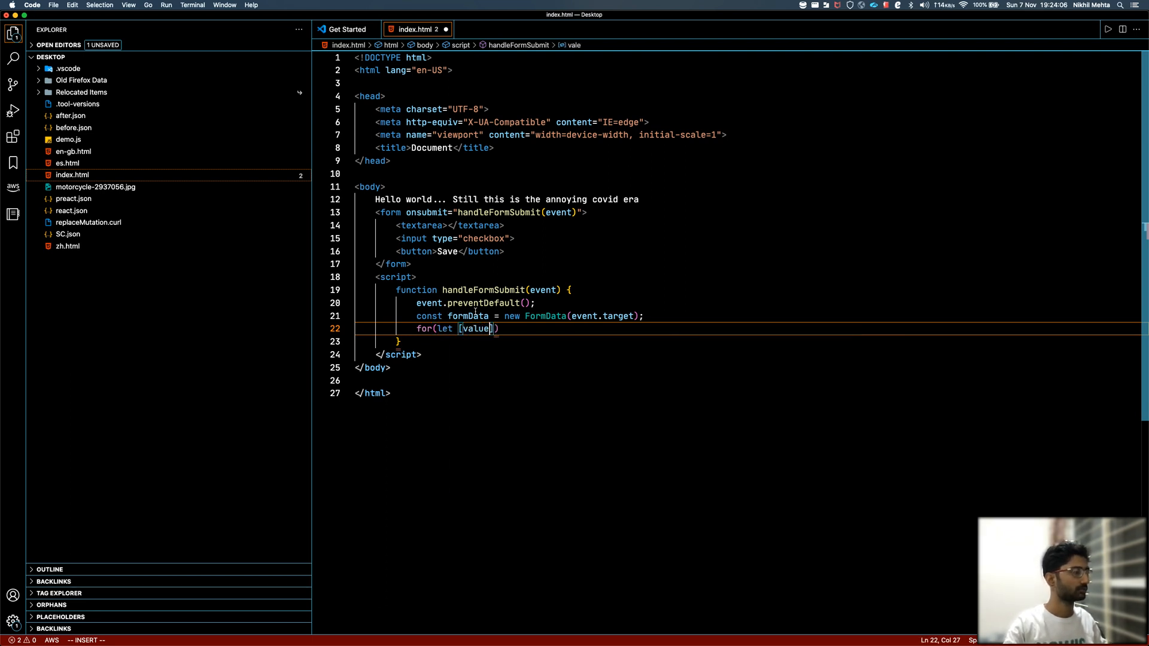
{"action": "type", "text": ", key]"}
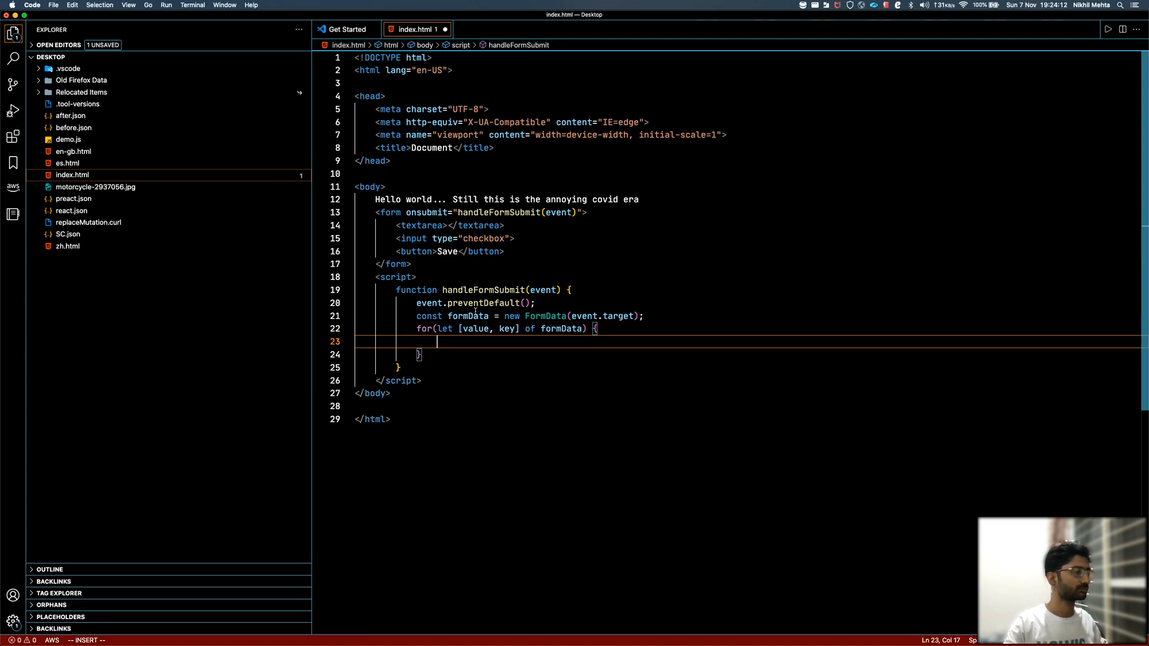
Log each entry as the template string `${key}:${value}` inside the loop
{"action": "type", "text": "console.log("}
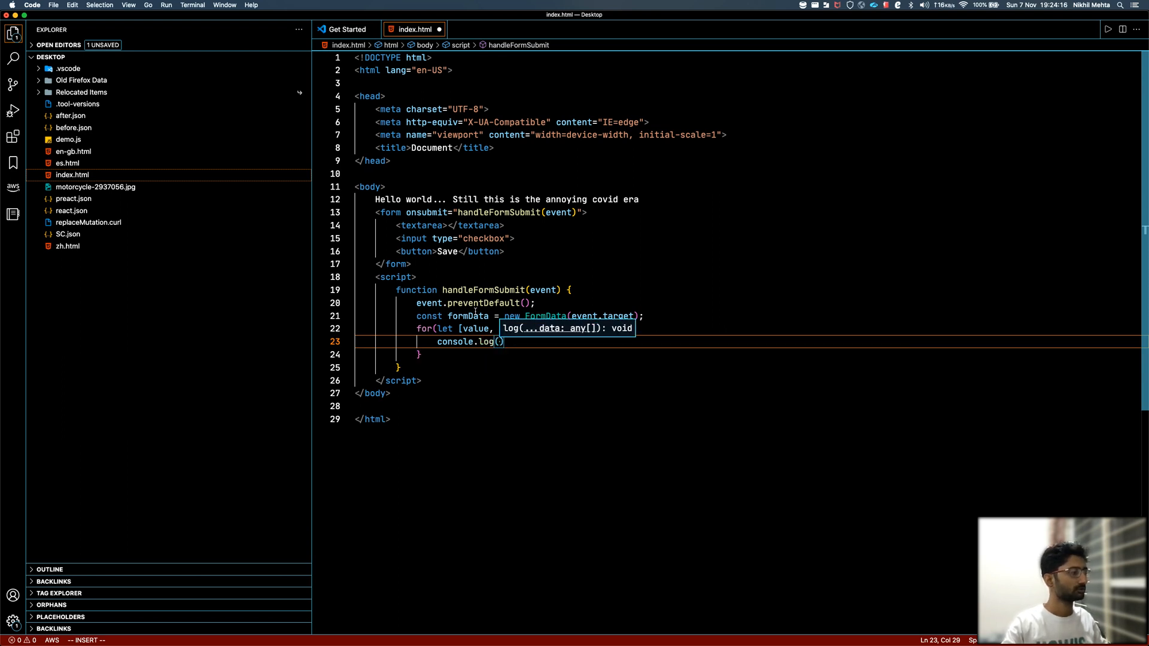
{"action": "type", "text": "value"}
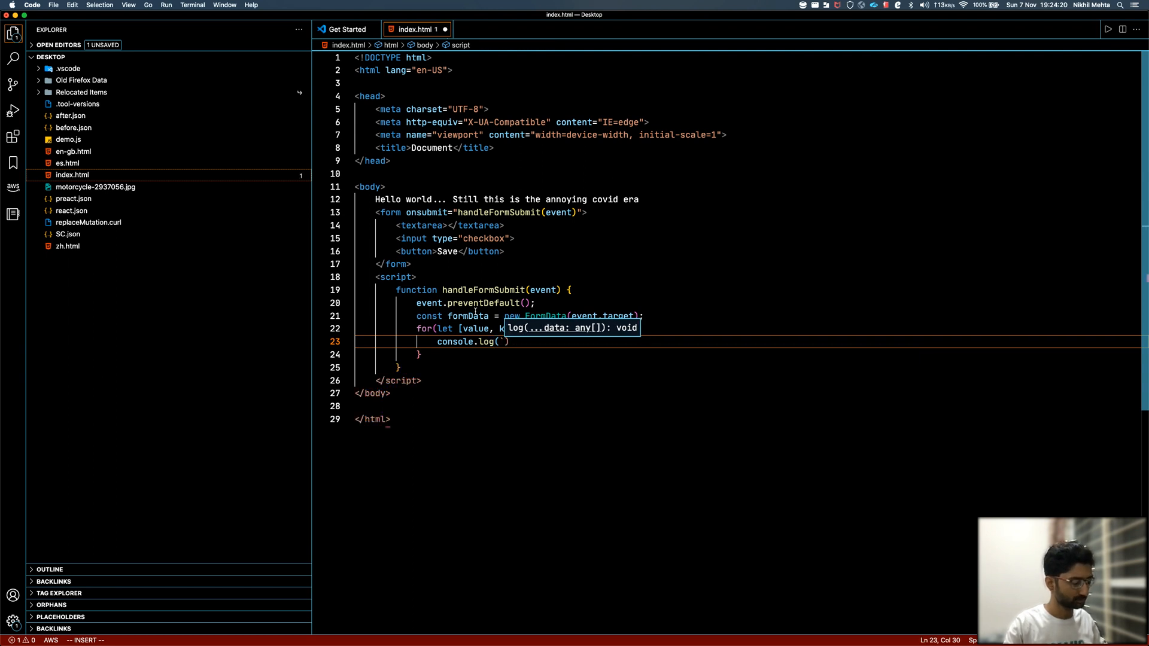
{"action": "type", "text": "${valy"}
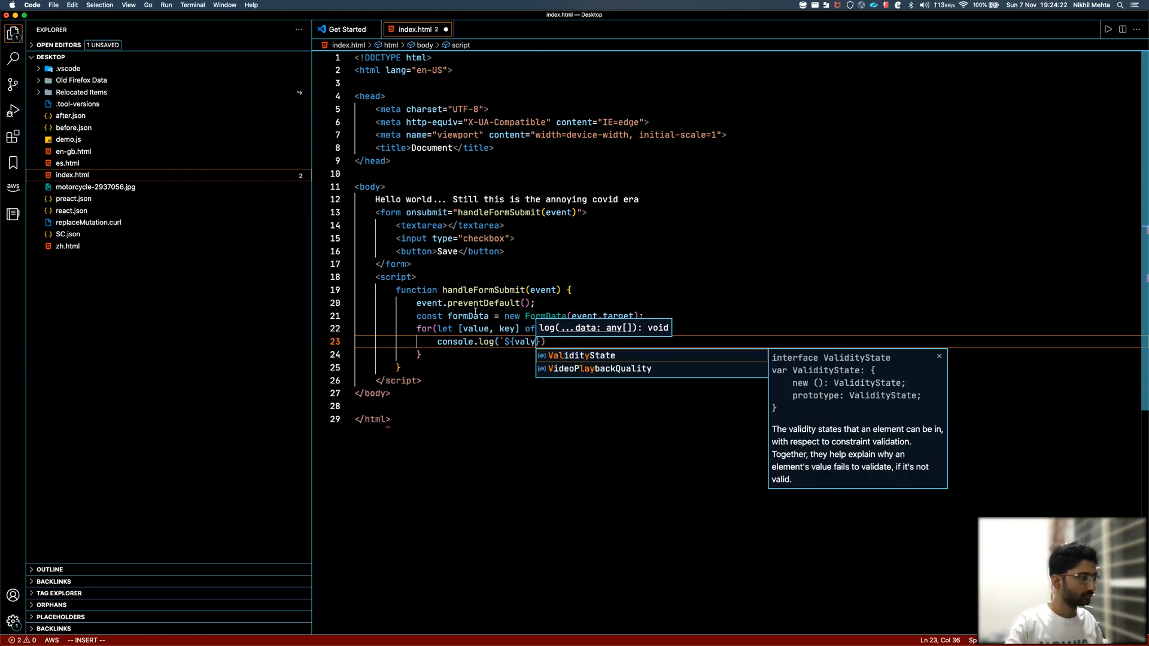
{"action": "key", "text": "Backspace"}
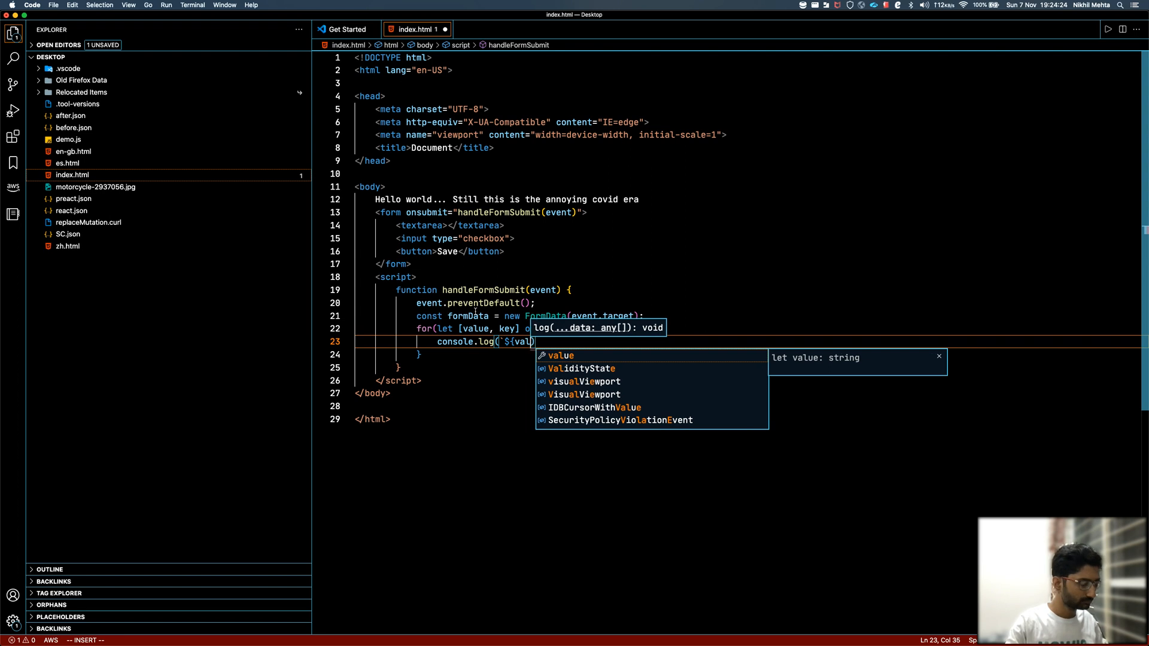
{"action": "key", "text": "Tab"}
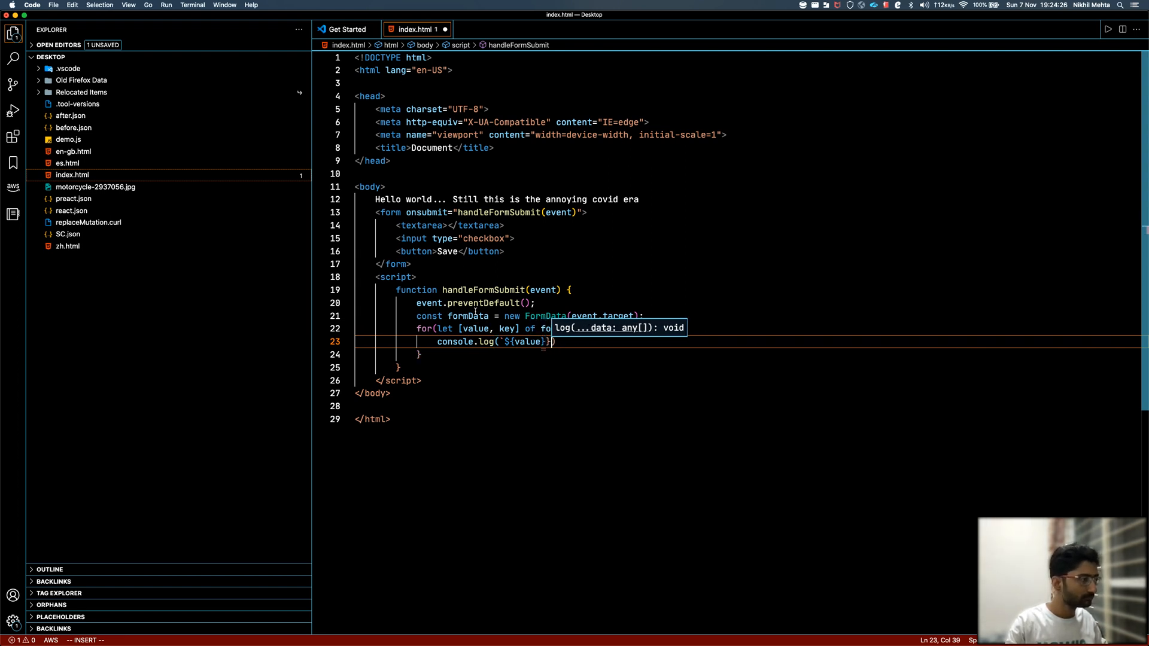
{"action": "type", "text": ":"}
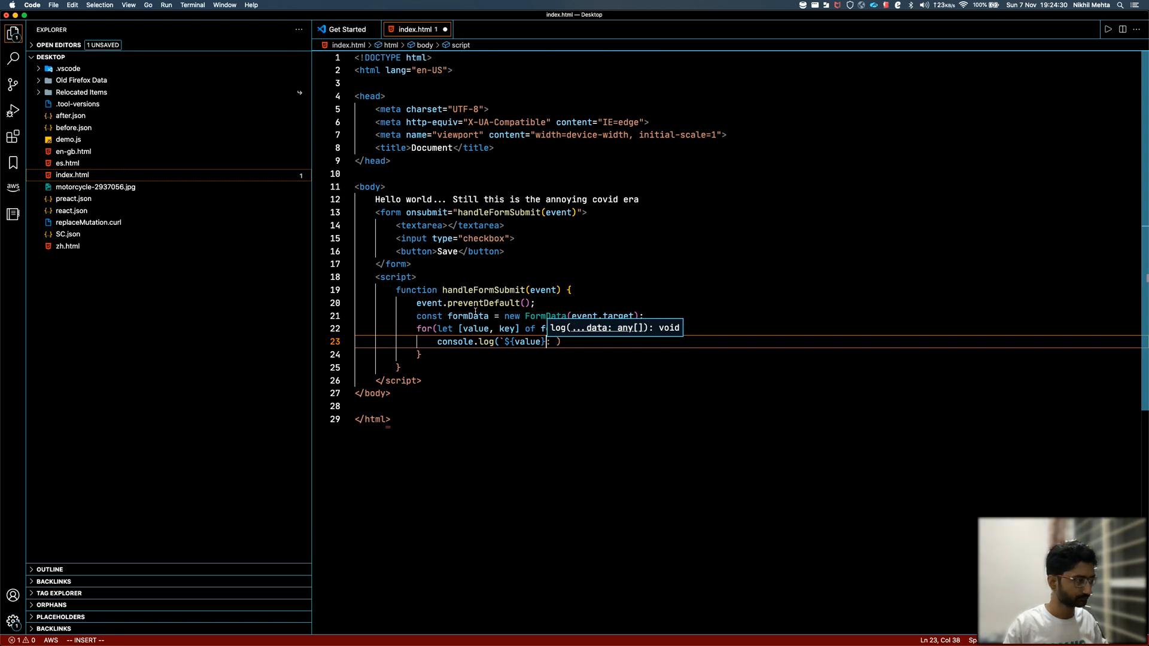
{"action": "type", "text": "key"}
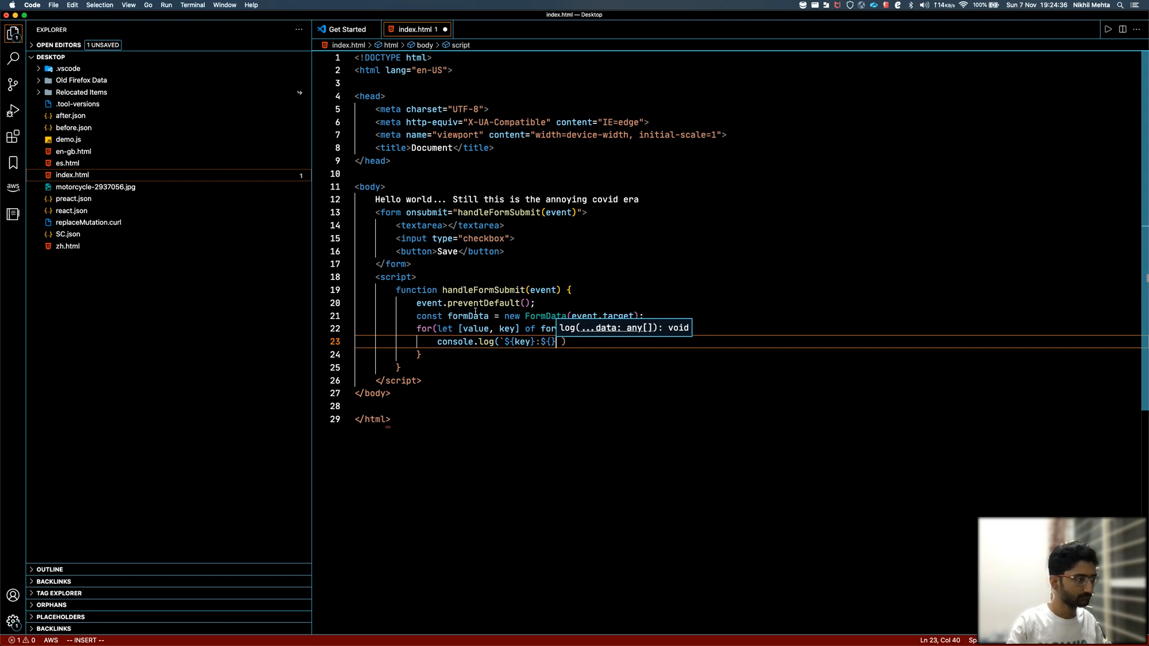
{"action": "type", "text": "value"}
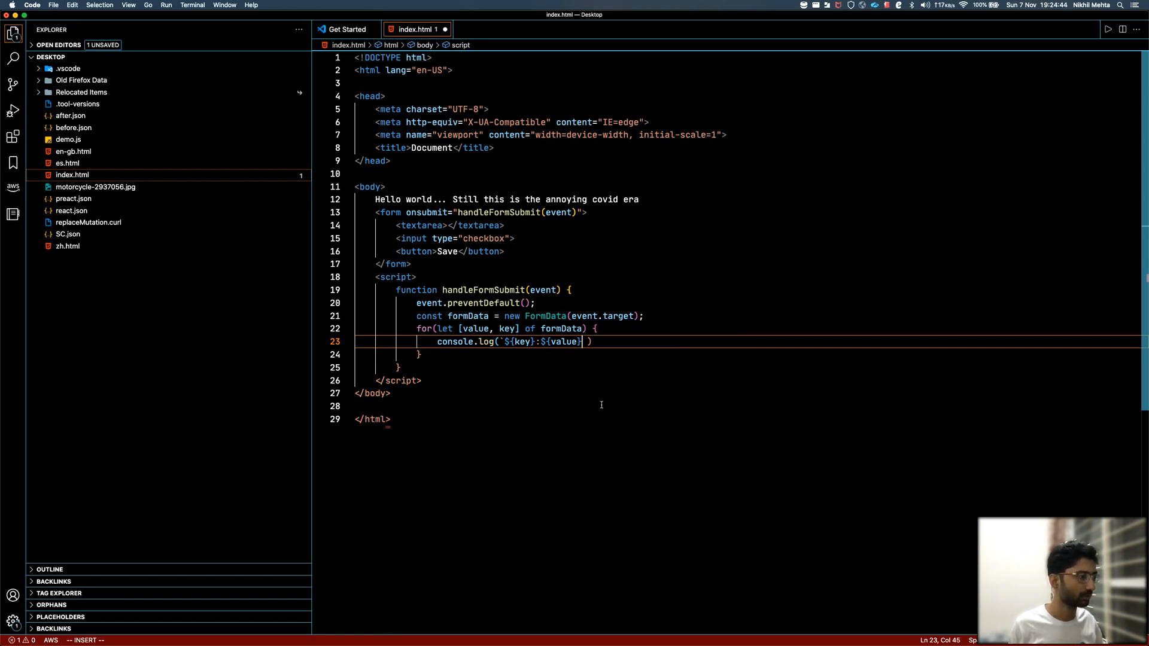
{"action": "type", "text": ");"}
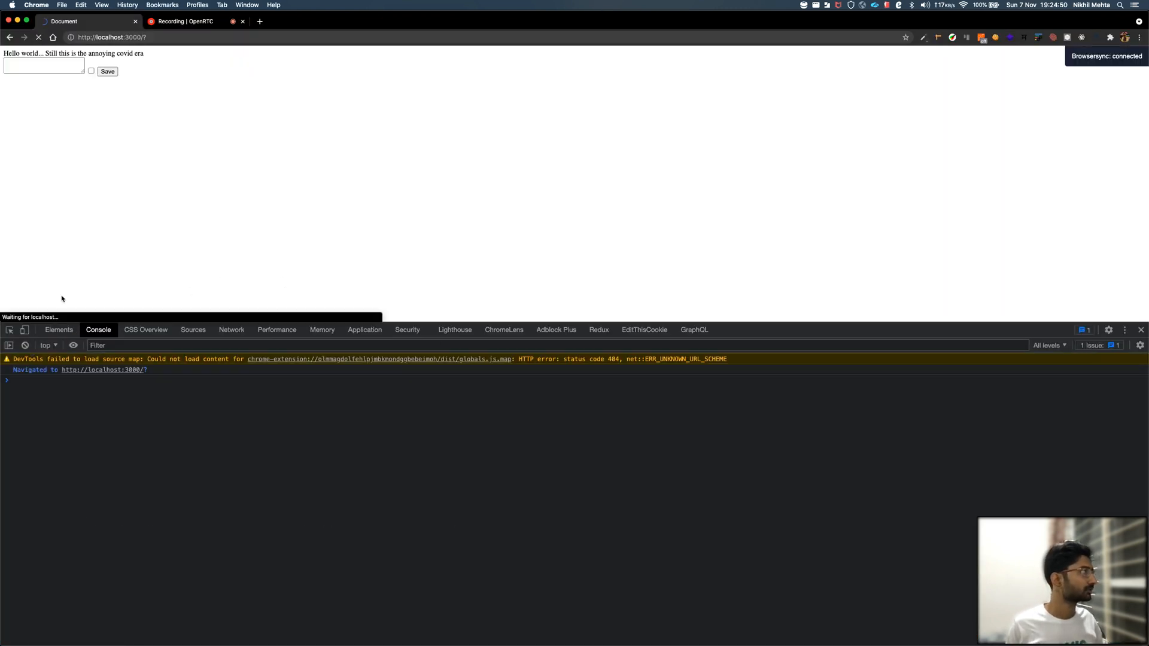
Reload localhost:3000 in Chrome and view the DevTools Console for the fresh navigation
{"action": "left_click", "coordinate": [106, 71]}
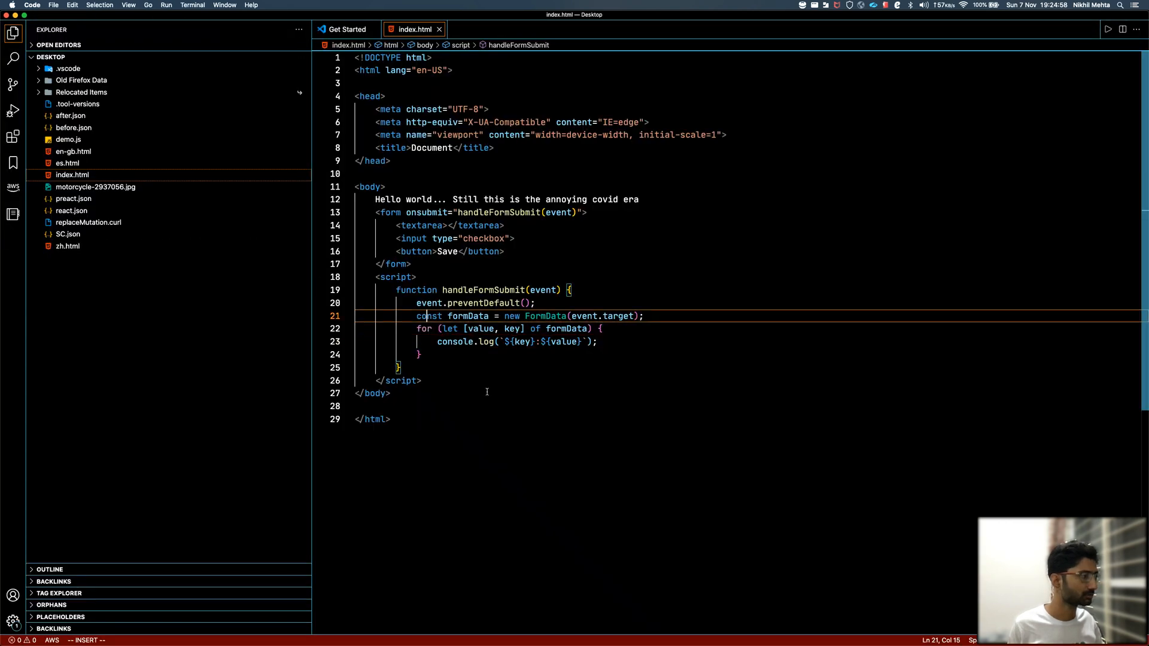
Add console.log("in function"); after the FormData line in the submit handler
{"action": "type", "text": "console.log(\""}
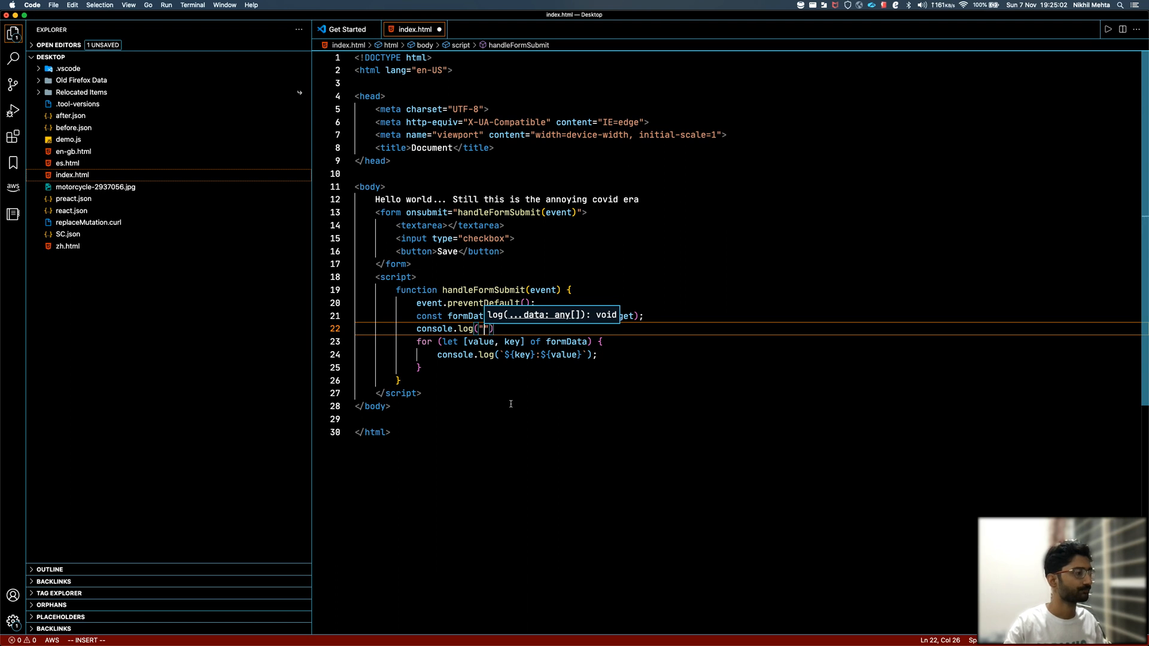
{"action": "type", "text": "in function"}
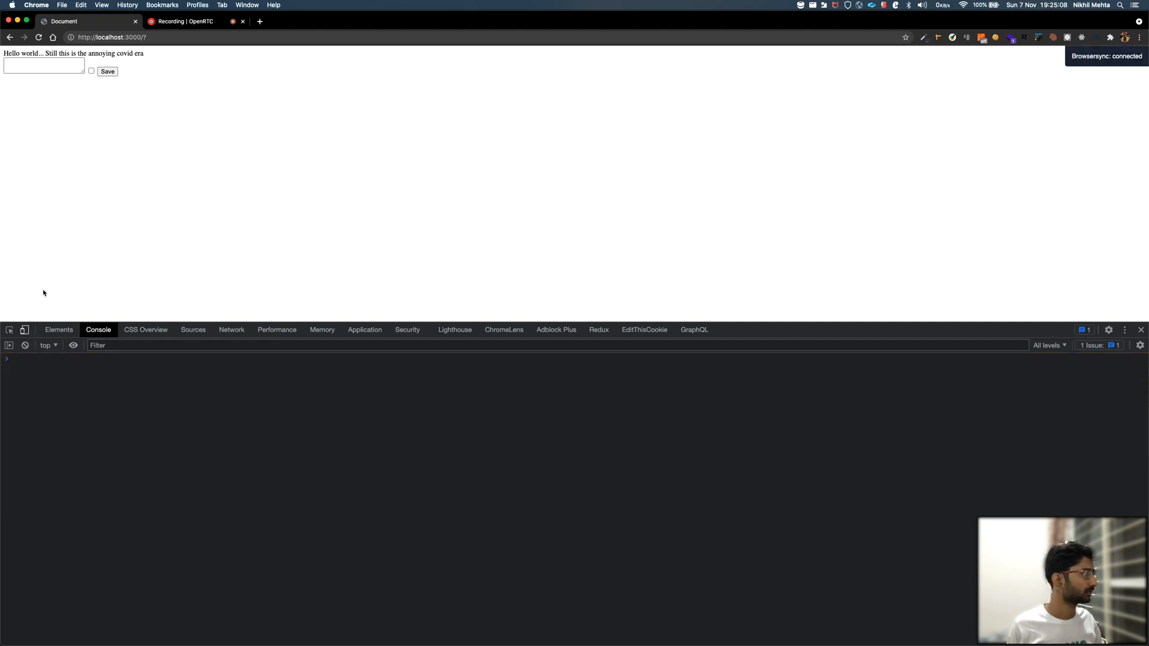
{"action": "left_click", "coordinate": [106, 71]}
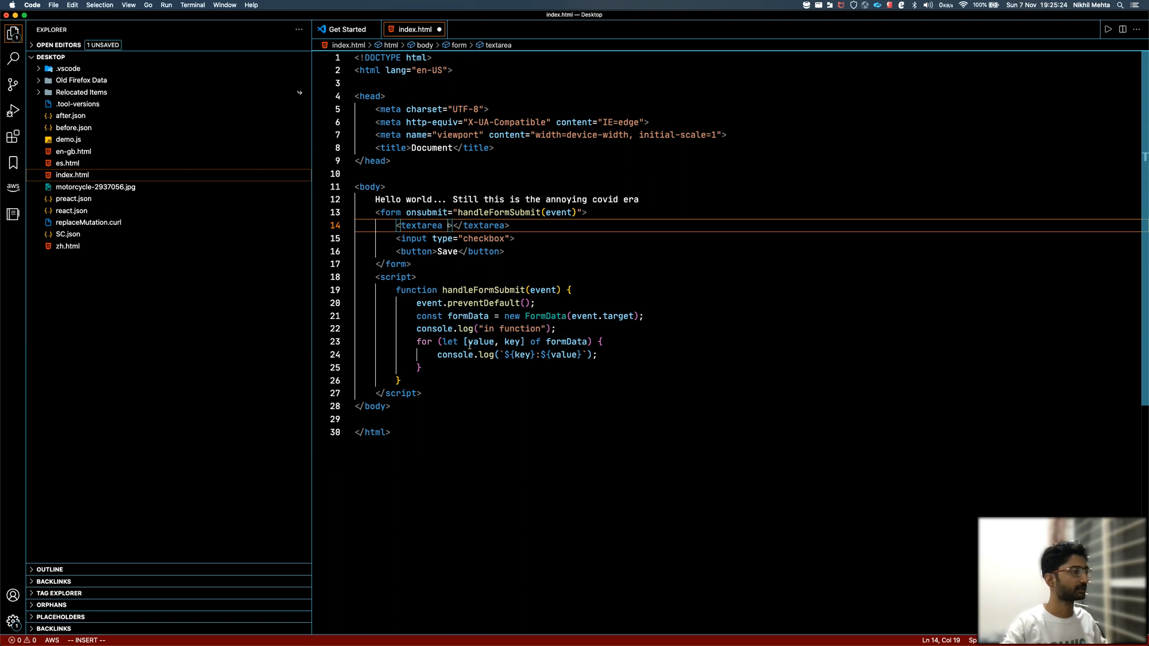
Add name="text" to the textarea and name="check" to the checkbox input
{"action": "type", "text": "name=\""}
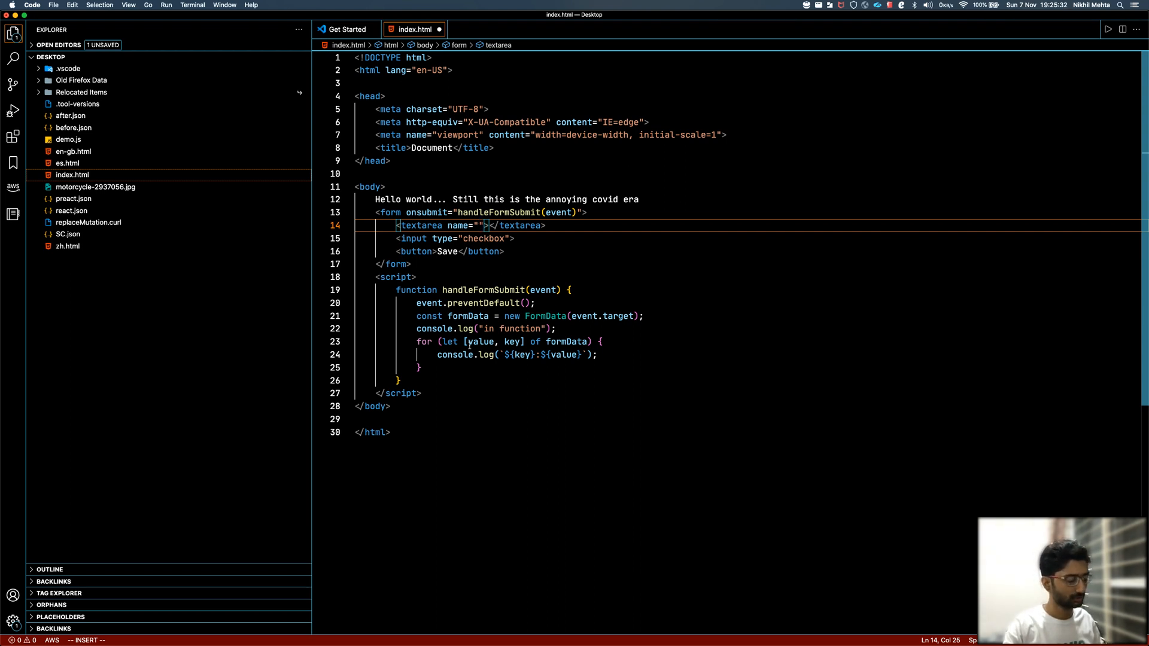
{"action": "type", "text": "text"}
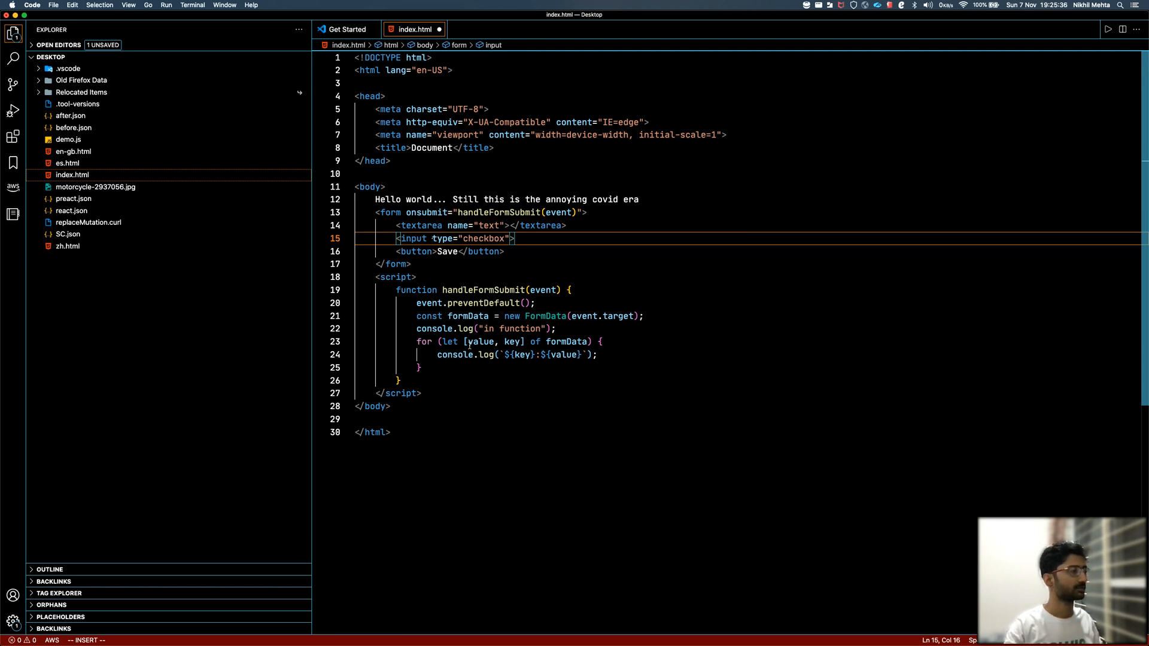
{"action": "type", "text": "name=\""}
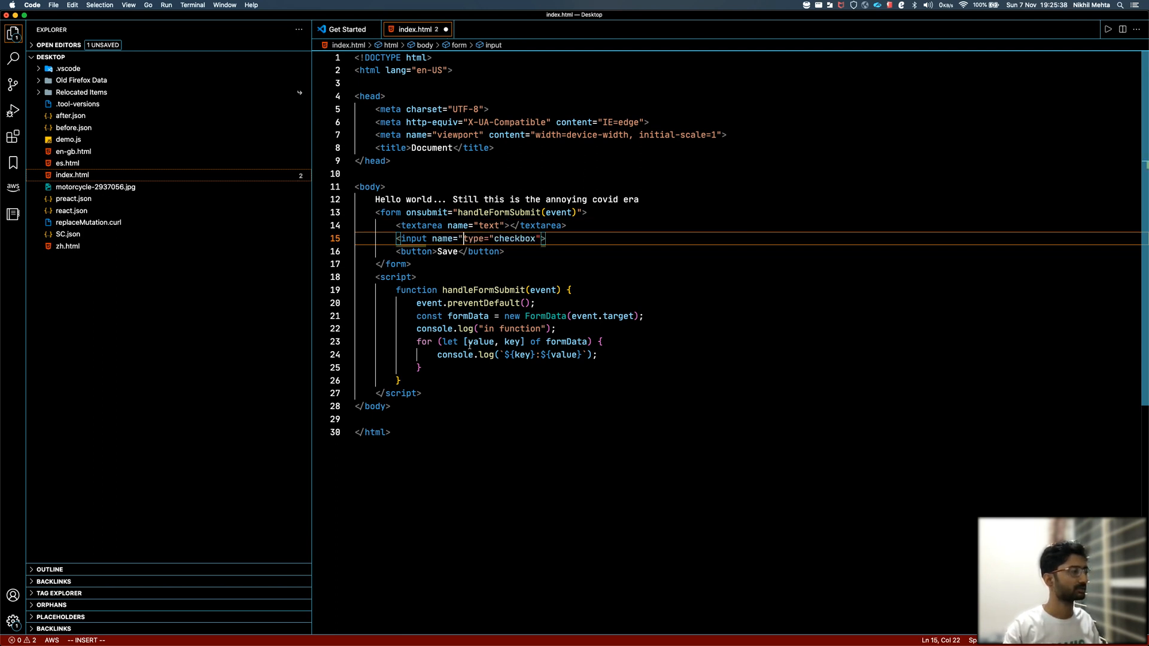
{"action": "type", "text": "check"}
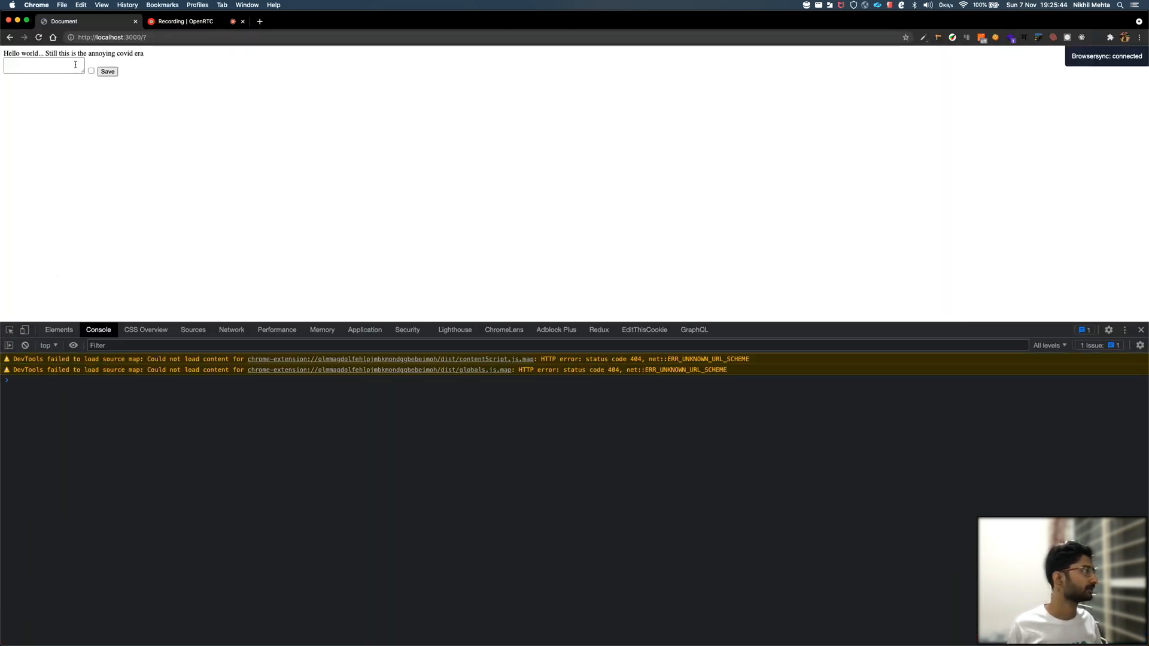
Enter adsfdsfdsf in the textarea, tick the checkbox and submit to log both entries
{"action": "type", "text": "adsfdsfdsf"}
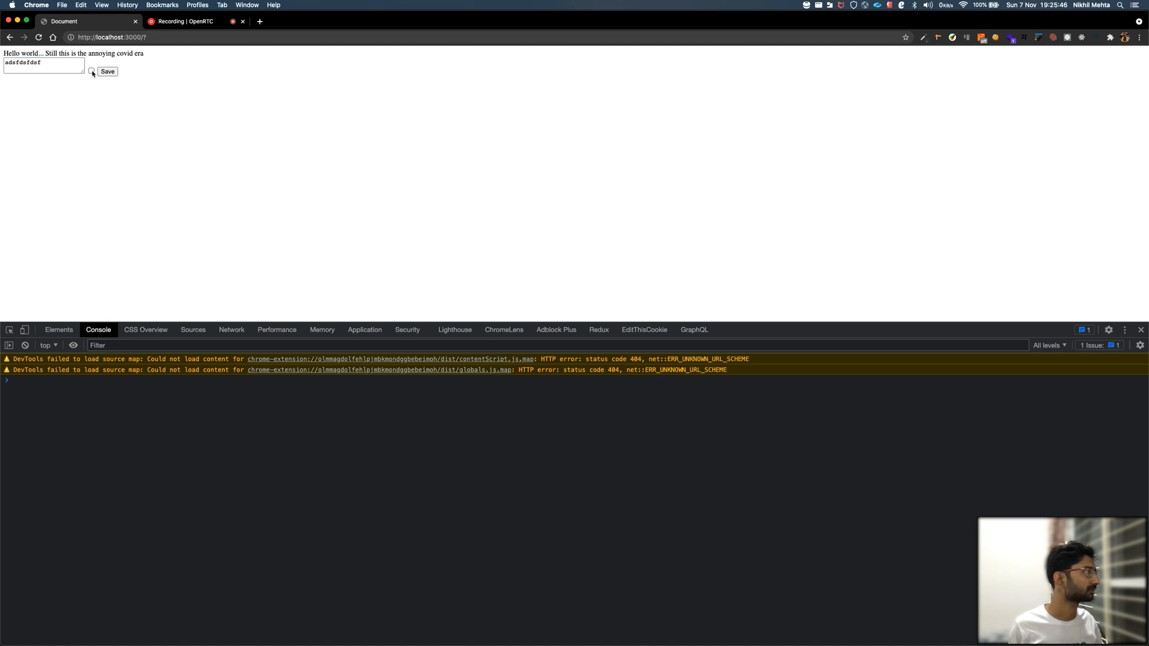
{"action": "left_click", "coordinate": [91, 71]}
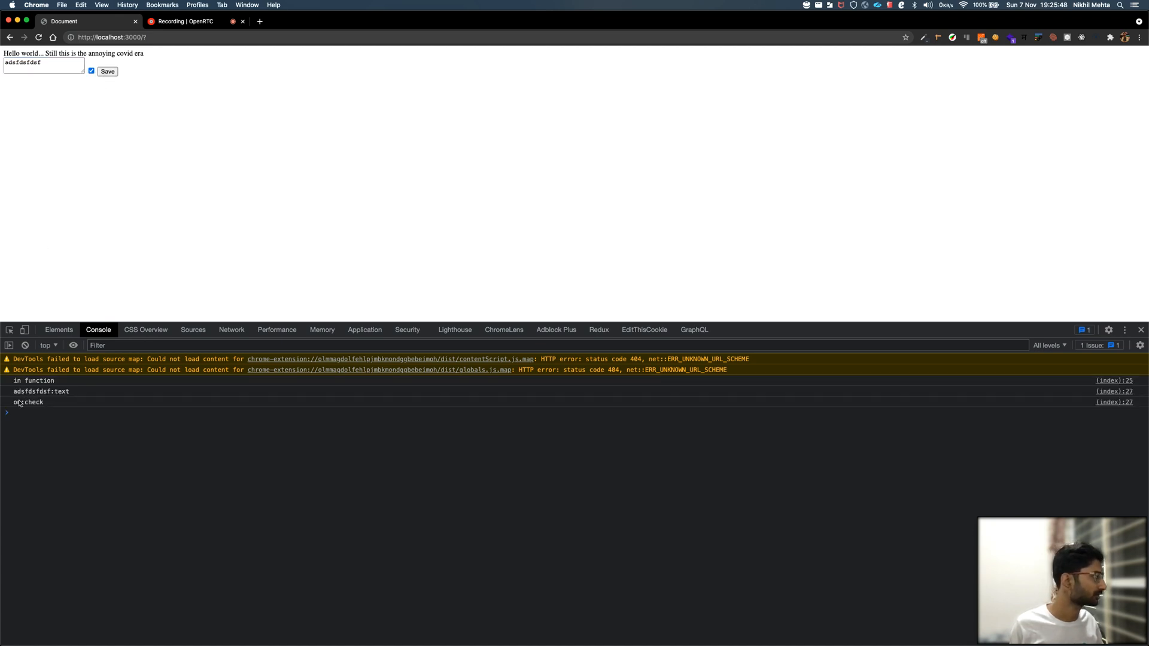
{"action": "left_click", "coordinate": [41, 391]}
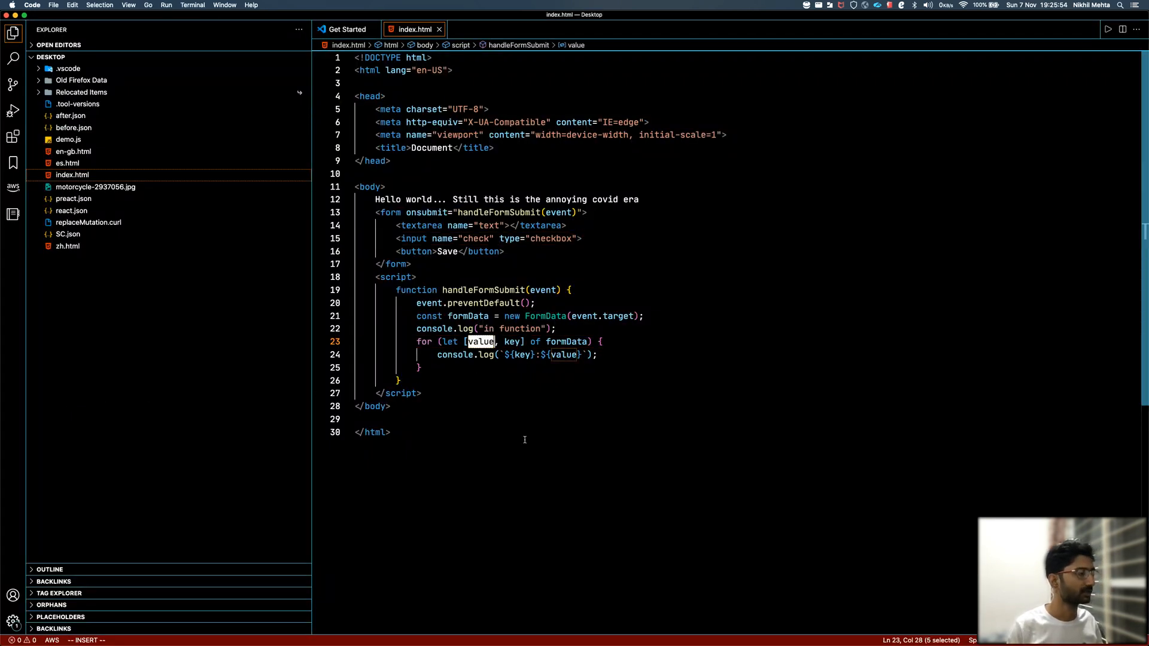
Retype the loop destructuring as let [key, value] instead of [value, key]
{"action": "type", "text": "ke"}
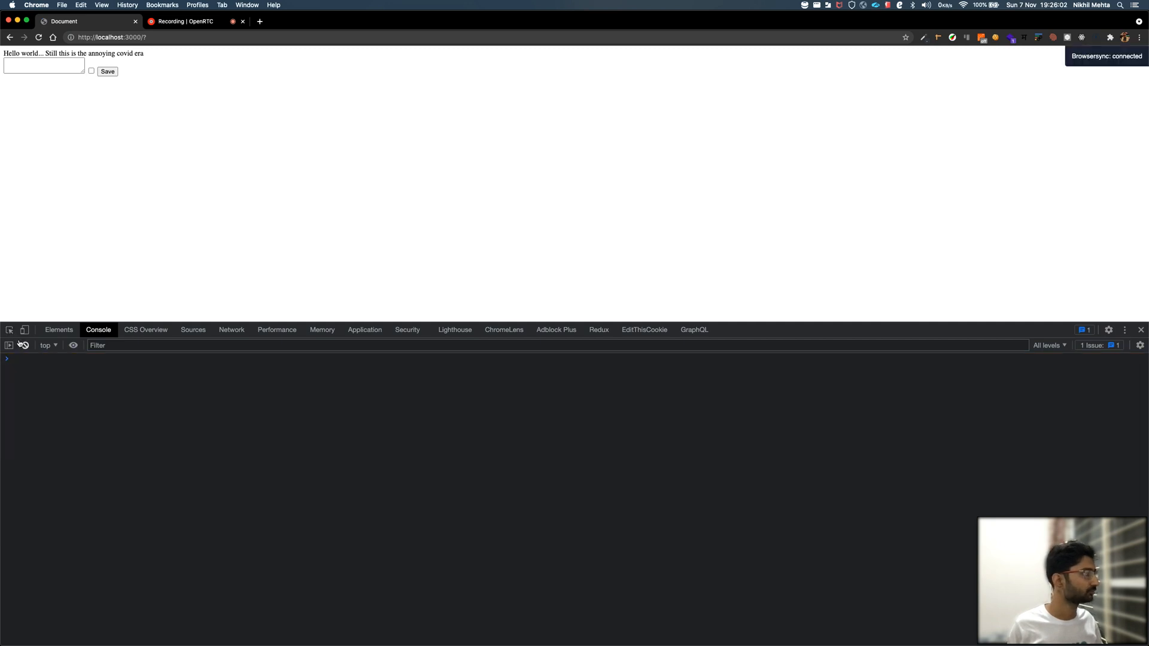
Enter dsfsd in the textarea, tick the checkbox and submit the form twice
{"action": "type", "text": "dsfsd"}
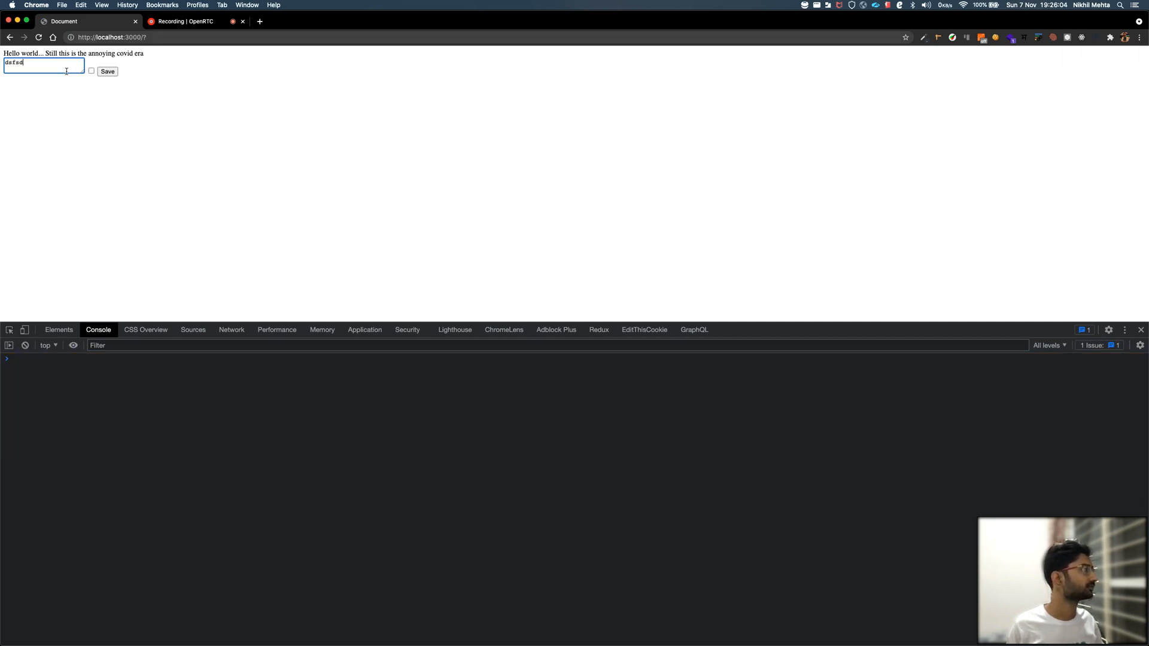
{"action": "left_click", "coordinate": [91, 71]}
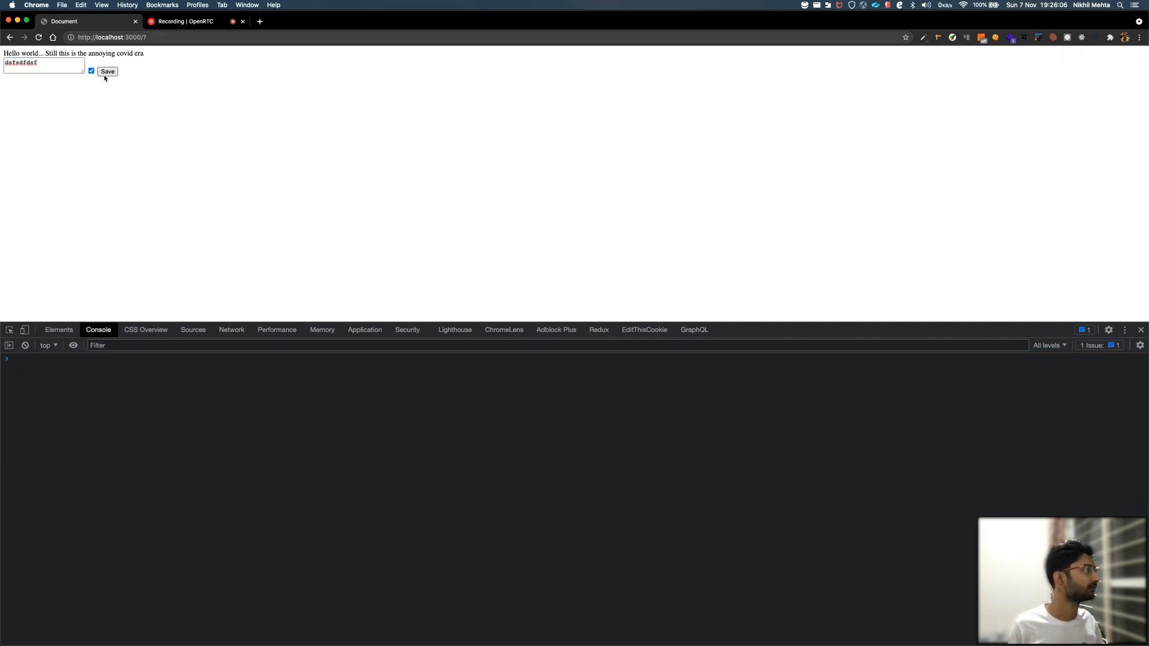
{"action": "left_click", "coordinate": [106, 71]}
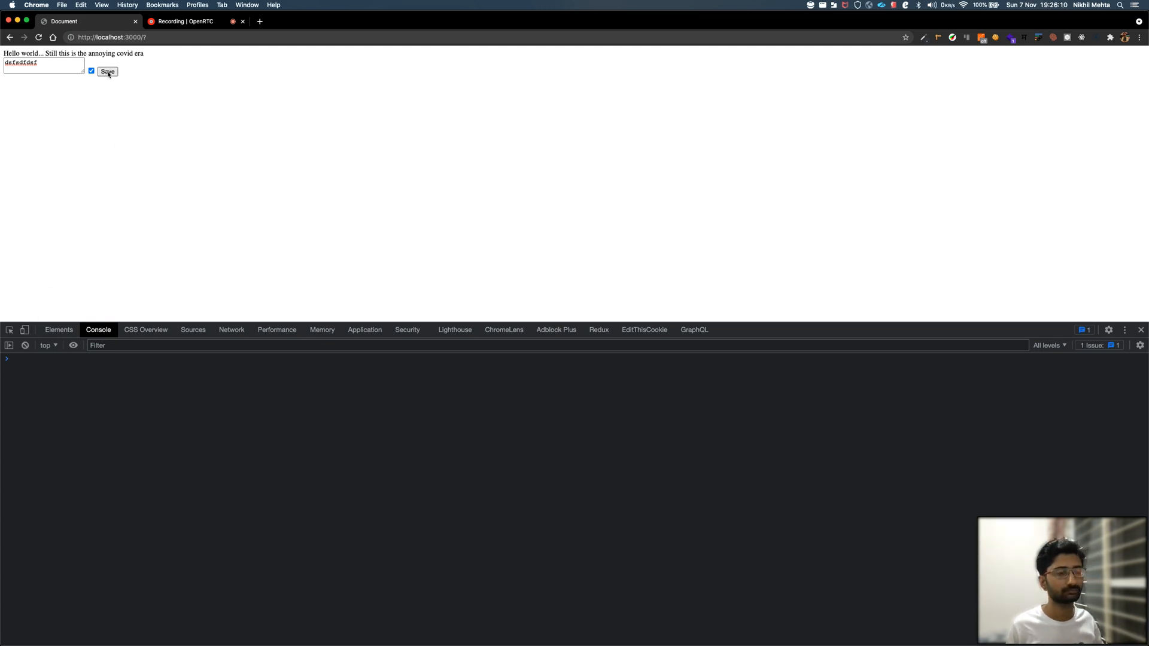
{"action": "left_click", "coordinate": [106, 70]}
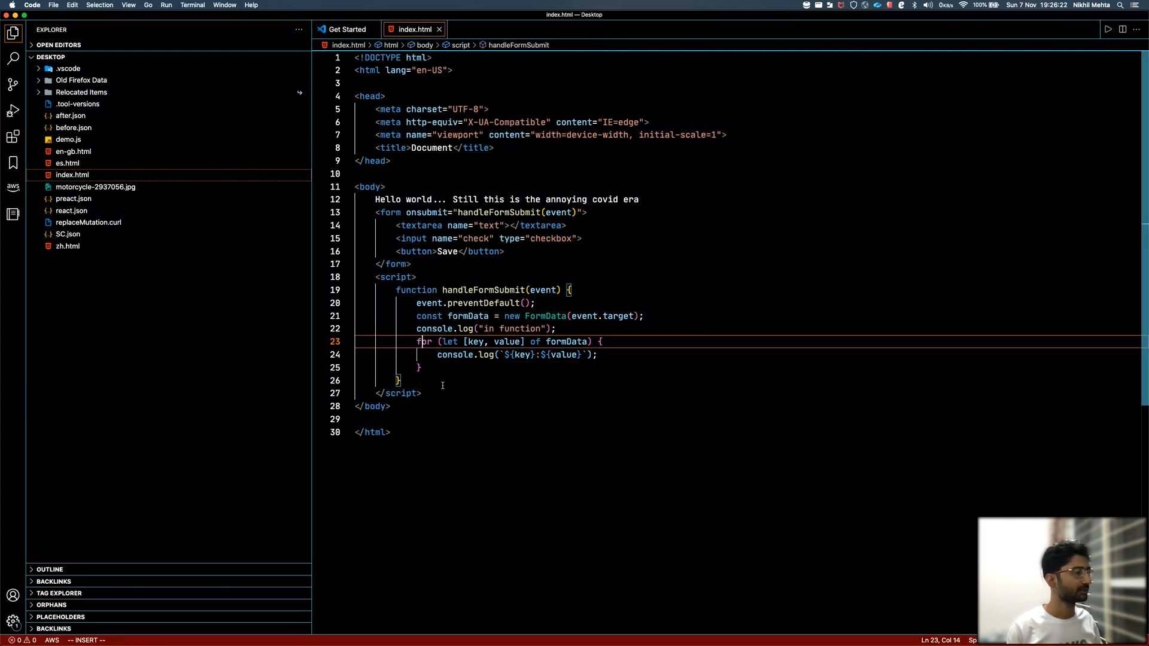
Declare let formInputData = {}; at the start of the submit handler
{"action": "type", "text": "c"}
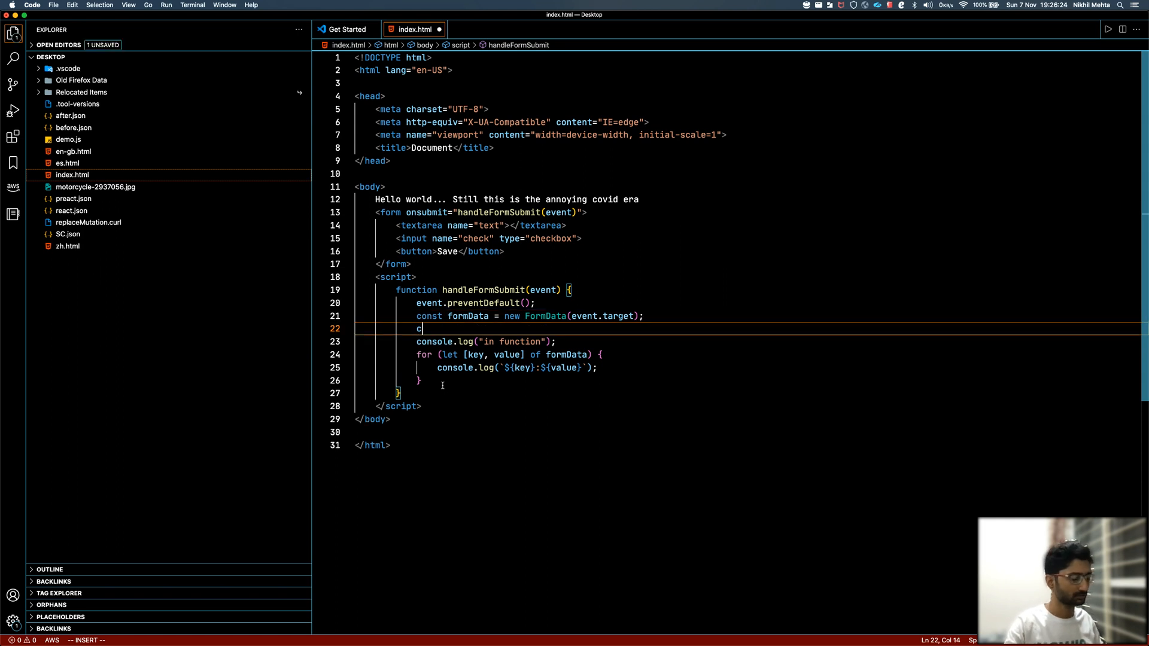
{"action": "type", "text": "et"}
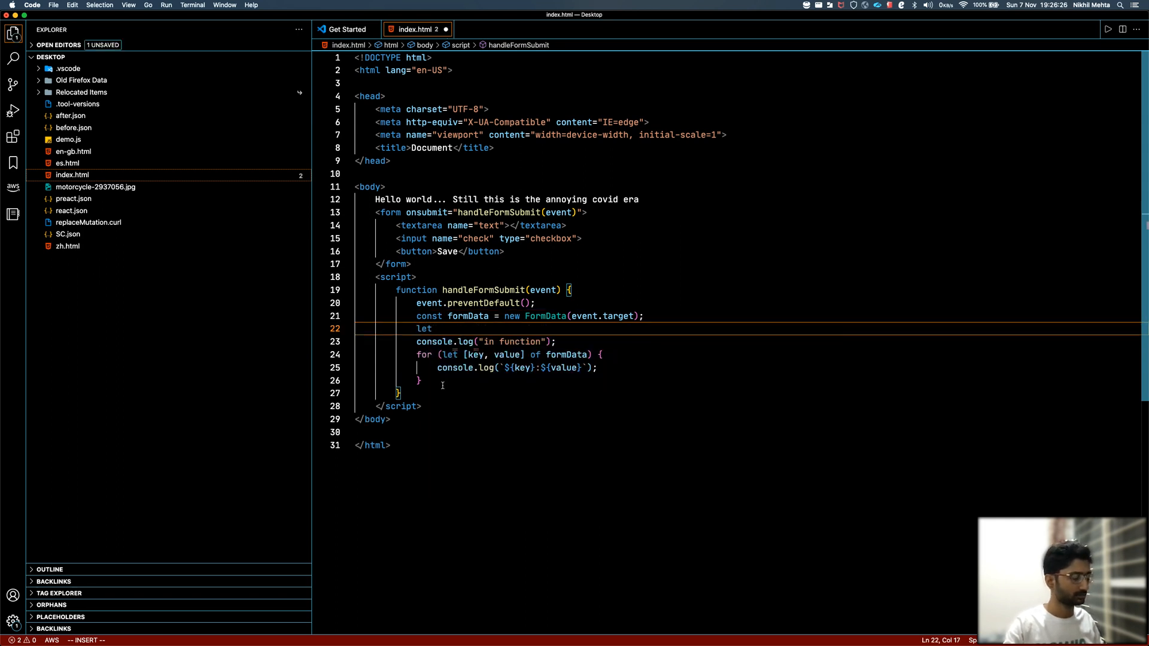
{"action": "type", "text": "form"}
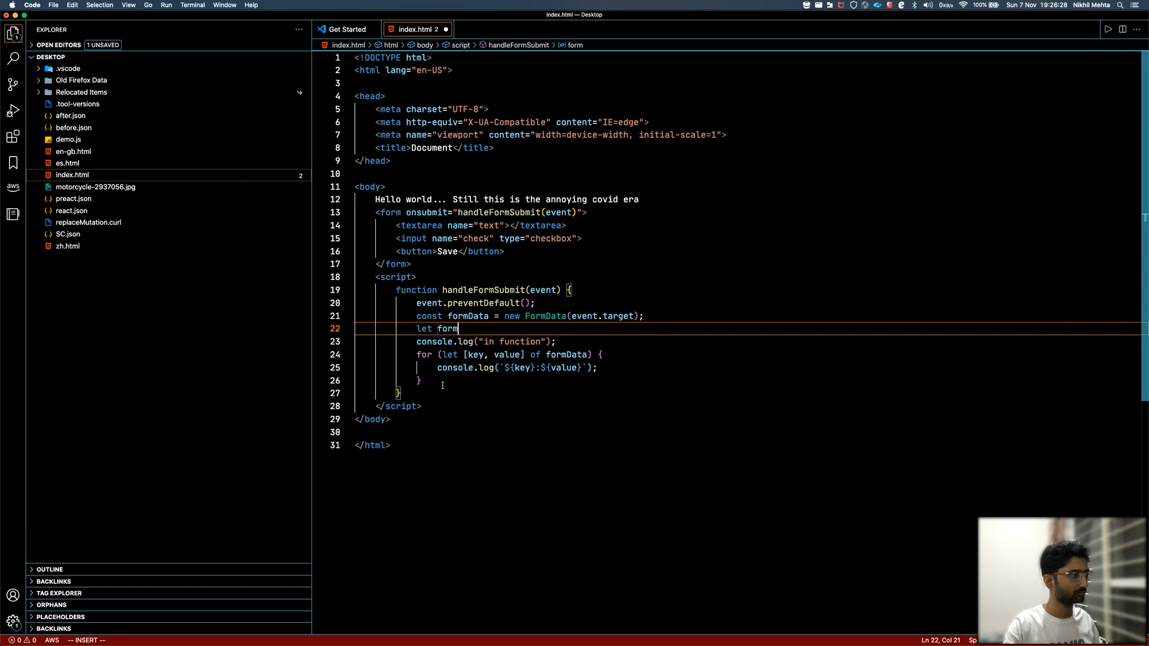
{"action": "type", "text": "InputDat"}
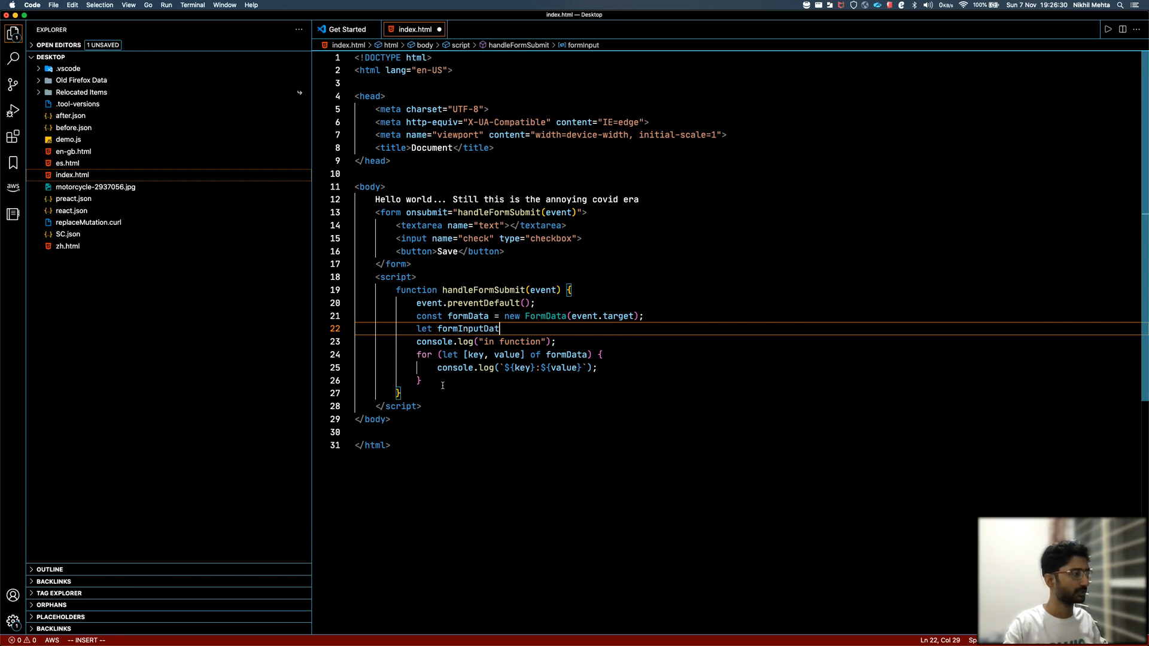
{"action": "type", "text": "a = {};"}
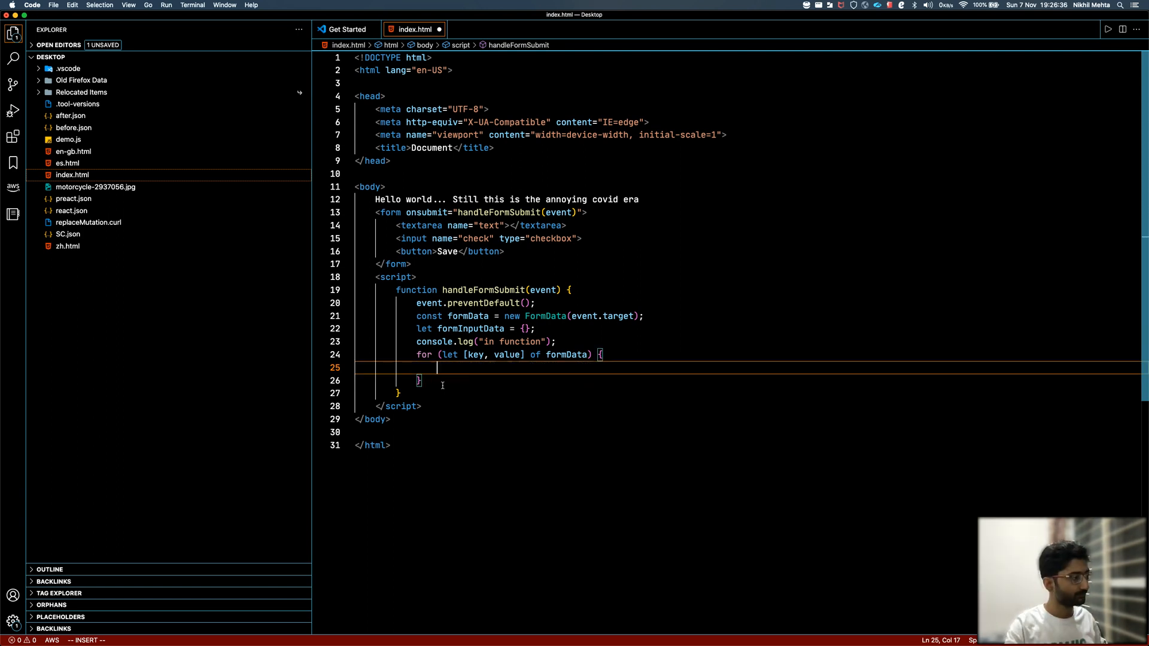
Store formInputData[key] = value in the loop and start an if (value === "on") block
{"action": "type", "text": "formInputData"}
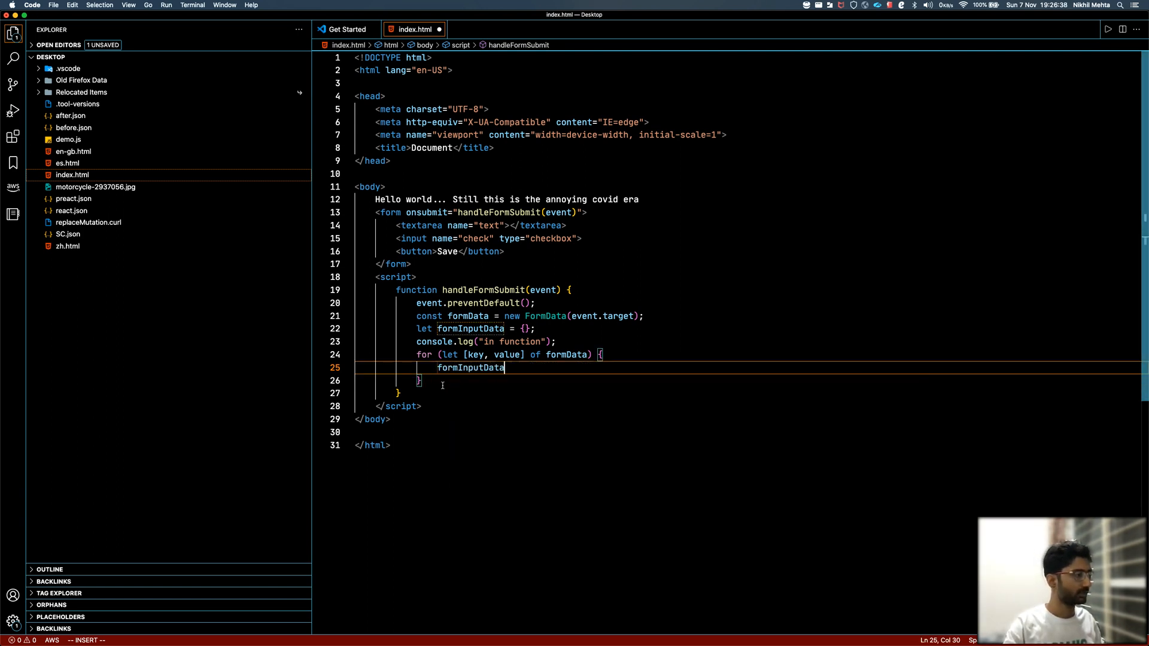
{"action": "type", "text": "[key]"}
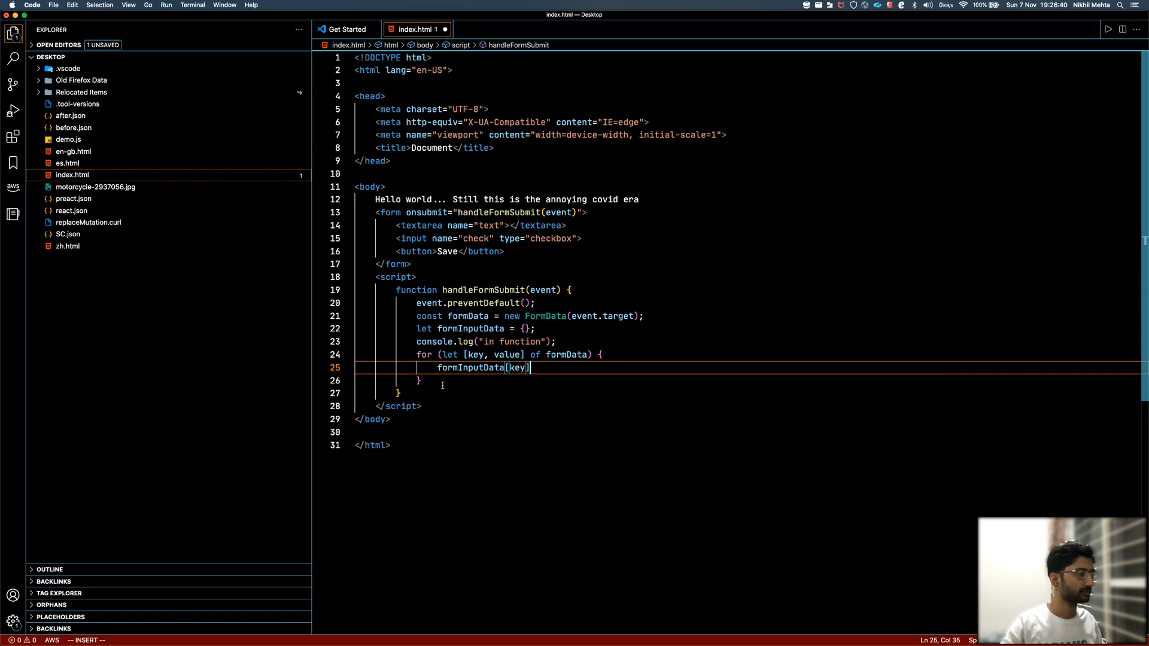
{"action": "type", "text": "= value;"}
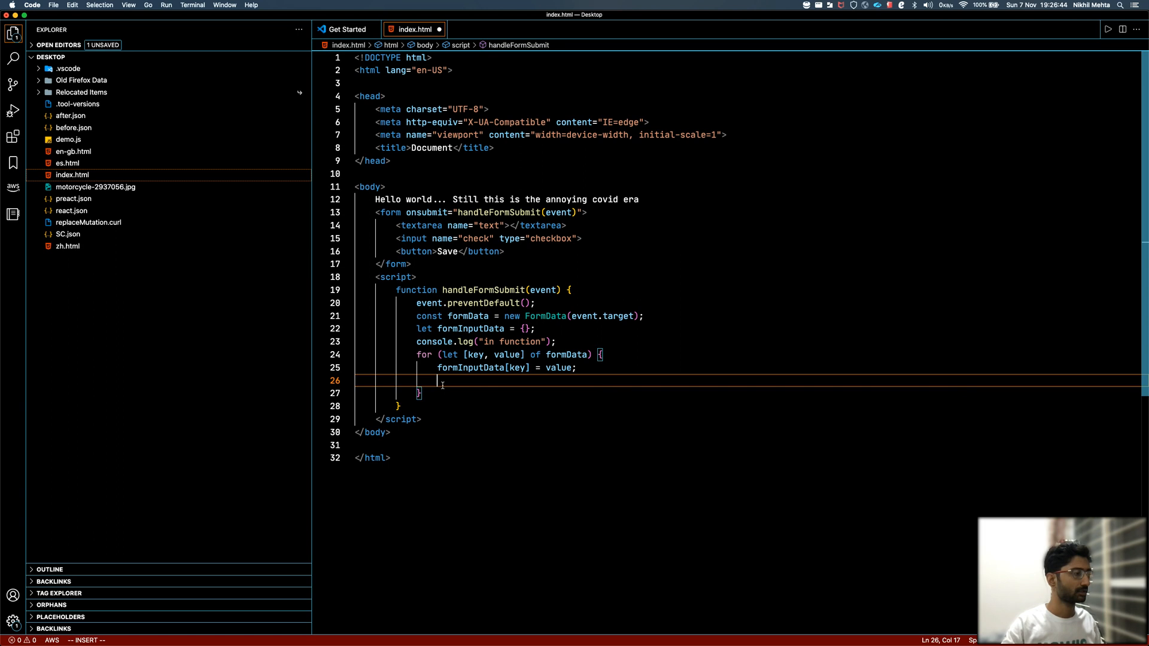
{"action": "type", "text": "if"}
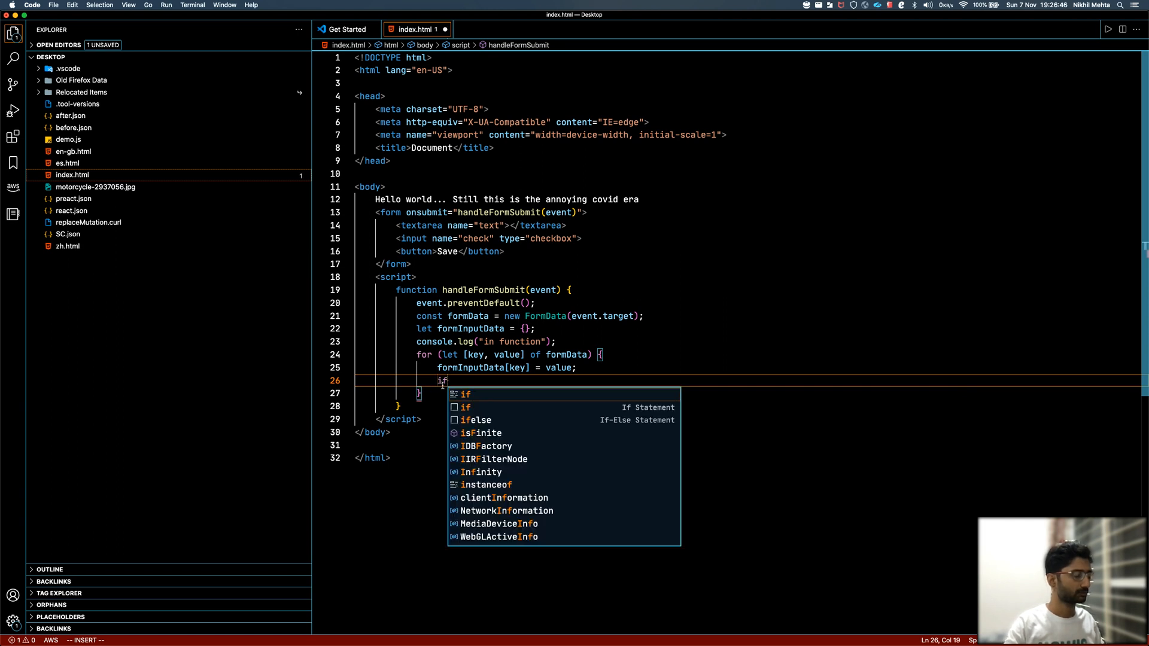
{"action": "type", "text": "(value)"}
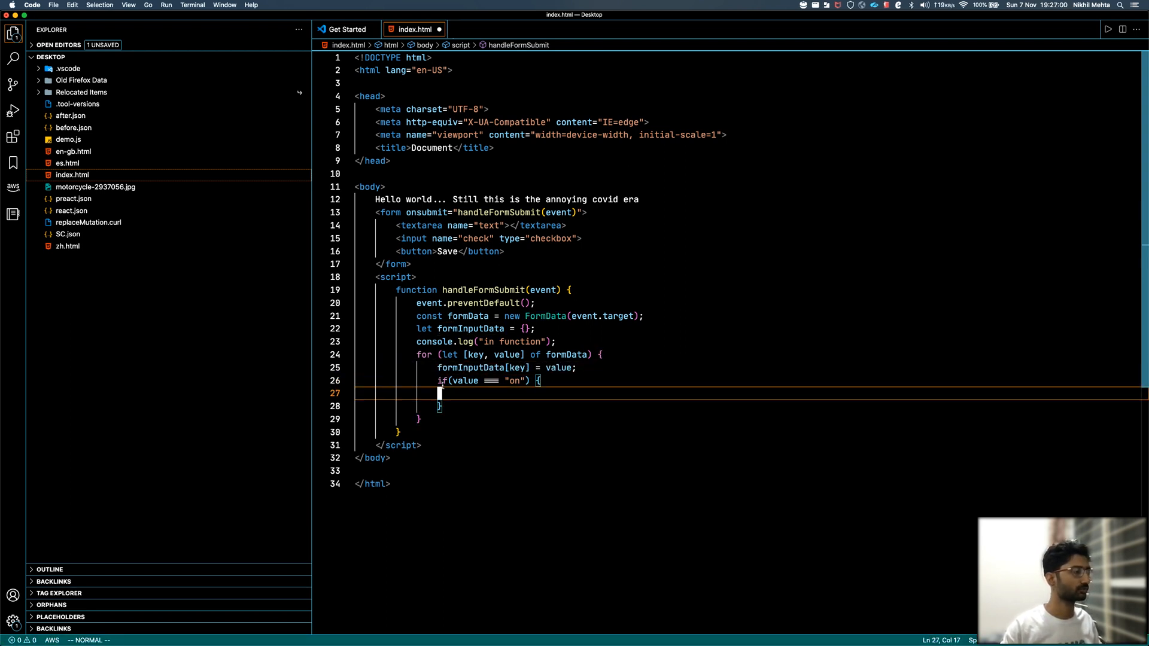
Inside the "on" check set formInputData[key] = true; and tidy the formatting
{"action": "type", "text": "formInputData[key] = value;"}
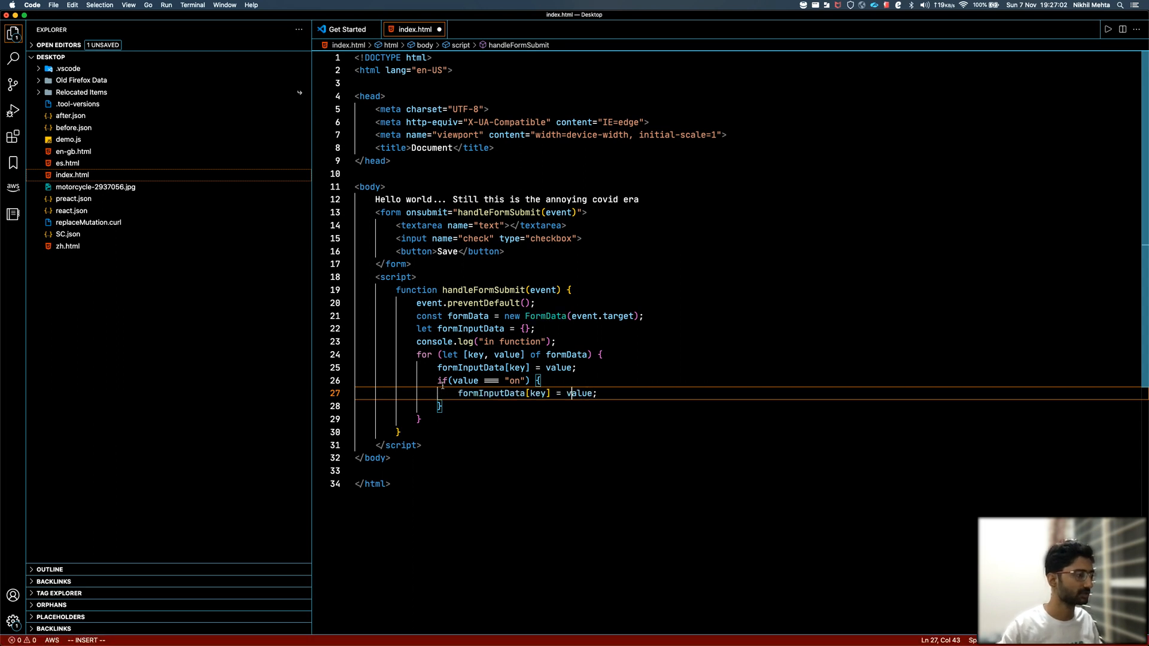
{"action": "double_click", "coordinate": [579, 393]}
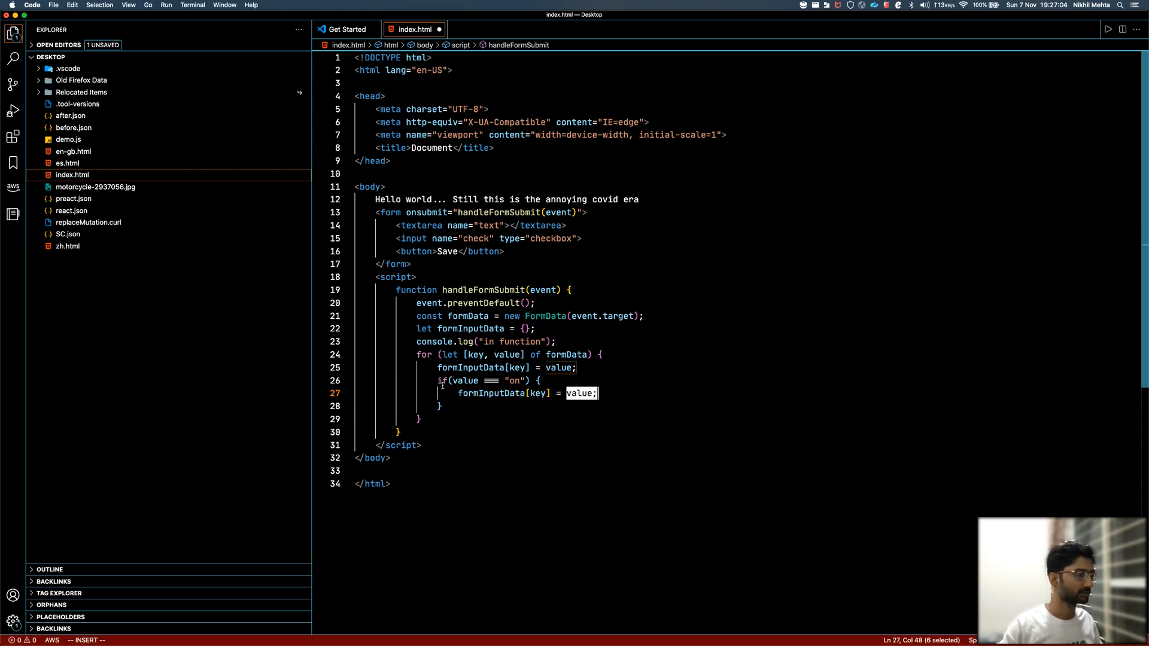
{"action": "type", "text": "true"}
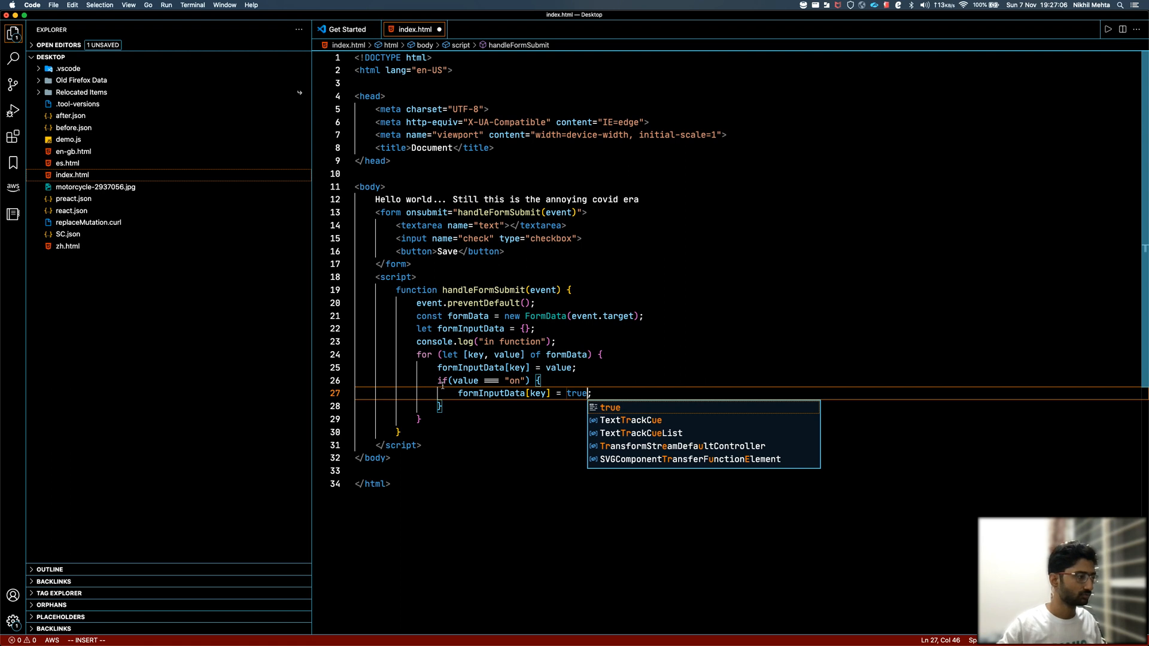
{"action": "key", "text": "Escape"}
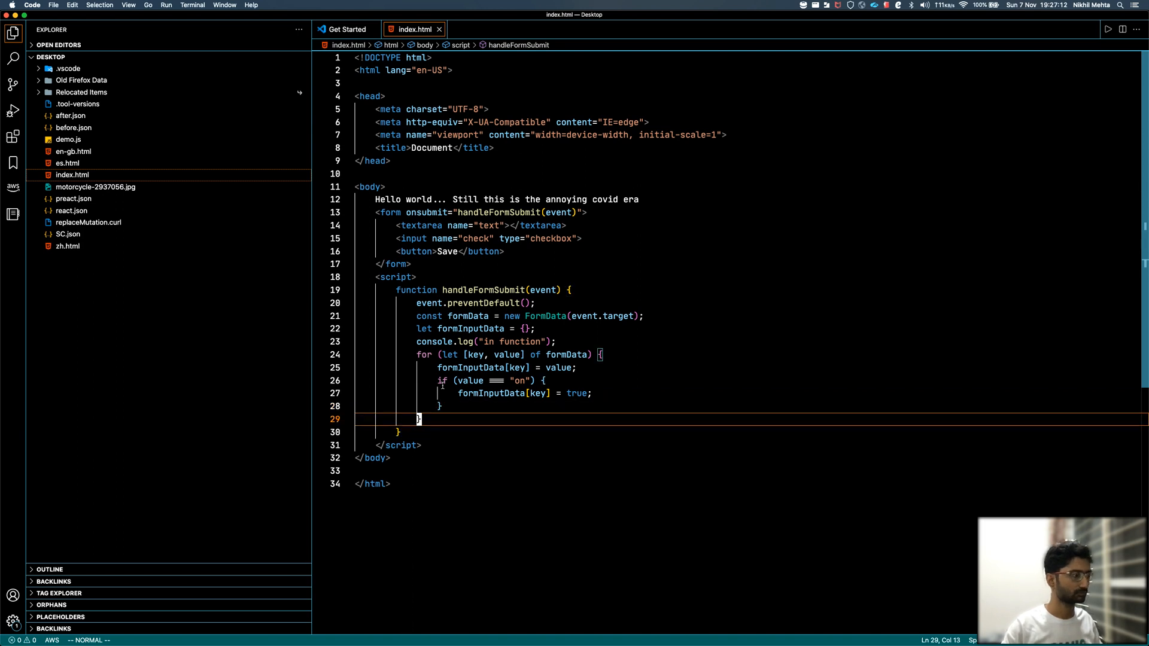
Add console.log(formInputData); after the loop
{"action": "type", "text": "console.log"}
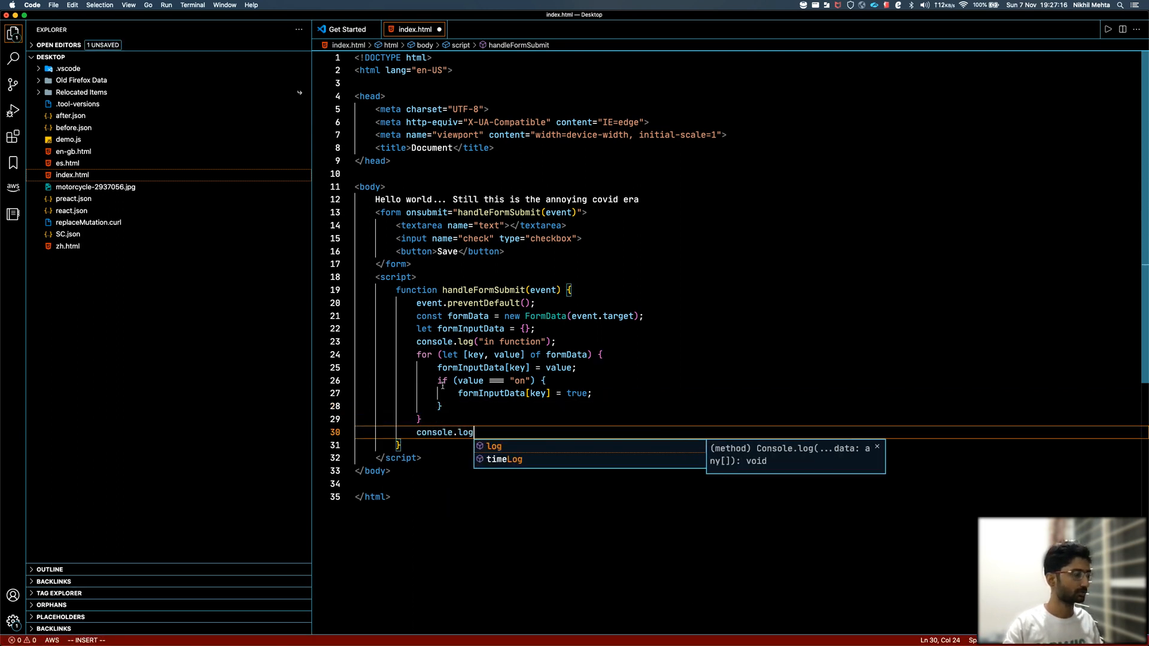
{"action": "type", "text": "()"}
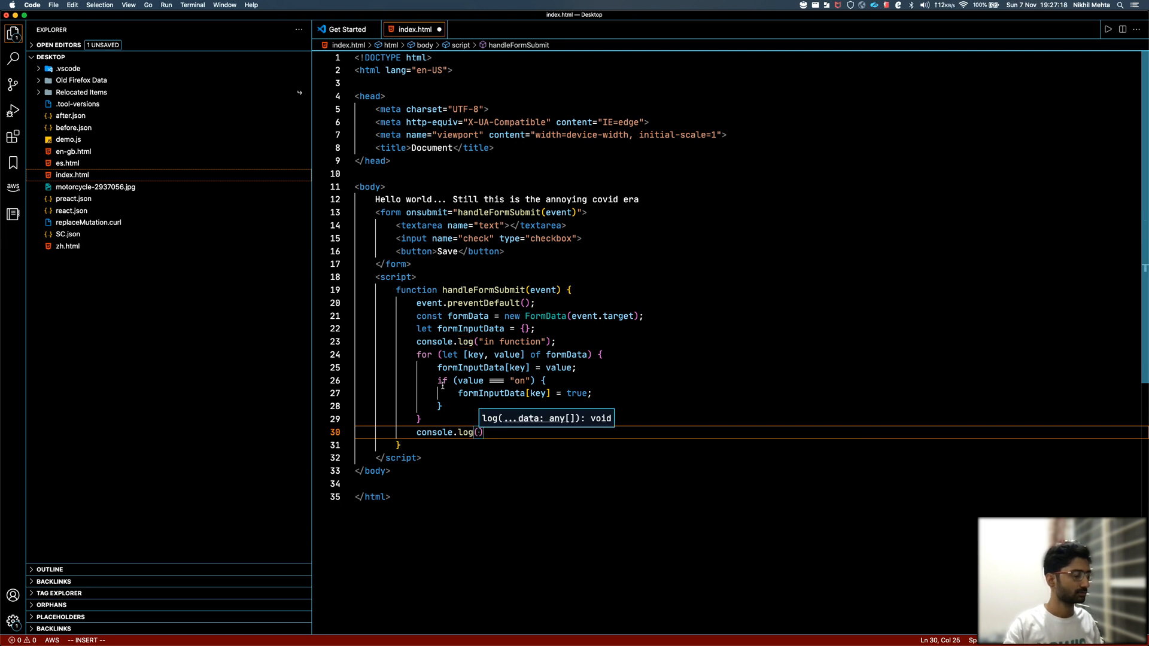
{"action": "type", "text": "formInputData"}
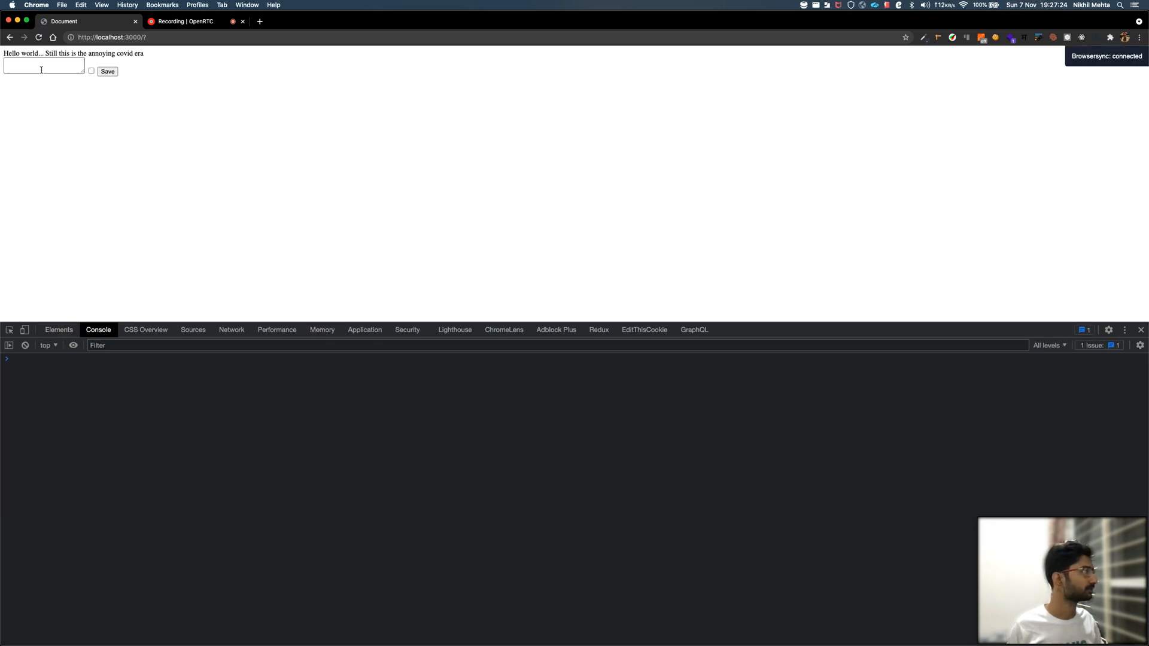
Enter SomeName in the textarea, tick the checkbox and submit the form
{"action": "type", "text": "SomeName"}
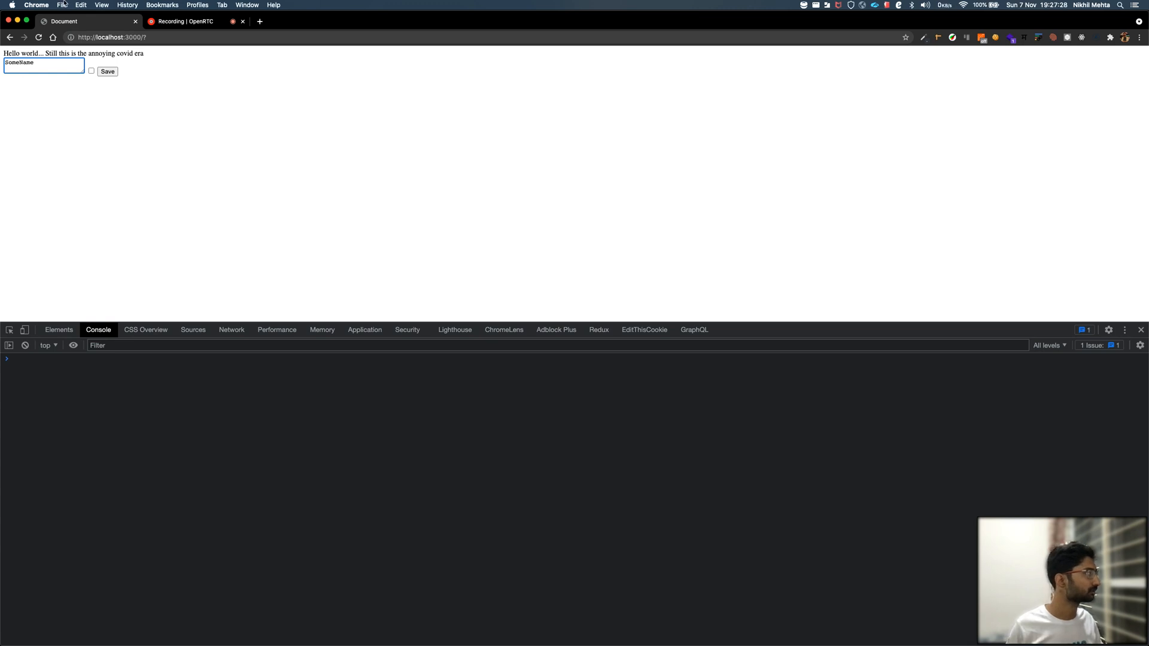
{"action": "left_click", "coordinate": [91, 71]}
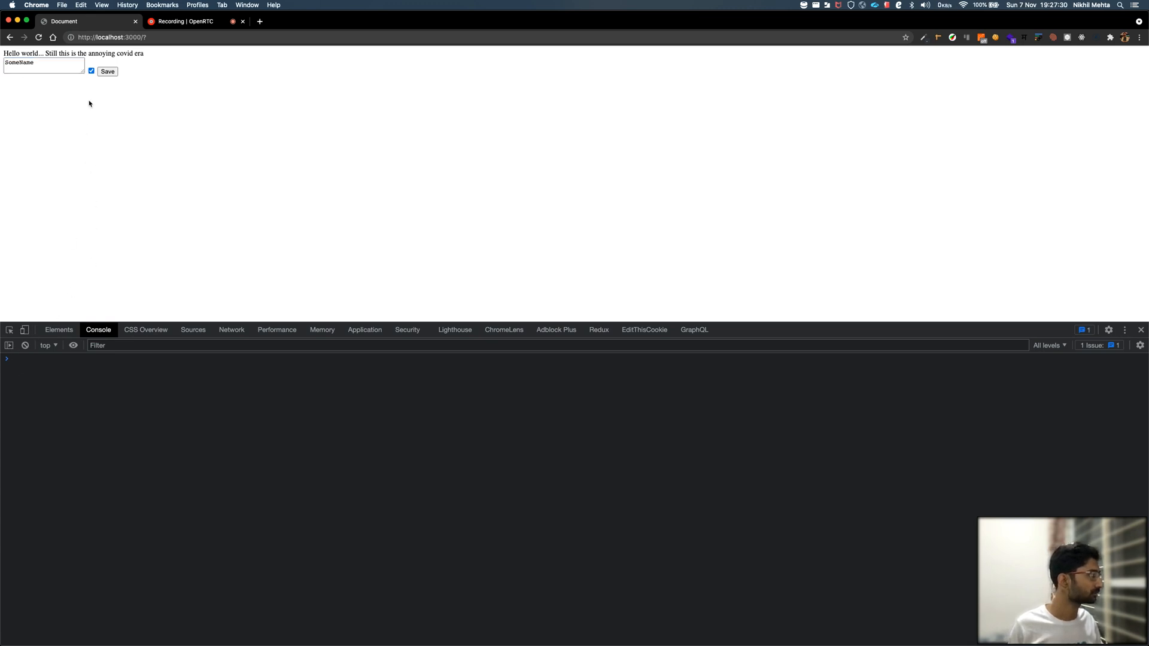
{"action": "left_click", "coordinate": [107, 70]}
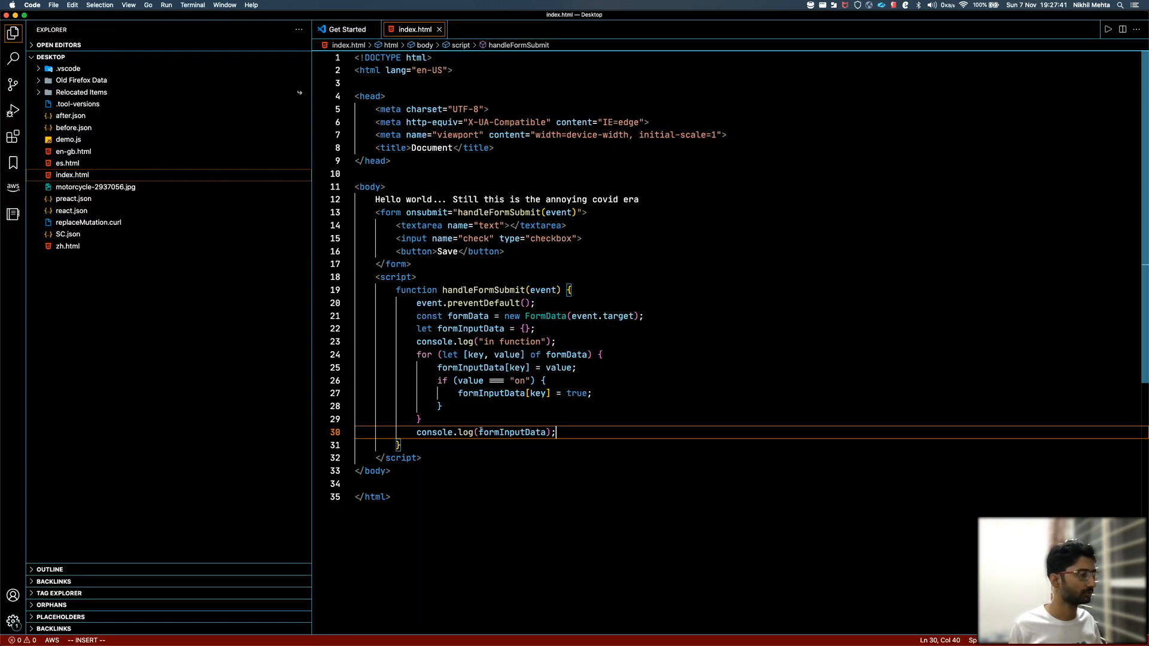
Change the log line to console.log(JSON.stringify(formInputData));
{"action": "type", "text": "JSON.stringify"}
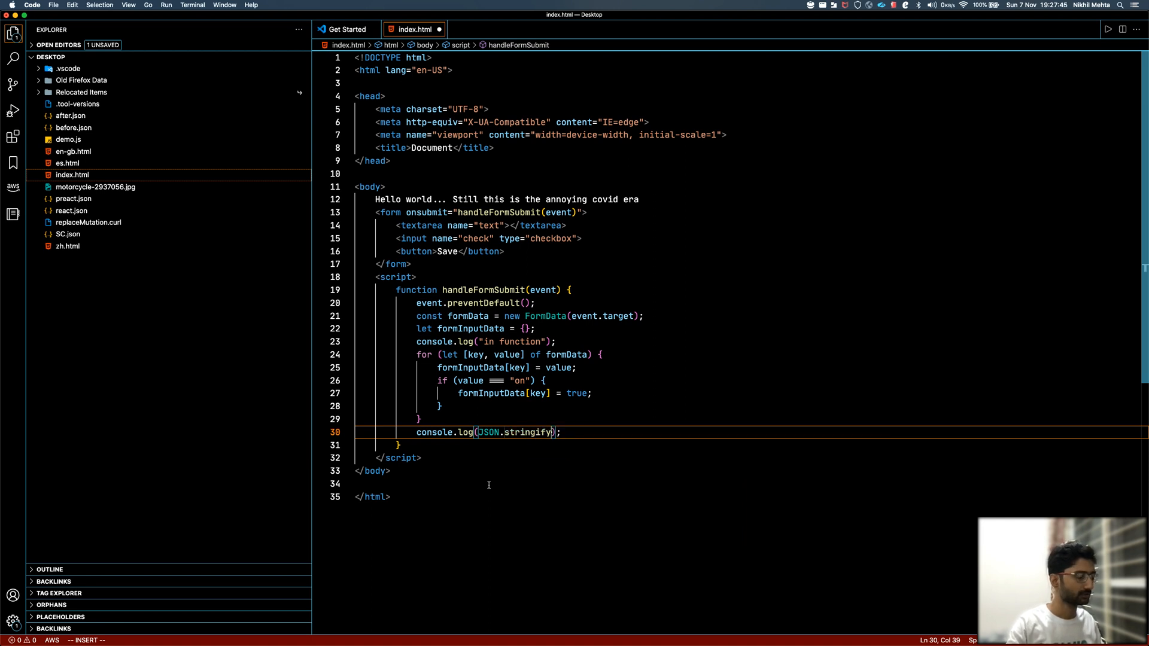
{"action": "type", "text": "formInputData"}
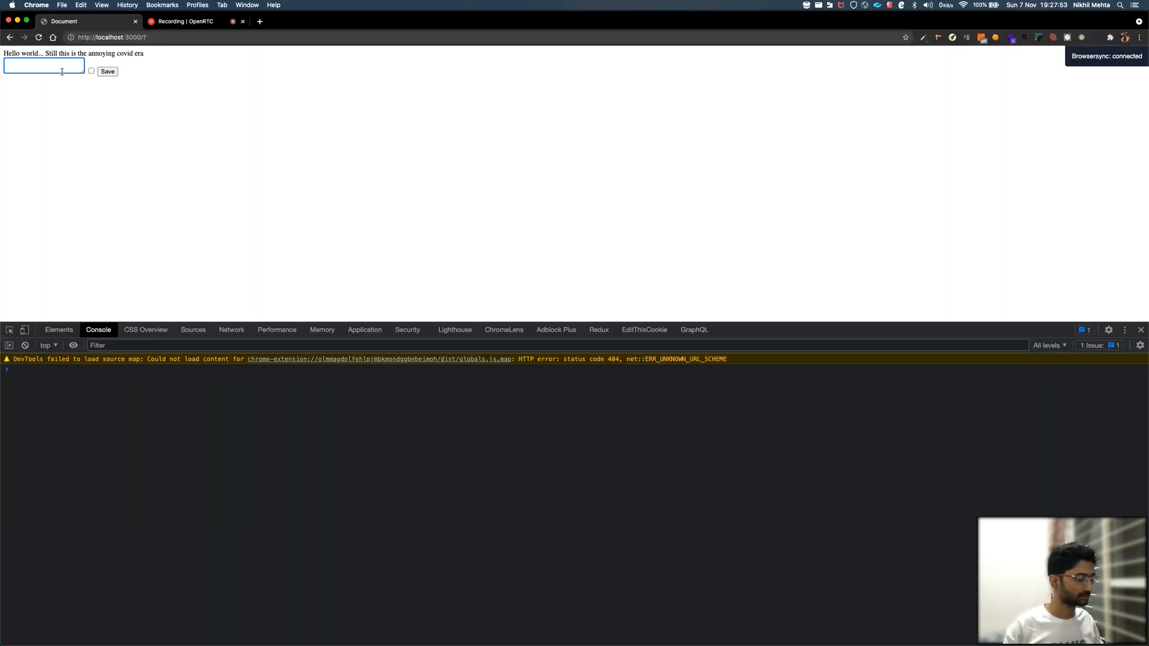
Submit the form with SomeName entered and the box ticked, logging {"text":"SomeName","check":true}
{"action": "type", "text": "SomeName"}
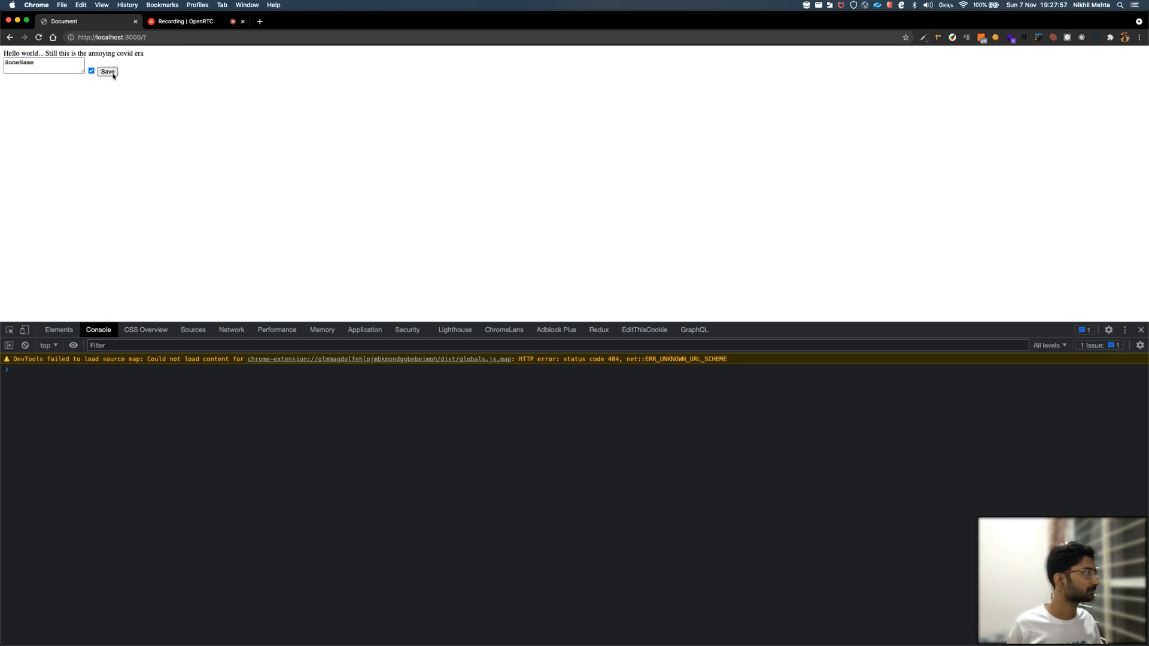
{"action": "left_click", "coordinate": [107, 71]}
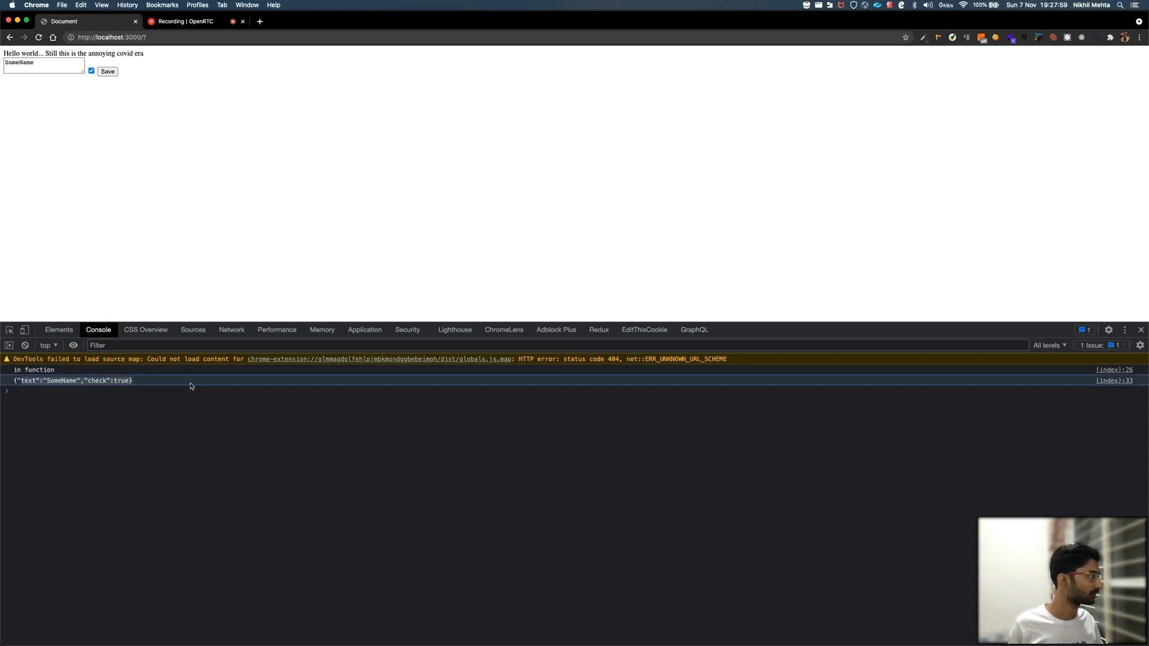
{"action": "mouse_move", "coordinate": [66, 406]}
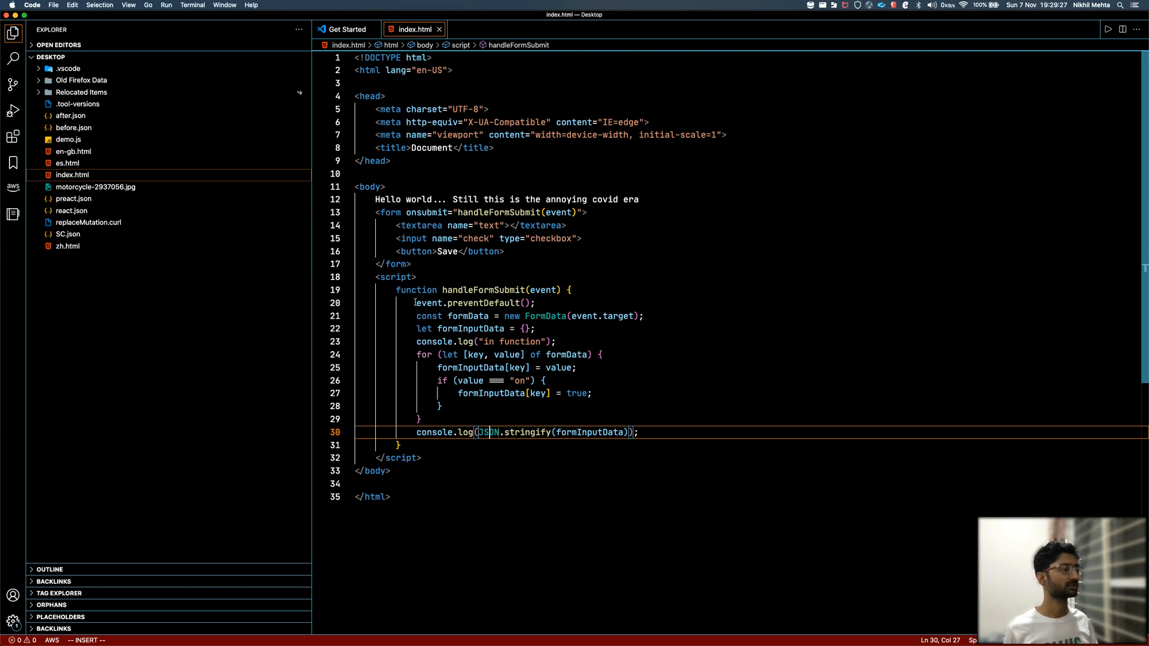
{"action": "left_click_drag", "start_coordinate": [415, 303], "coordinate": [638, 432]}
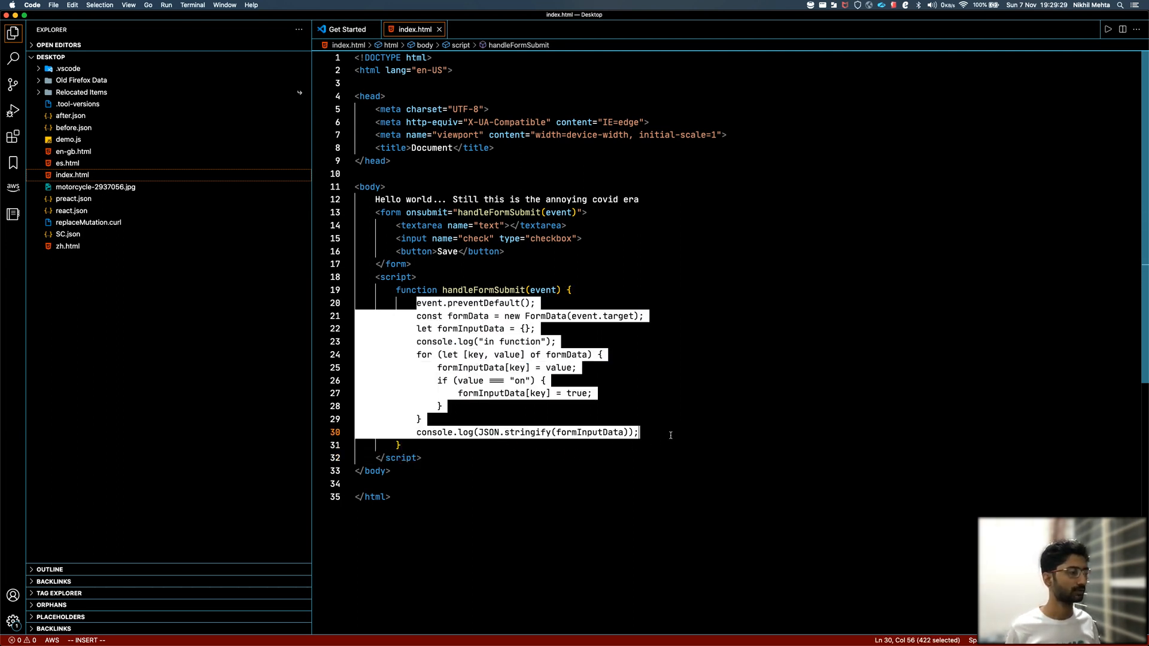
{"action": "left_click", "coordinate": [638, 432]}
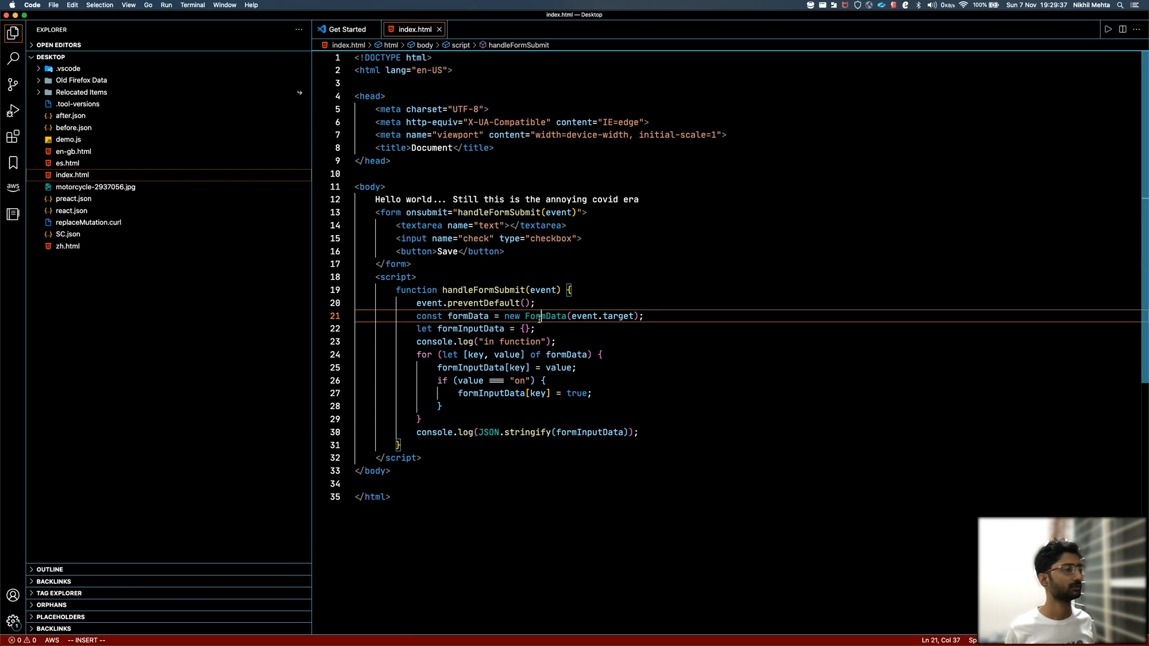
{"action": "double_click", "coordinate": [546, 316]}
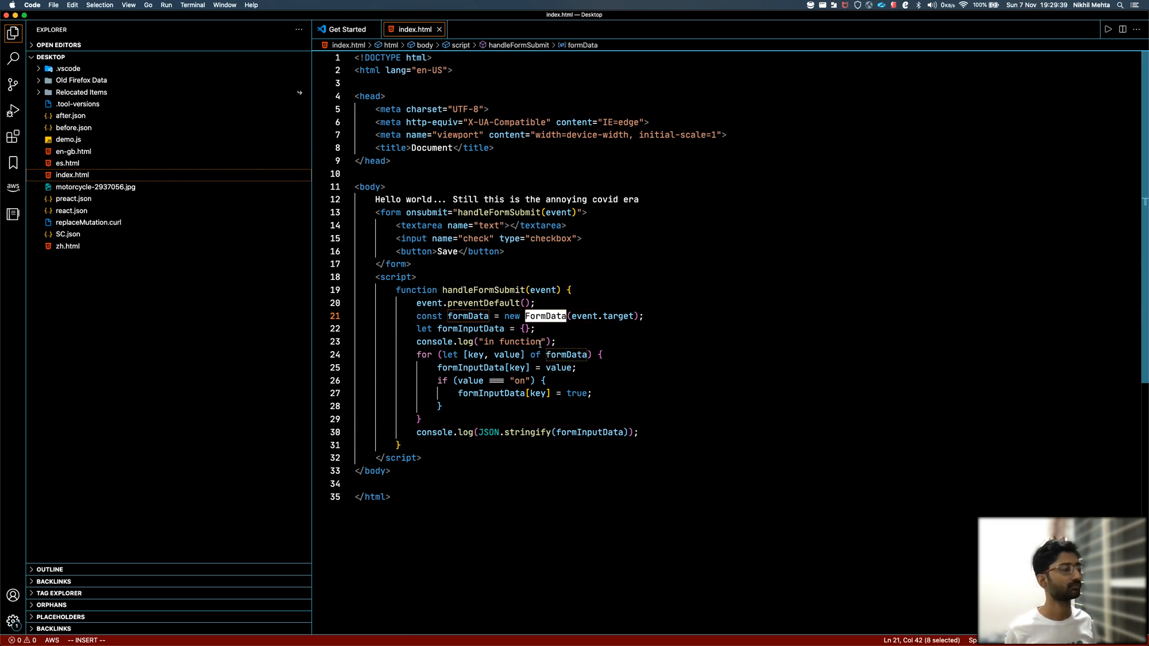